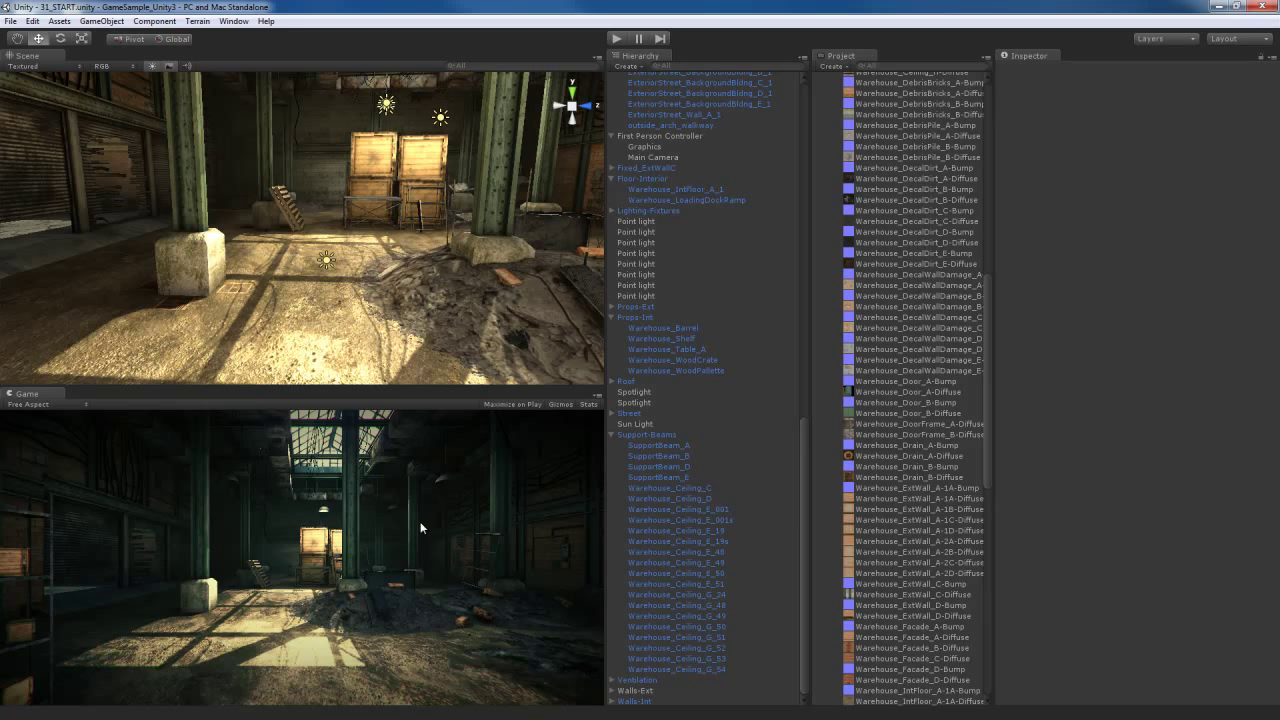
mouse_move(412, 524)
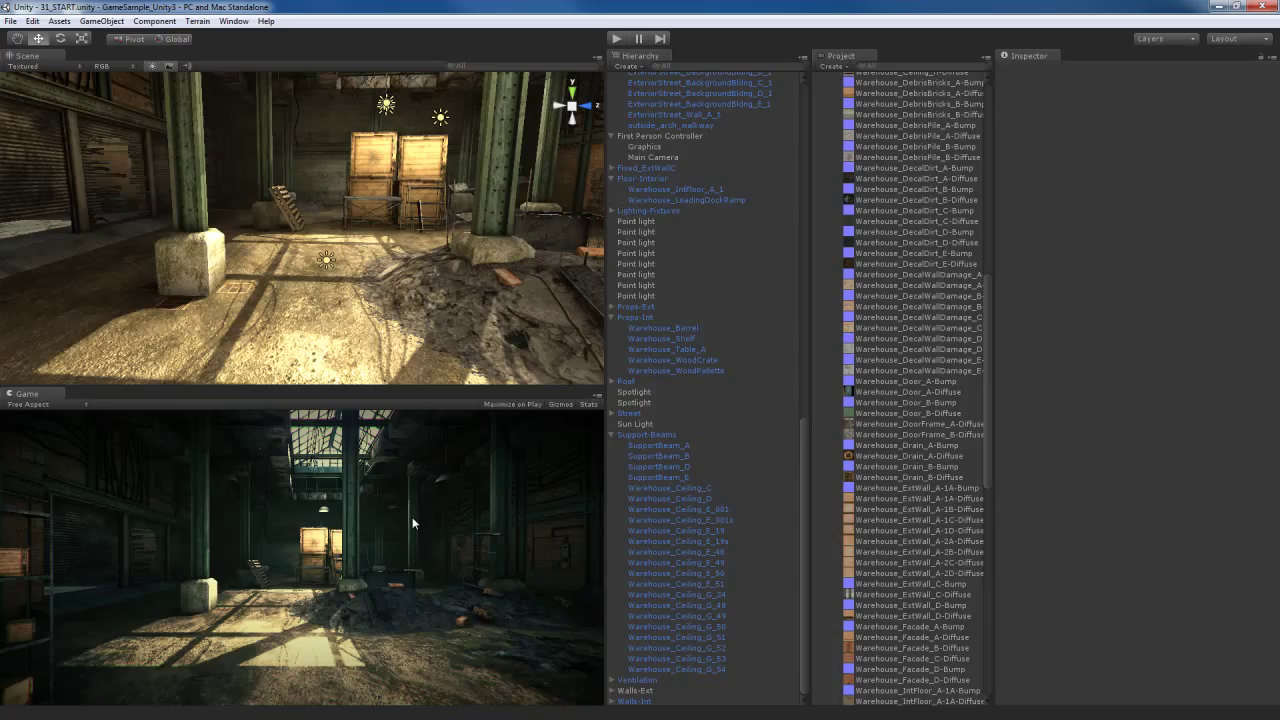
mouse_move(408, 522)
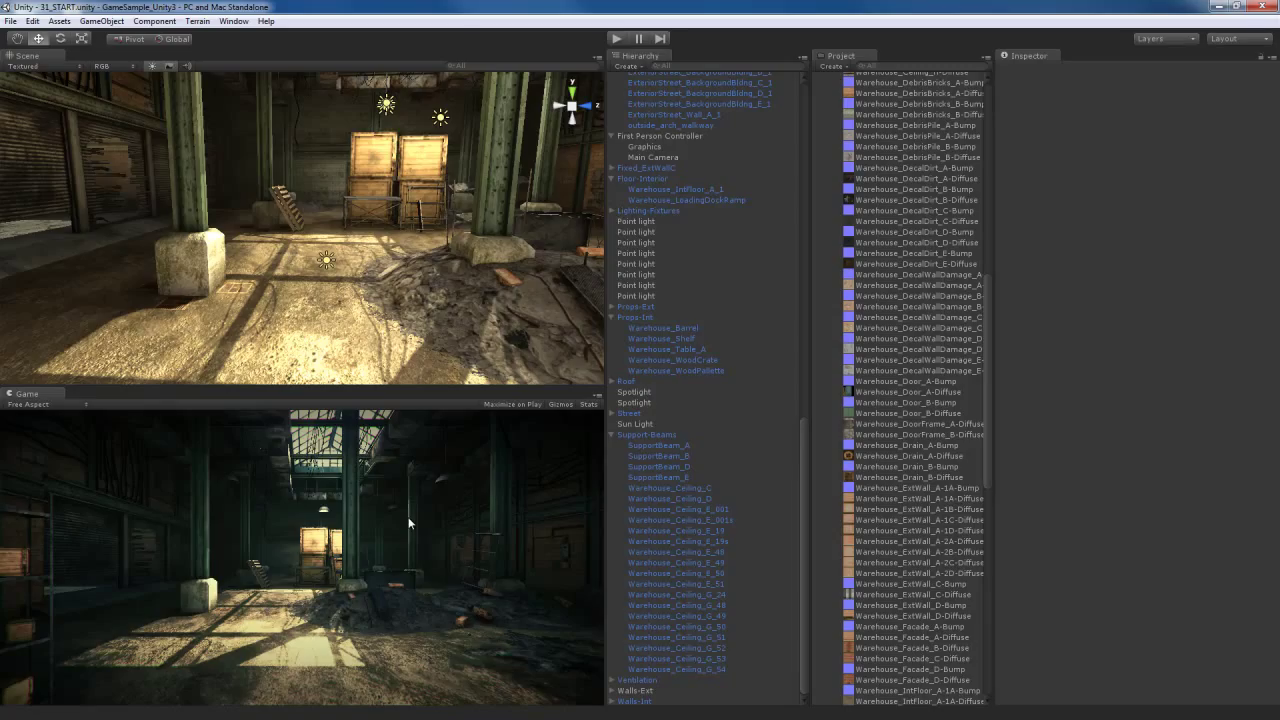
mouse_move(410, 520)
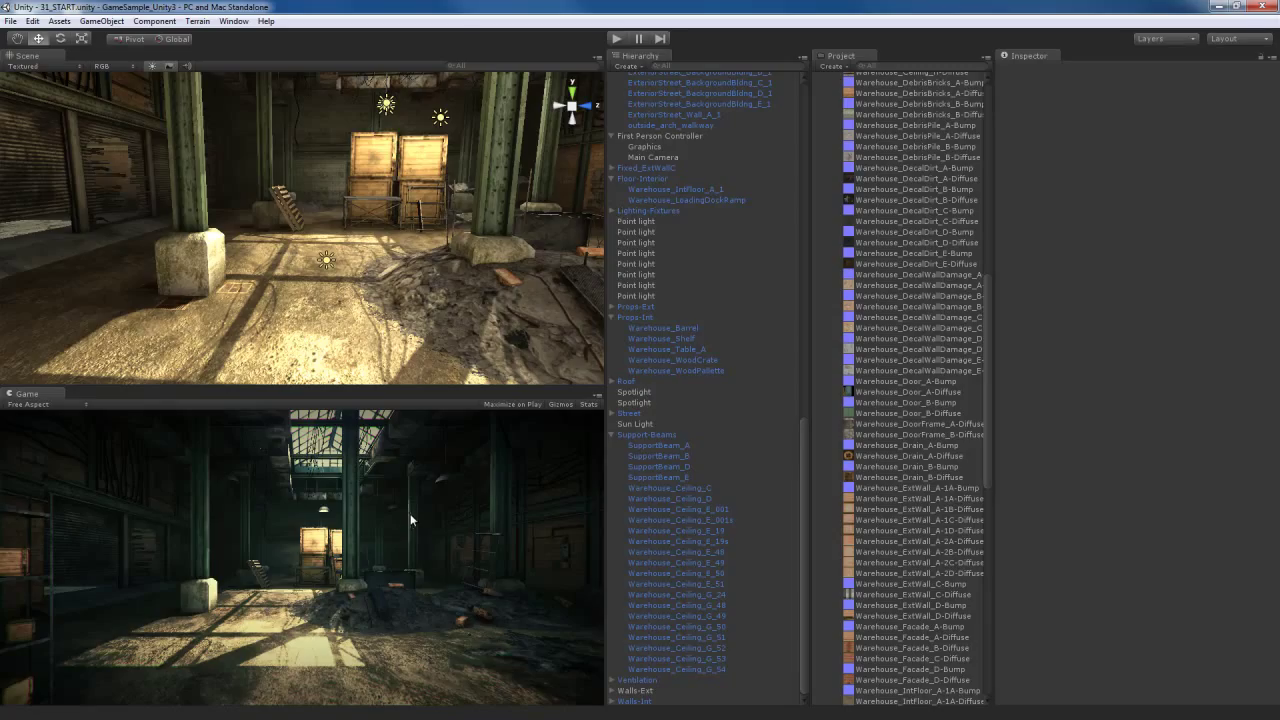
mouse_move(426, 516)
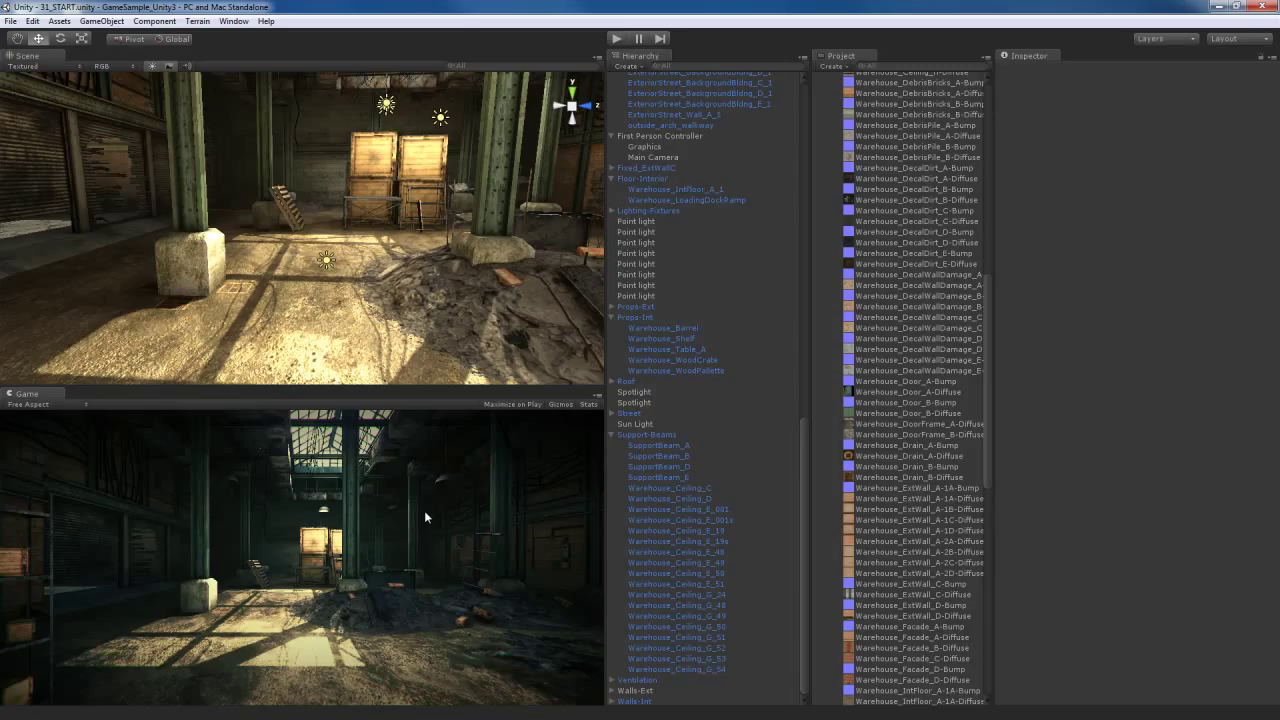
mouse_move(344, 540)
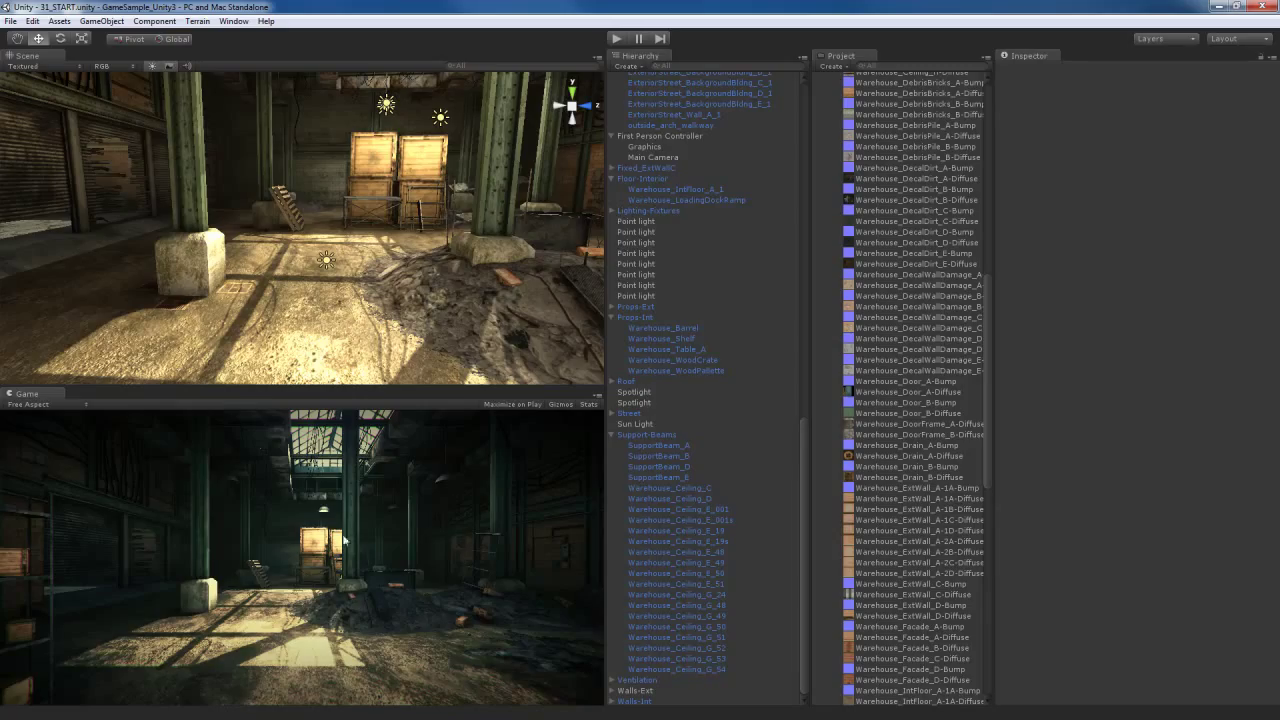
mouse_move(432, 514)
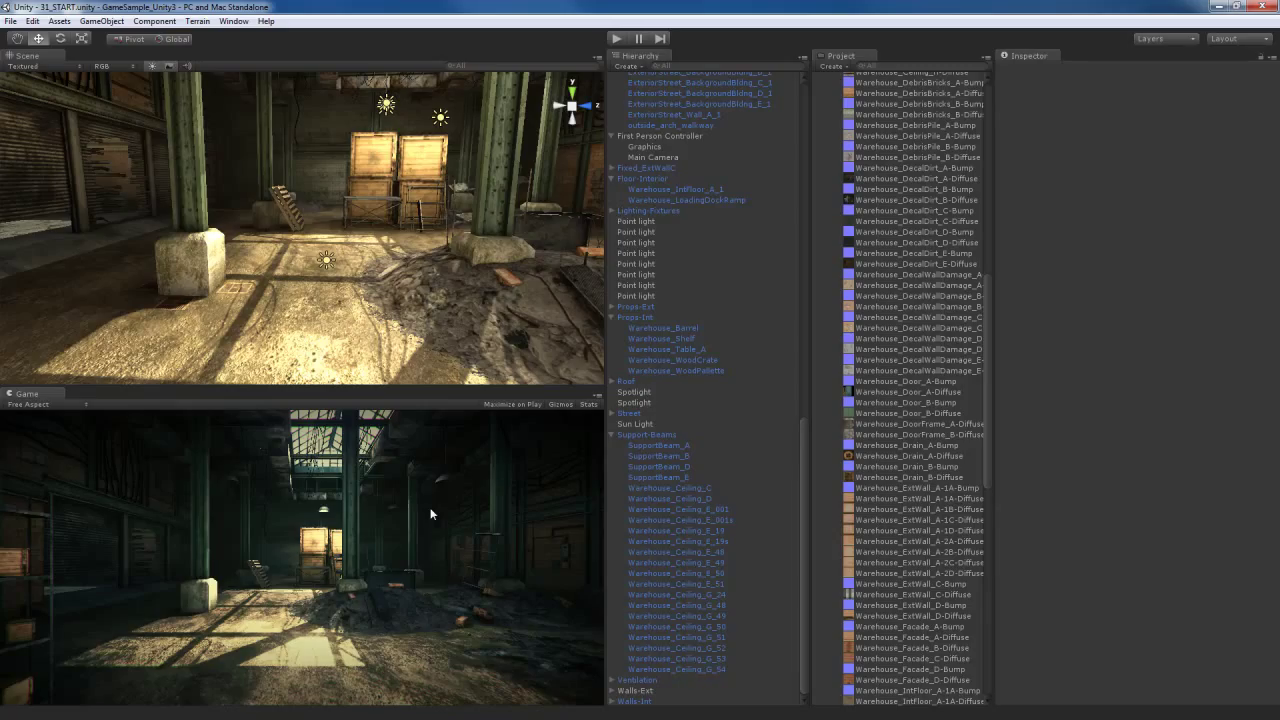
mouse_move(380, 612)
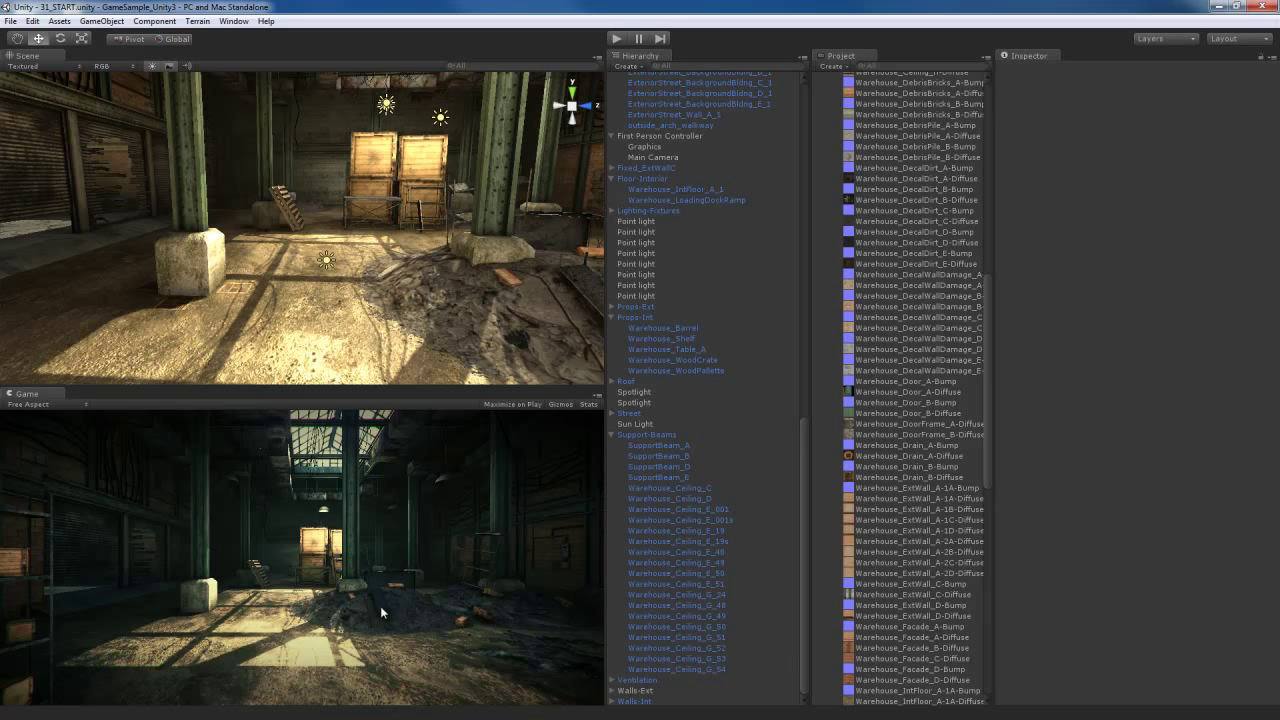
mouse_move(432, 504)
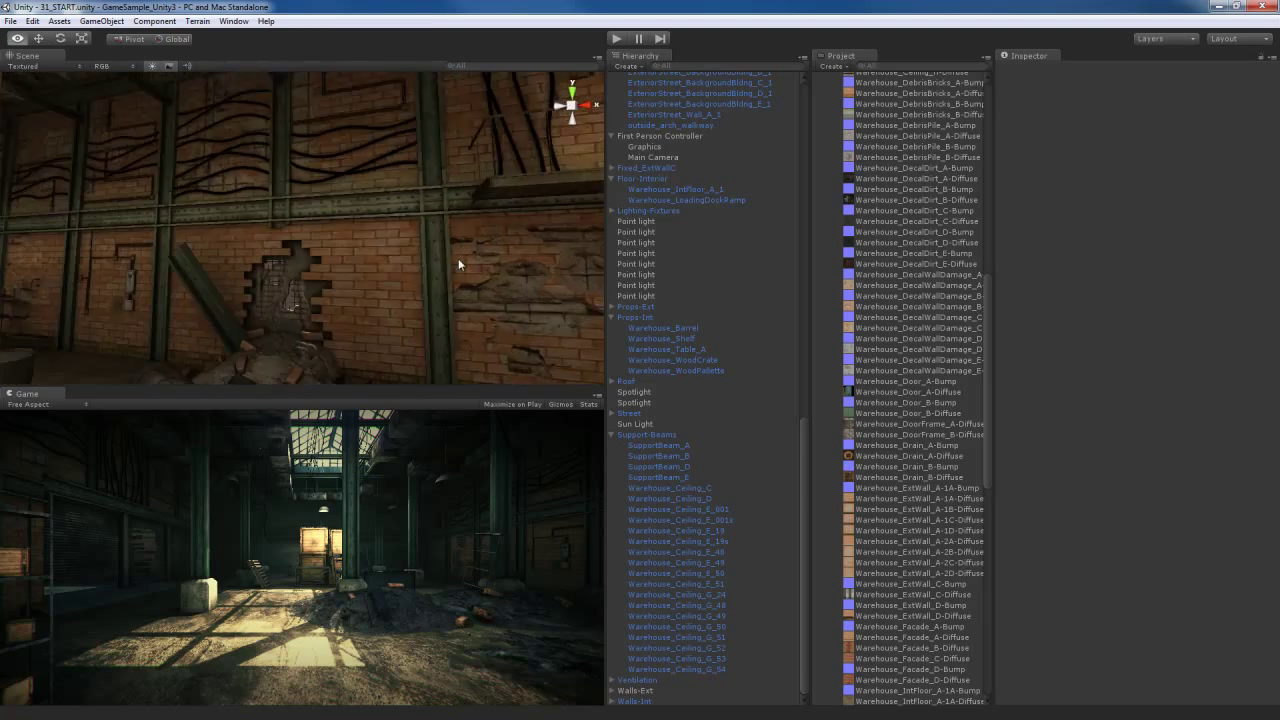
Create a new Point Light in the warehouse scene from the GameObject menu.
left_click(154, 20)
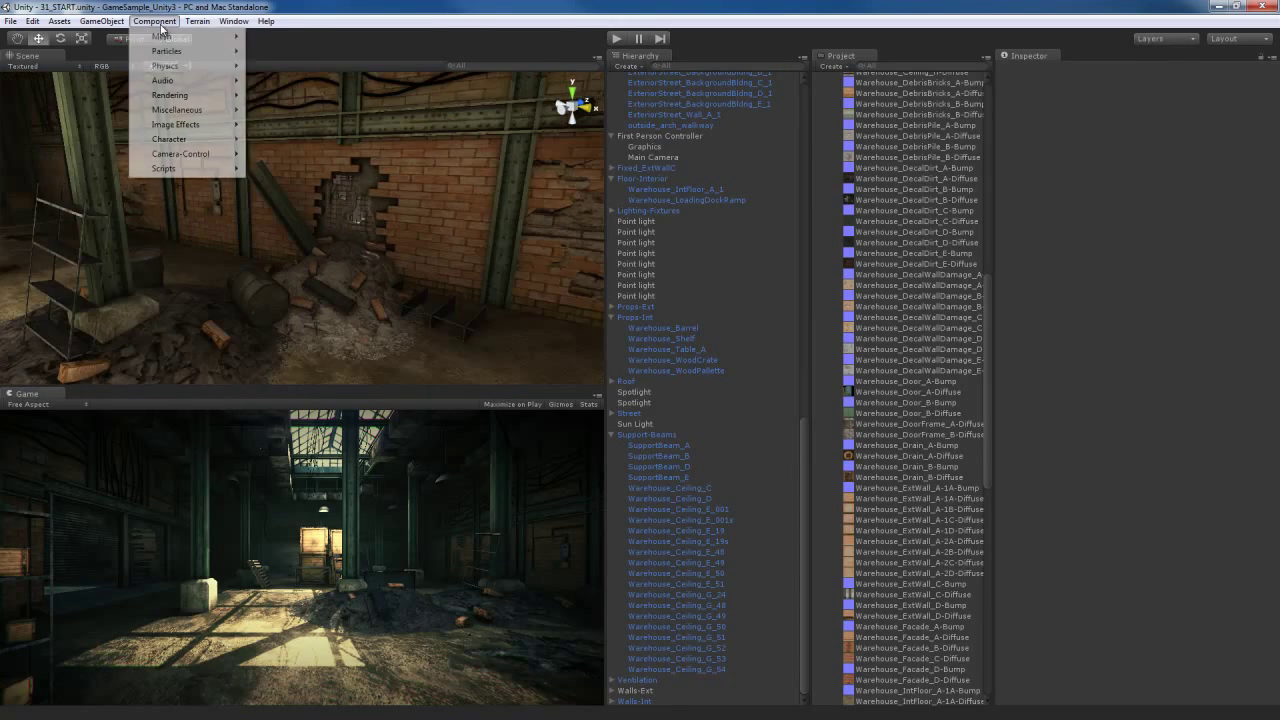
left_click(100, 20)
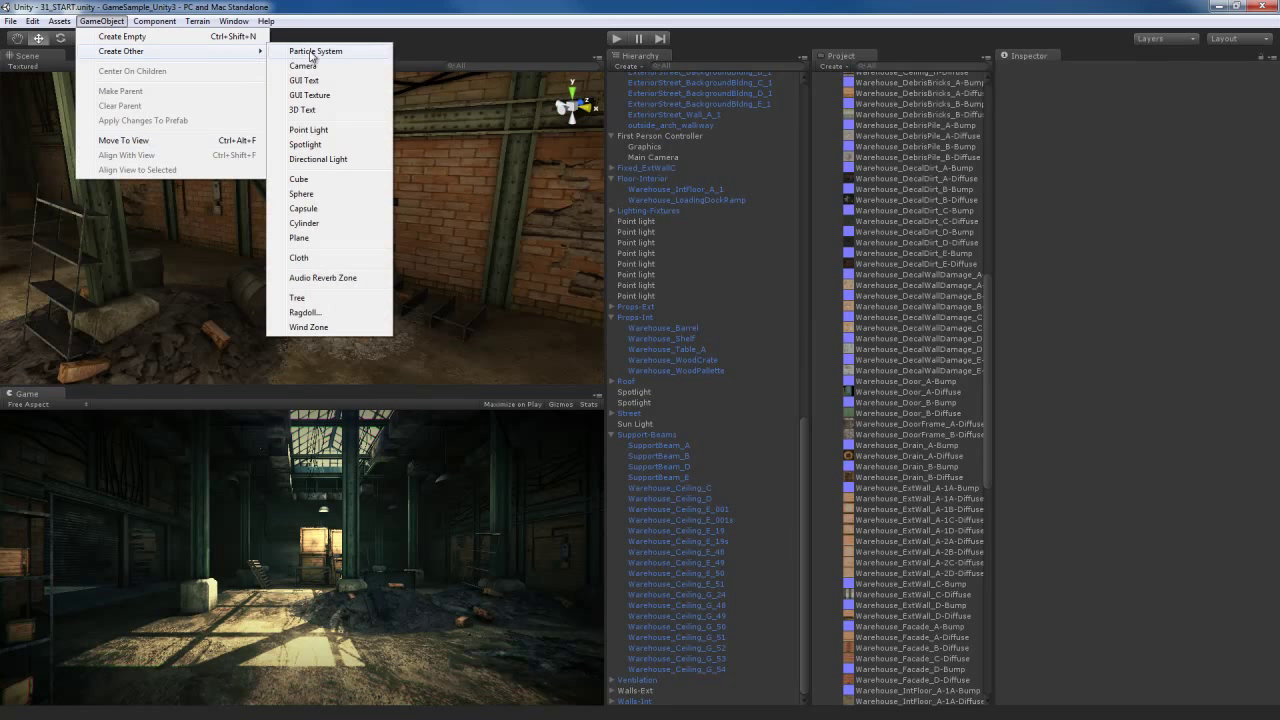
mouse_move(310, 130)
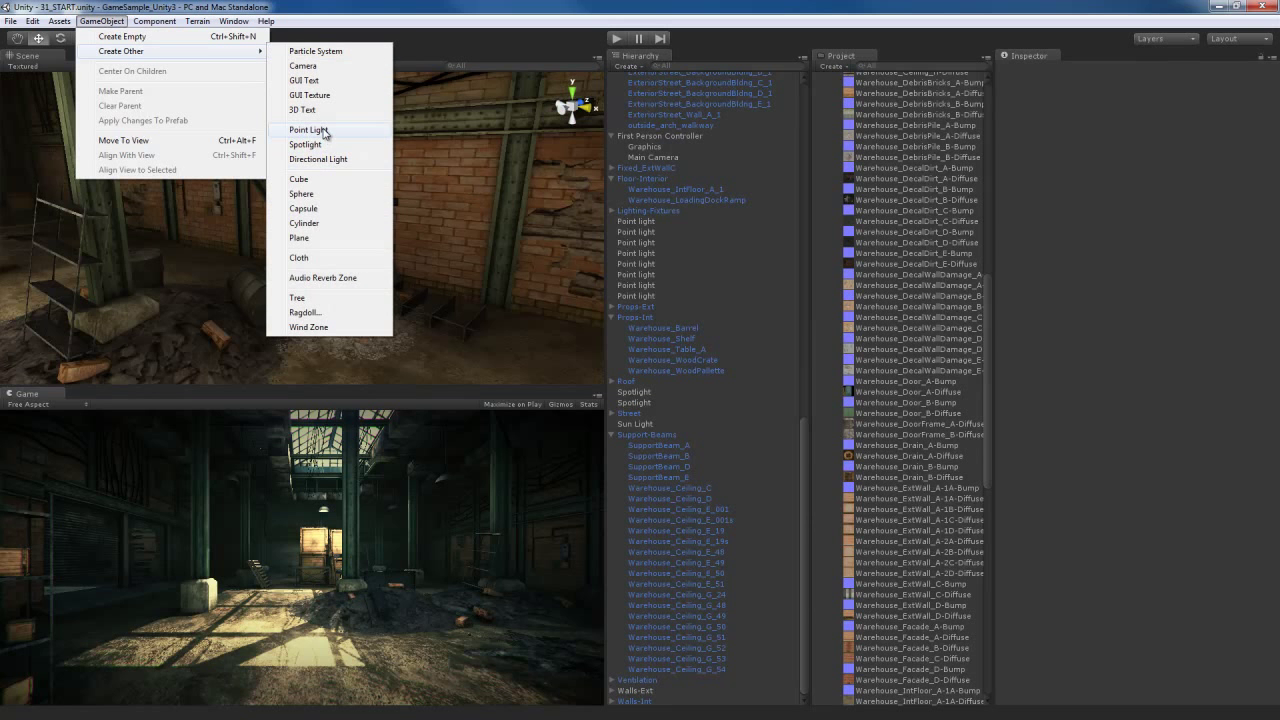
left_click(310, 128)
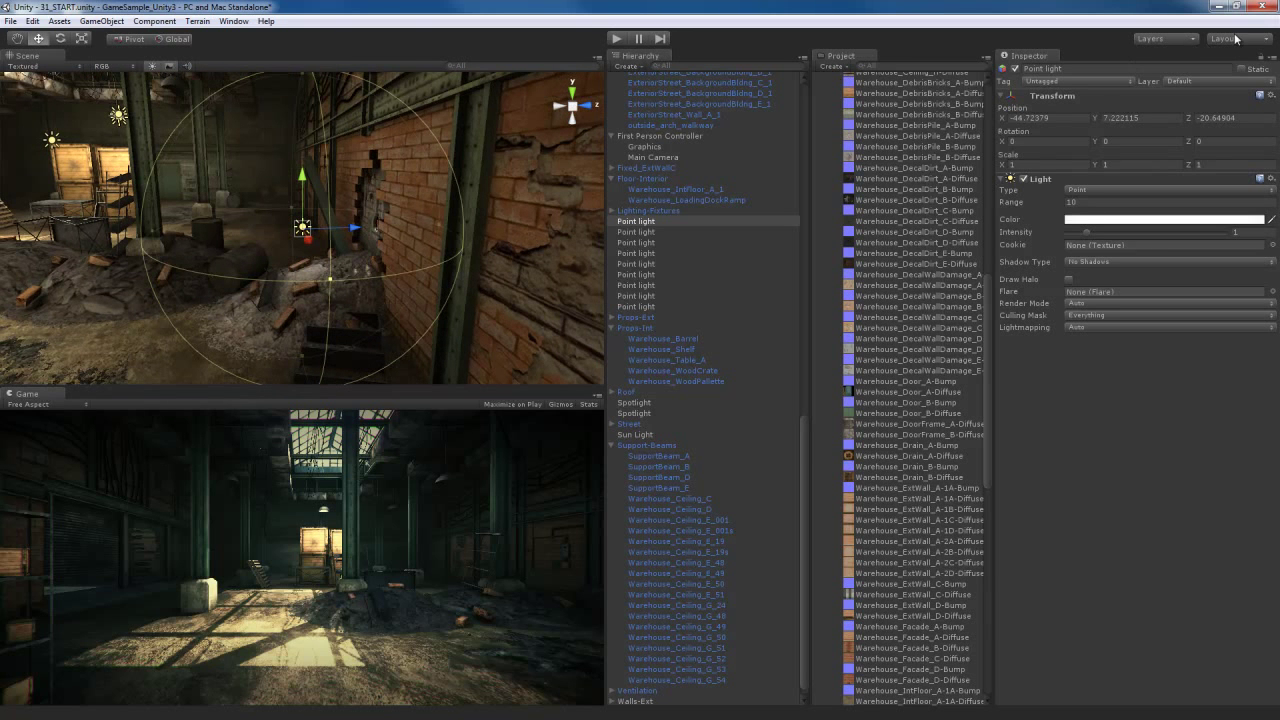
Switch the editor layout to the Tall window arrangement.
left_click(1236, 38)
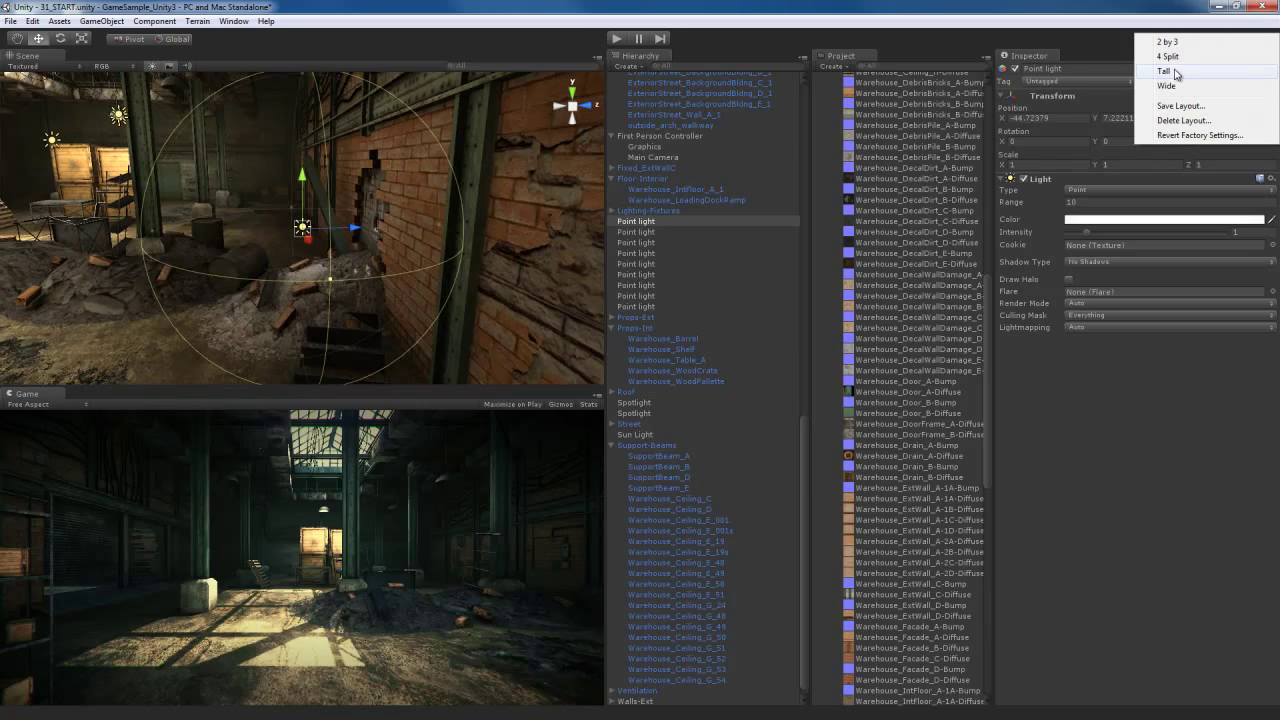
left_click(1164, 72)
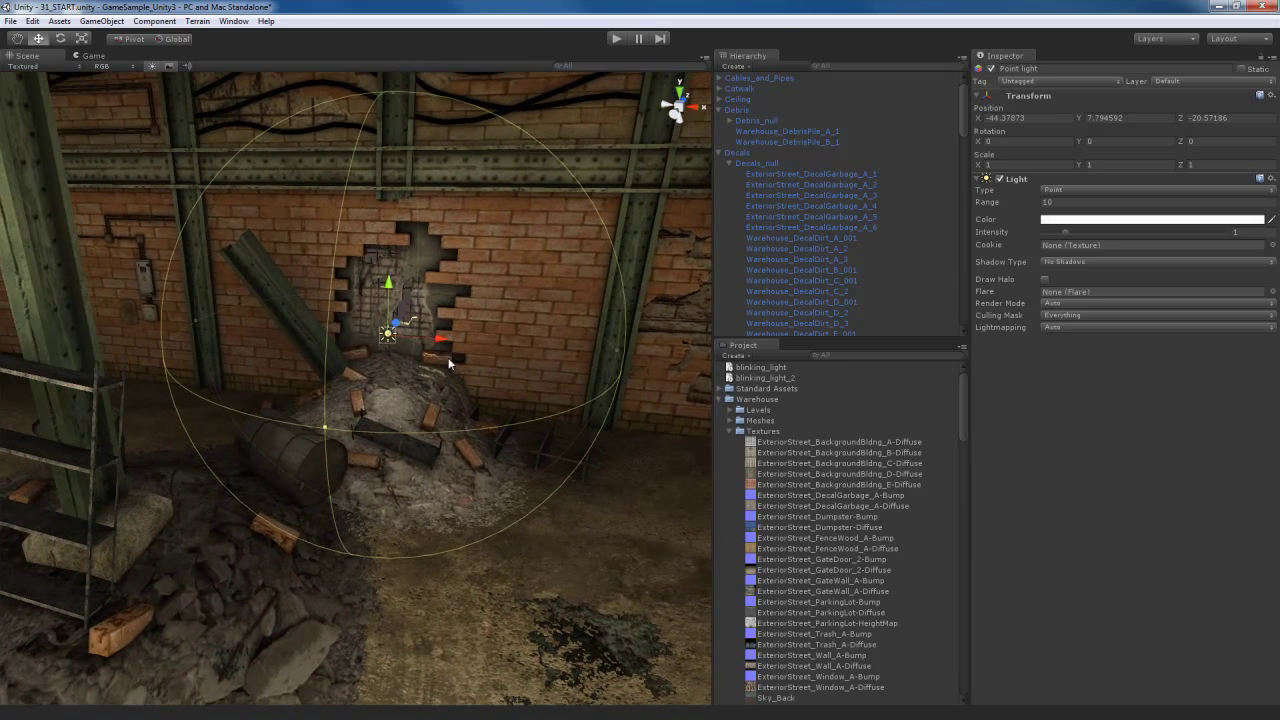
mouse_move(462, 320)
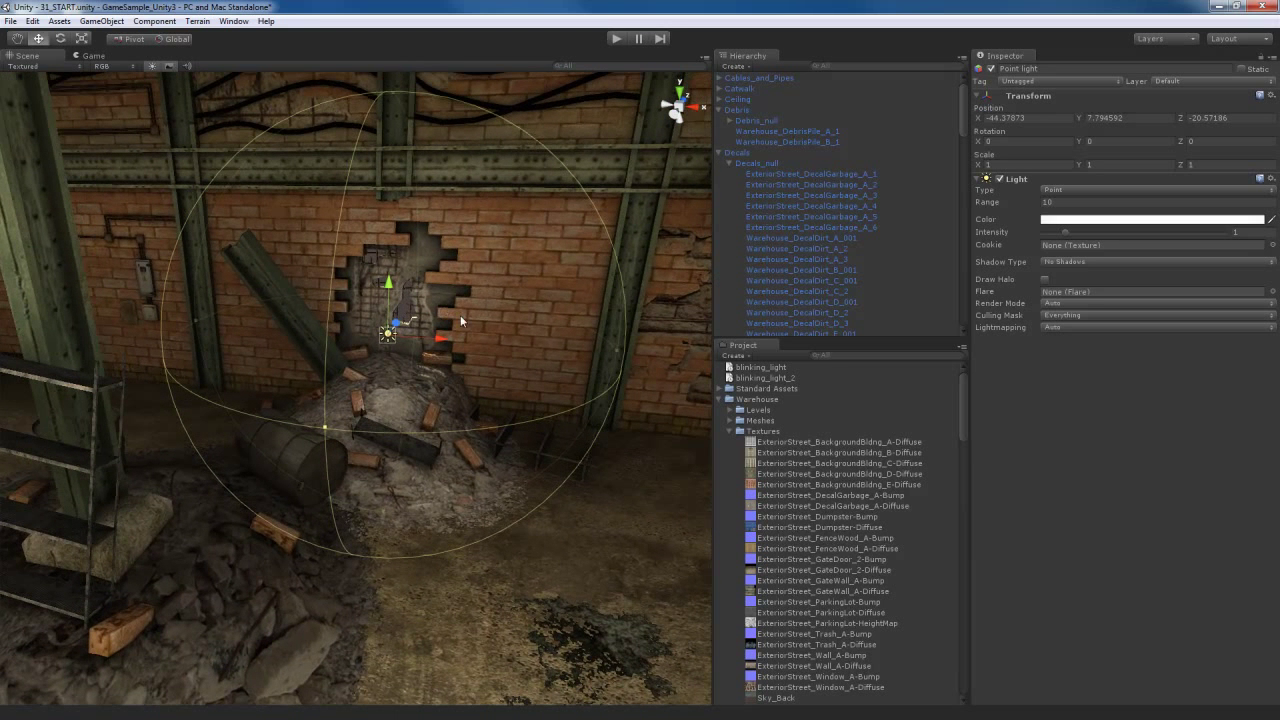
Make the point light warm yellow with raised Intensity and a wider Range.
left_click(1150, 218)
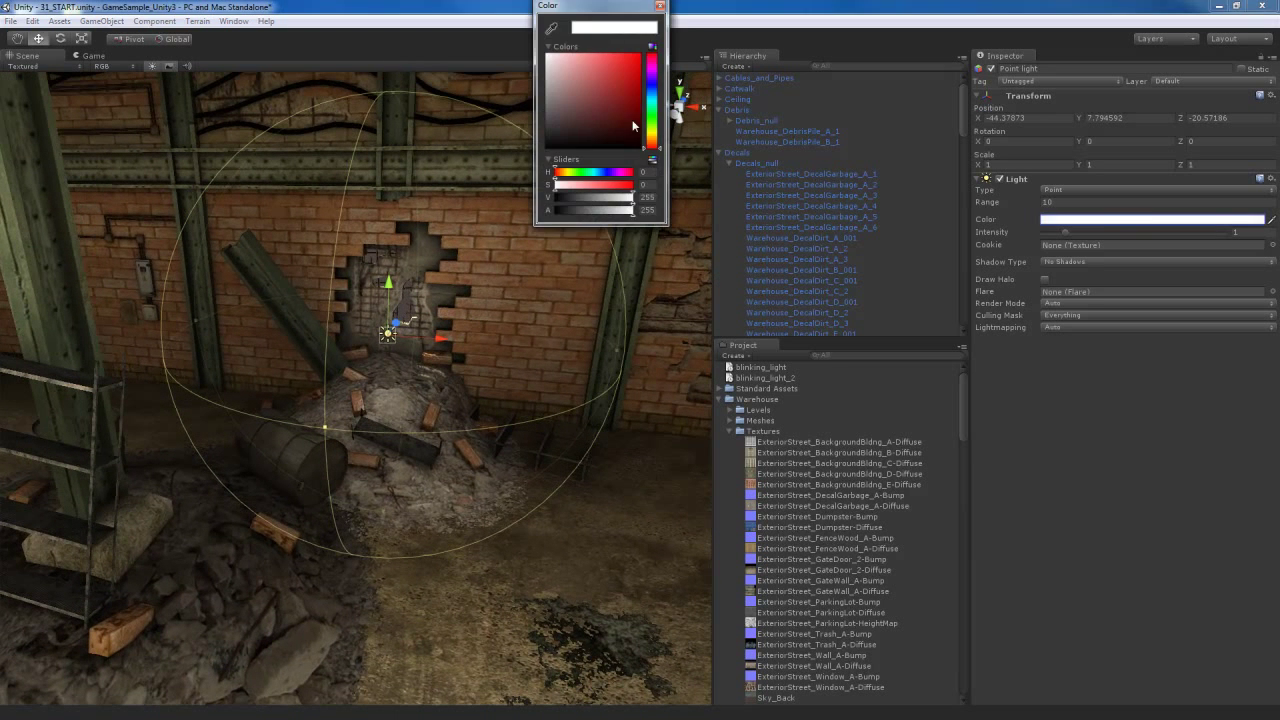
left_click(570, 60)
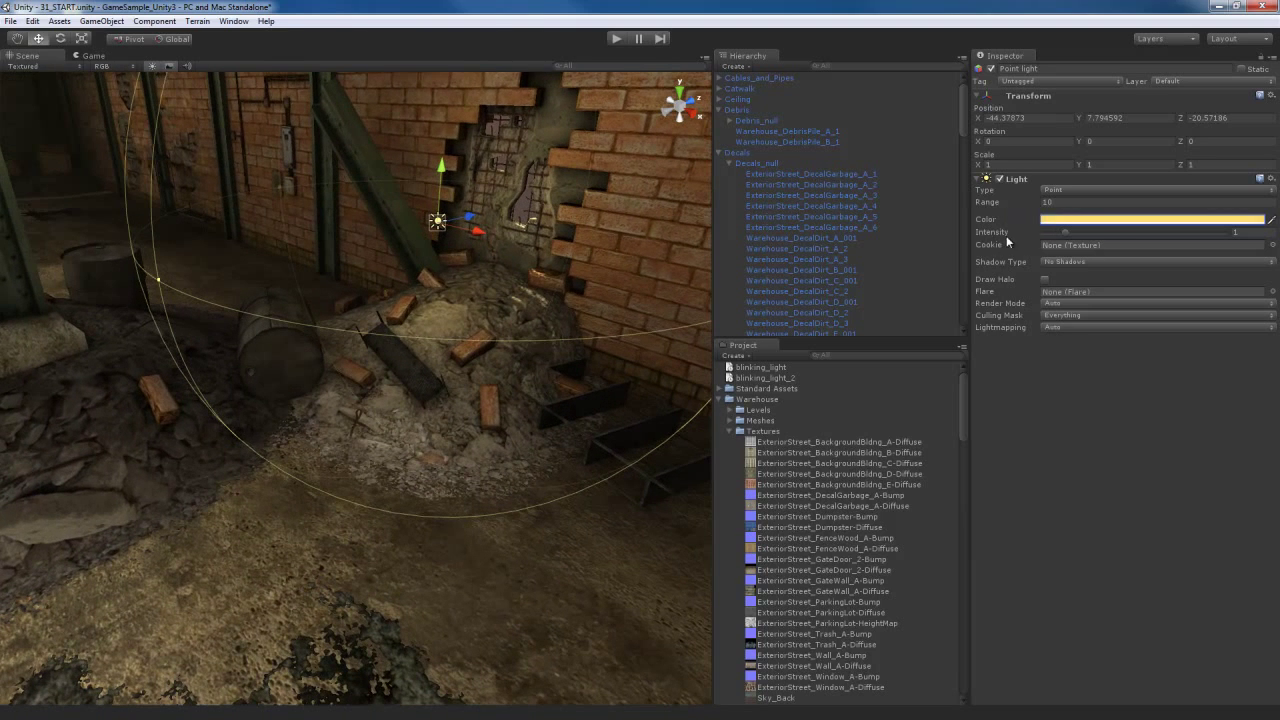
left_click_drag(1064, 232, 1096, 232)
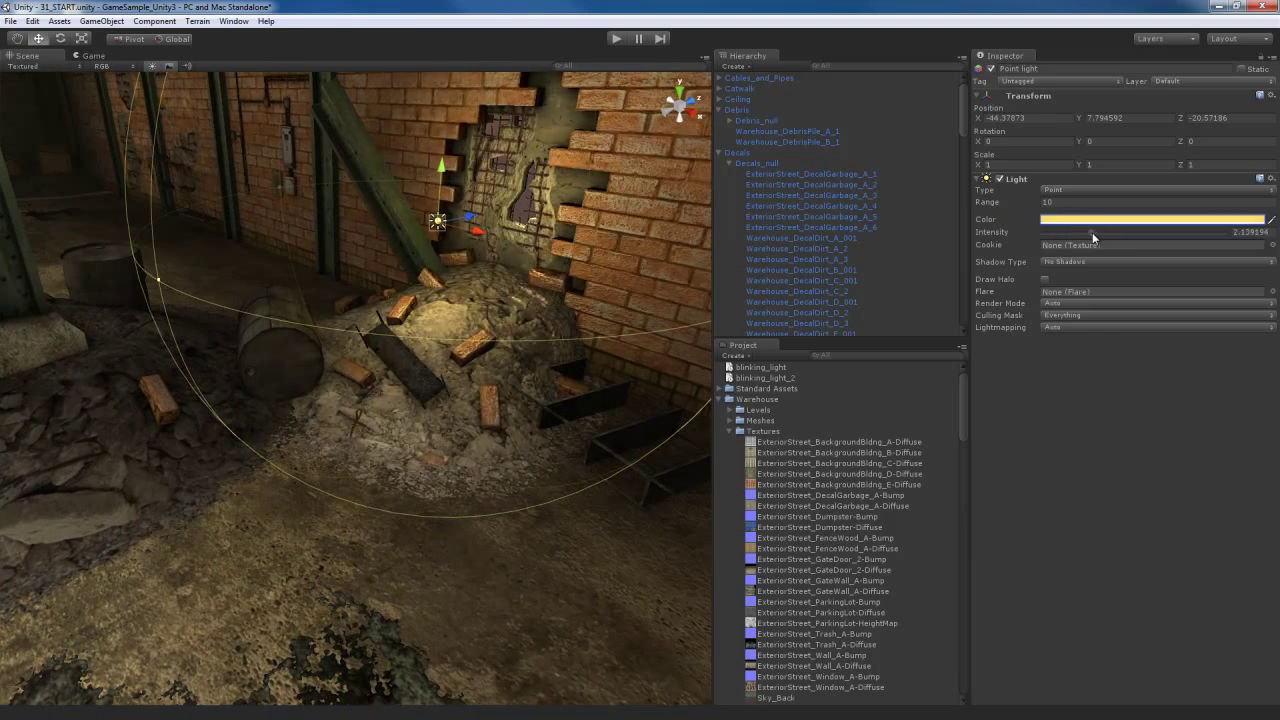
left_click_drag(1100, 236, 1084, 236)
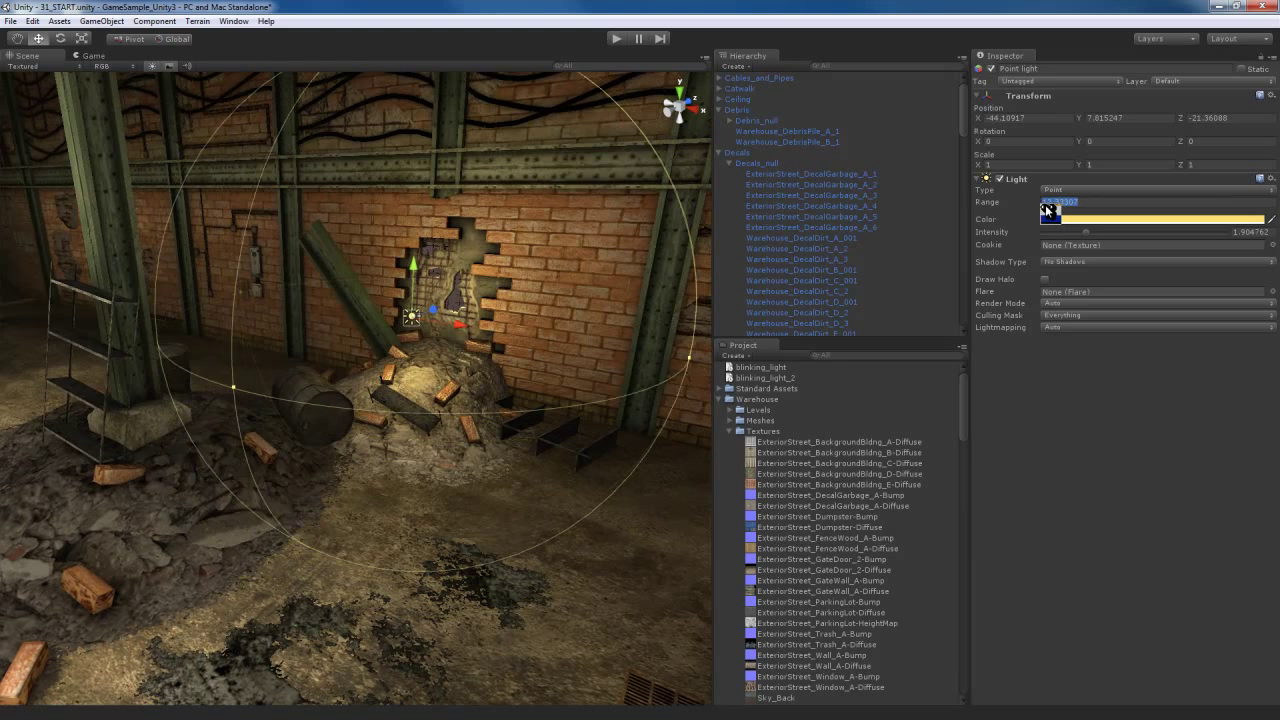
left_click_drag(1048, 210, 1032, 210)
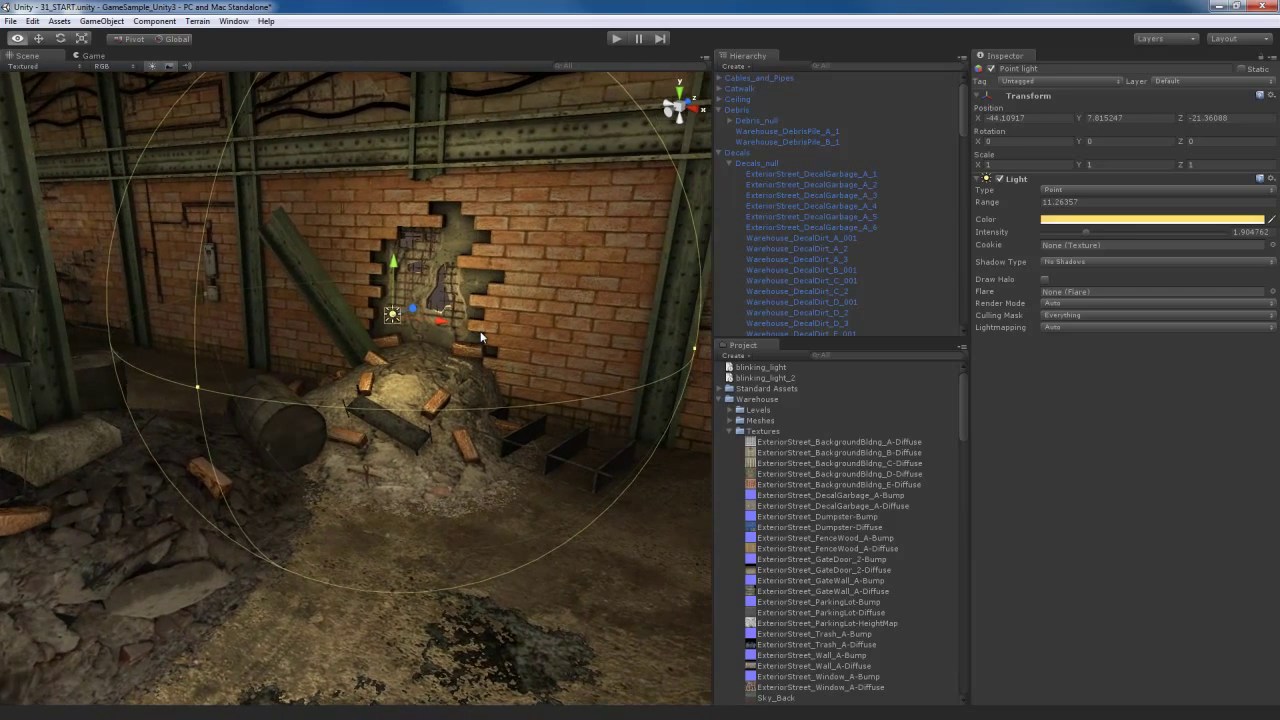
mouse_move(516, 344)
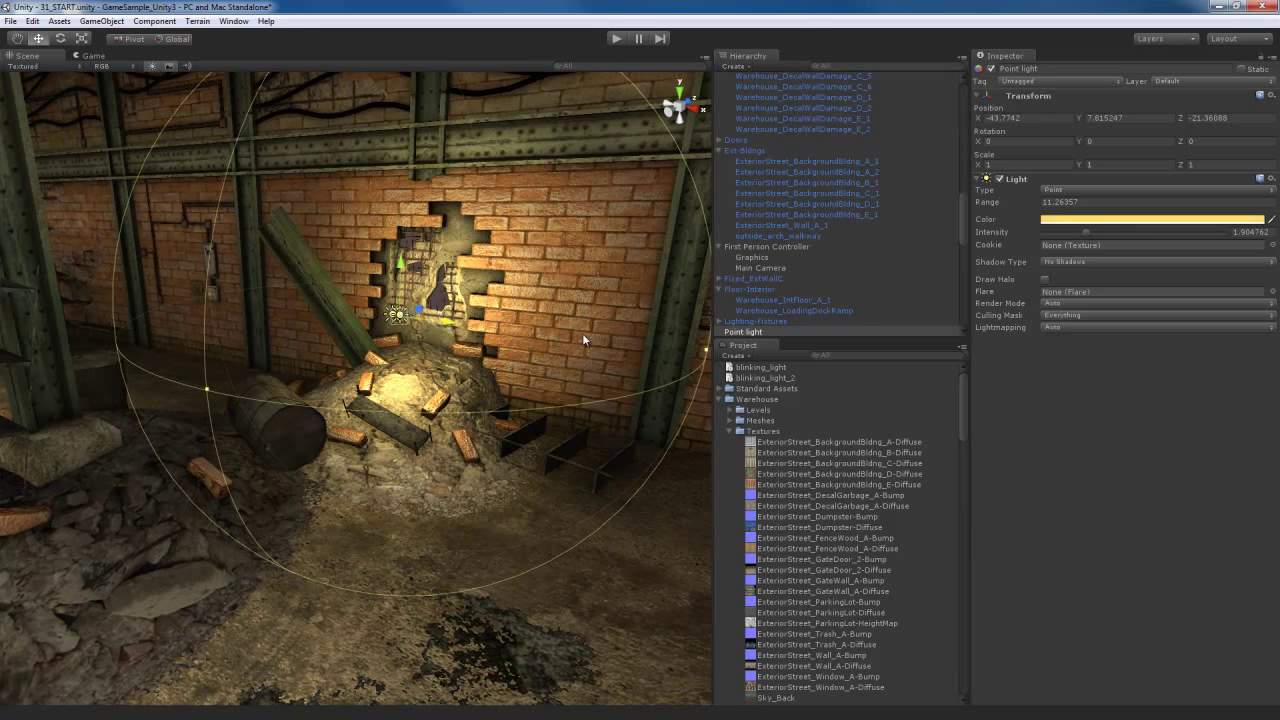
mouse_move(1090, 276)
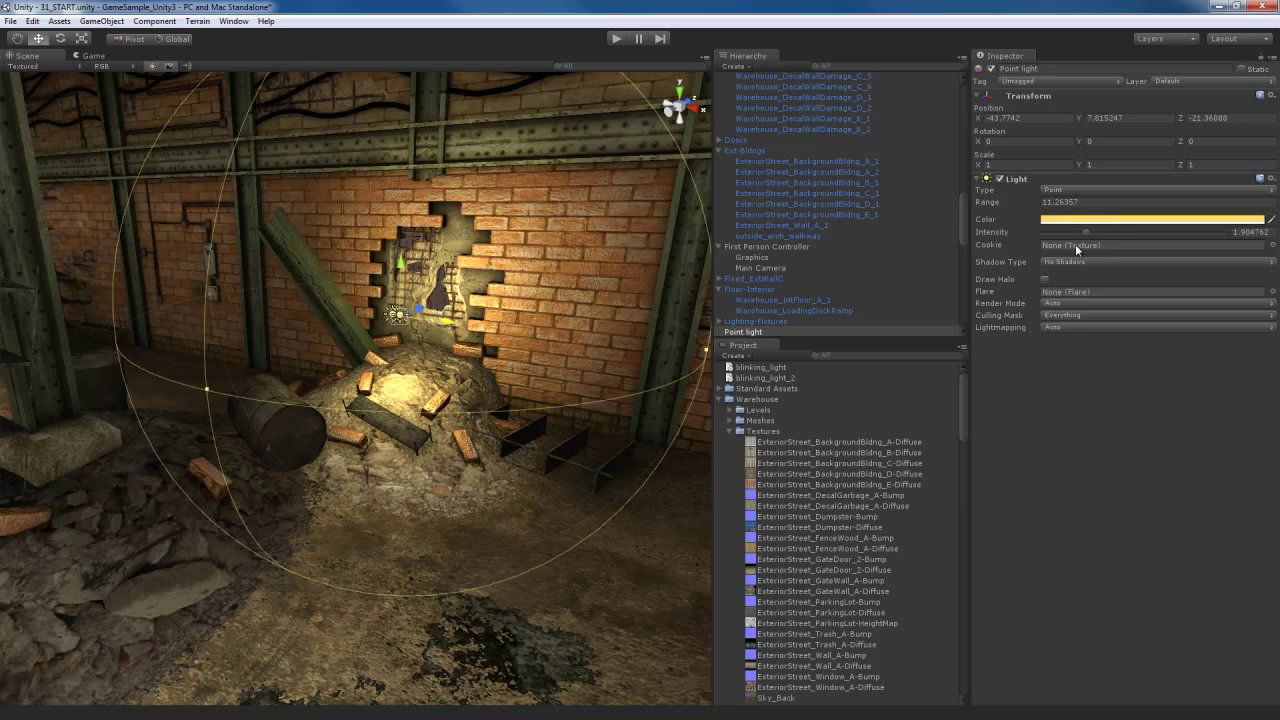
mouse_move(1088, 234)
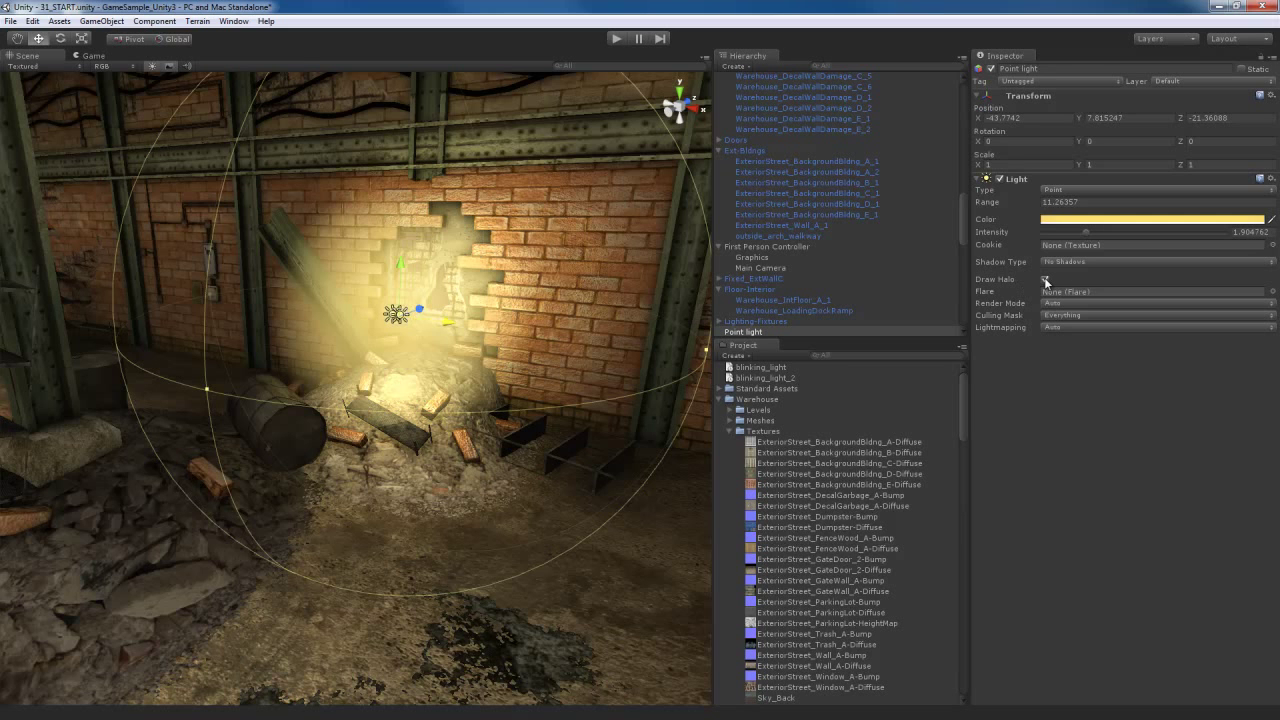
Nudge the light's Transform Position X within the hole in the brick wall.
left_click_drag(1080, 232, 1044, 232)
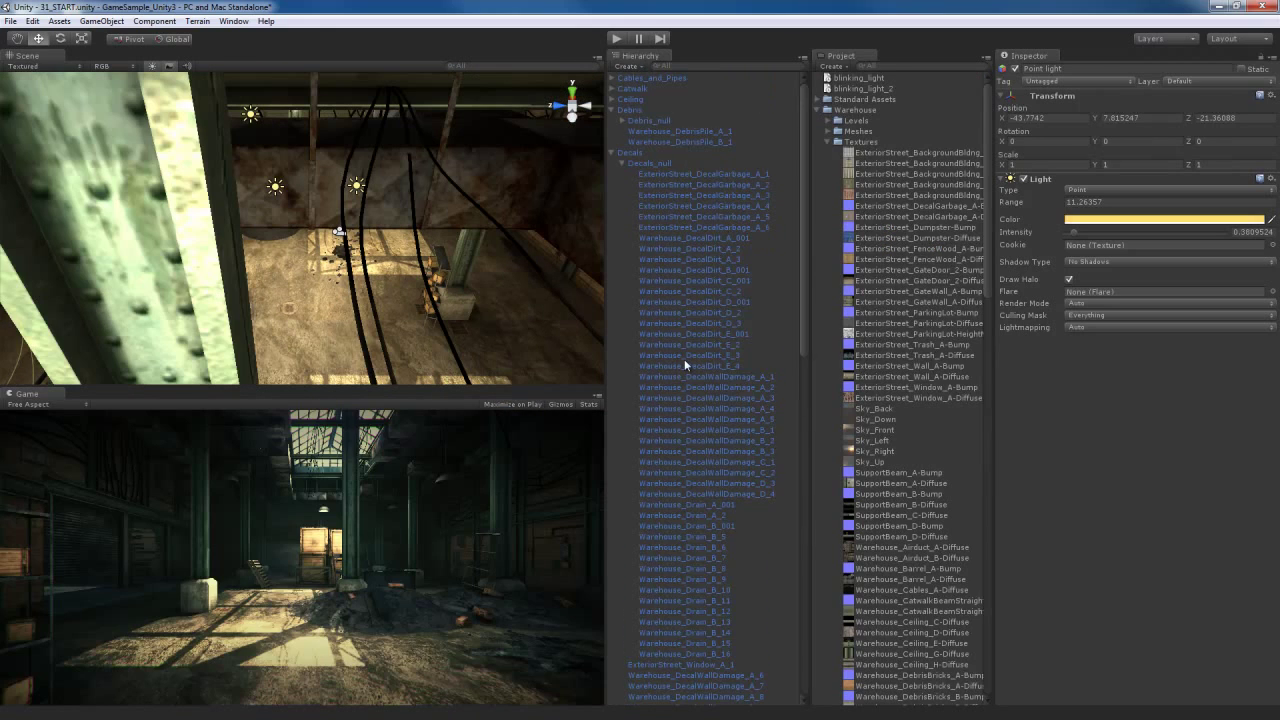
Select an existing warehouse point light and adjust its Intensity.
left_click(660, 252)
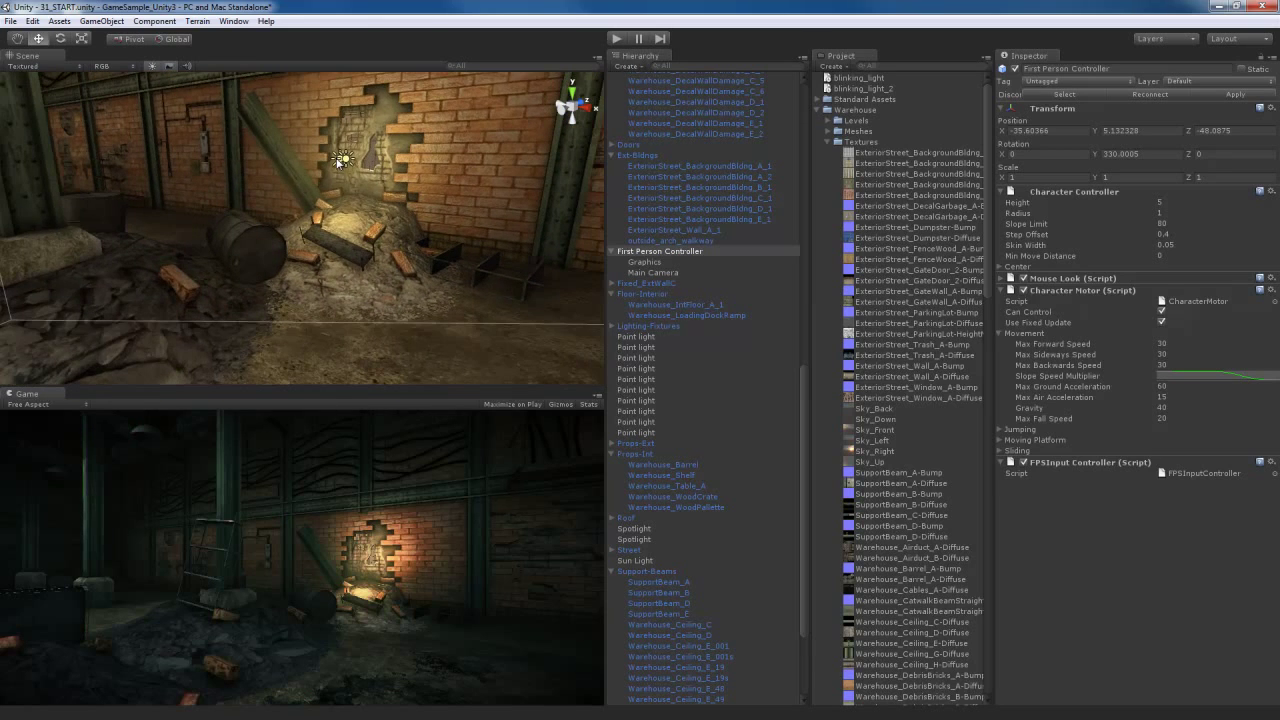
left_click(636, 348)
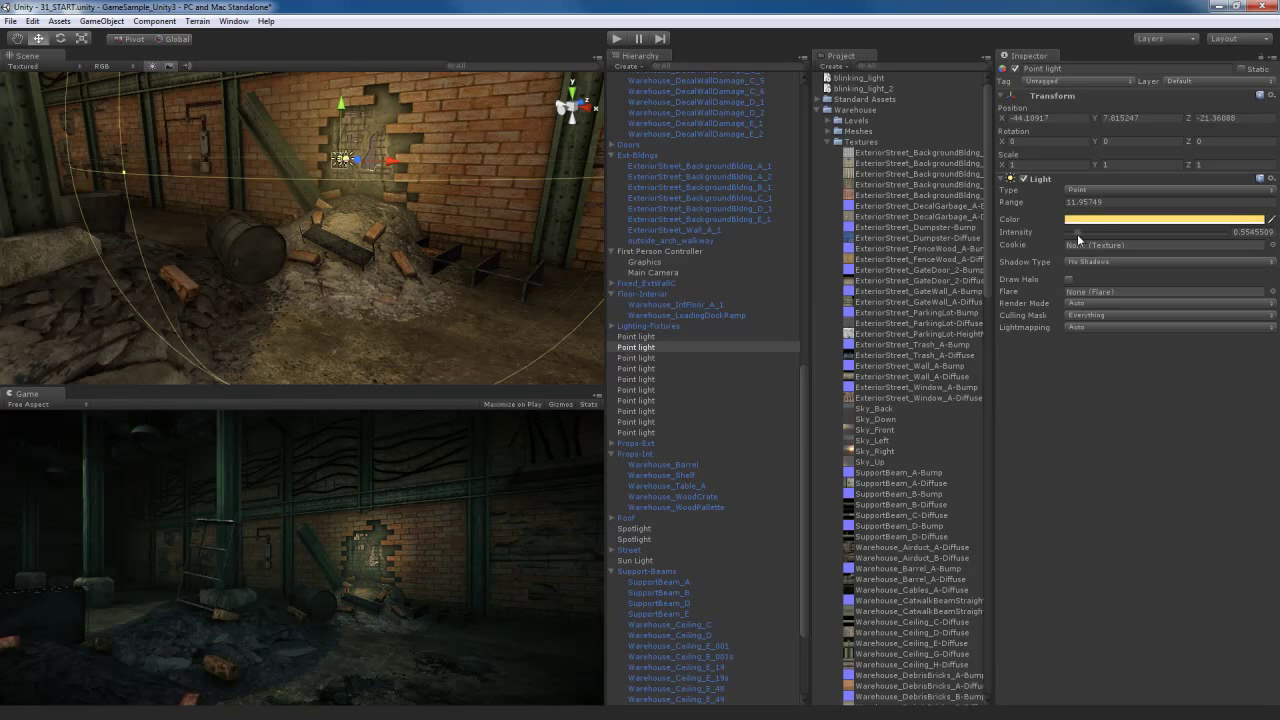
left_click_drag(1090, 232, 1078, 232)
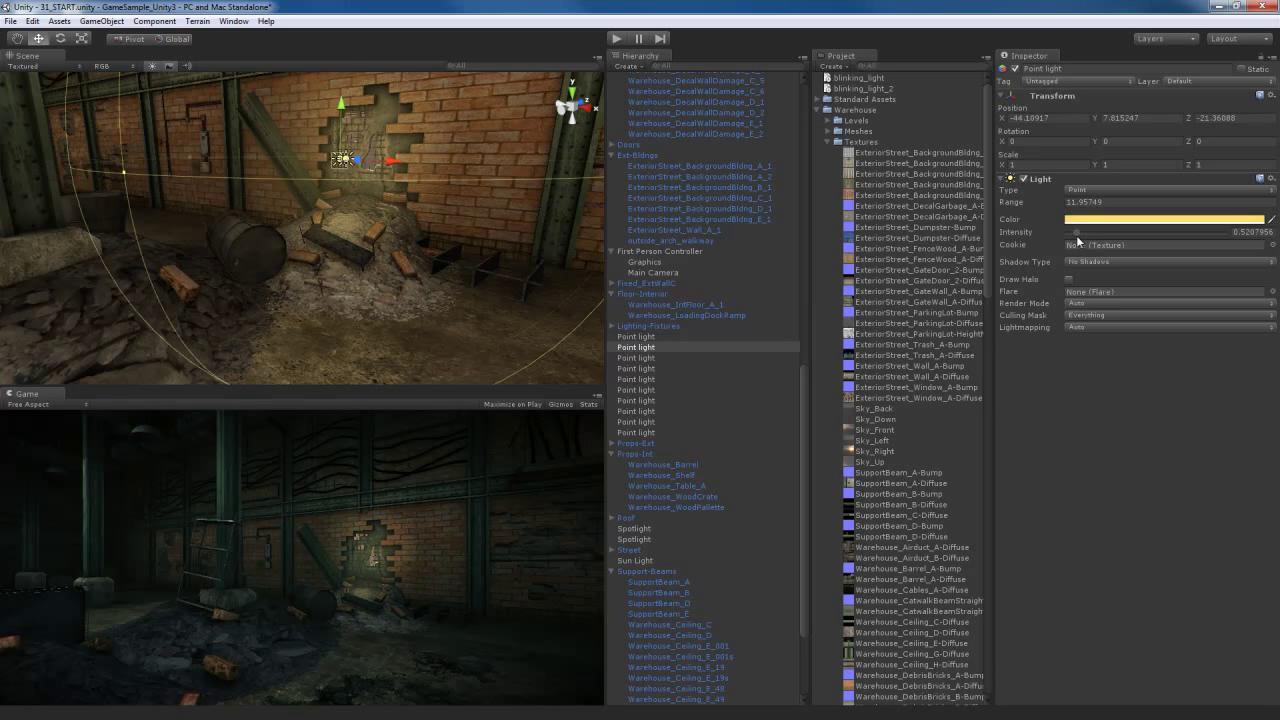
mouse_move(932, 270)
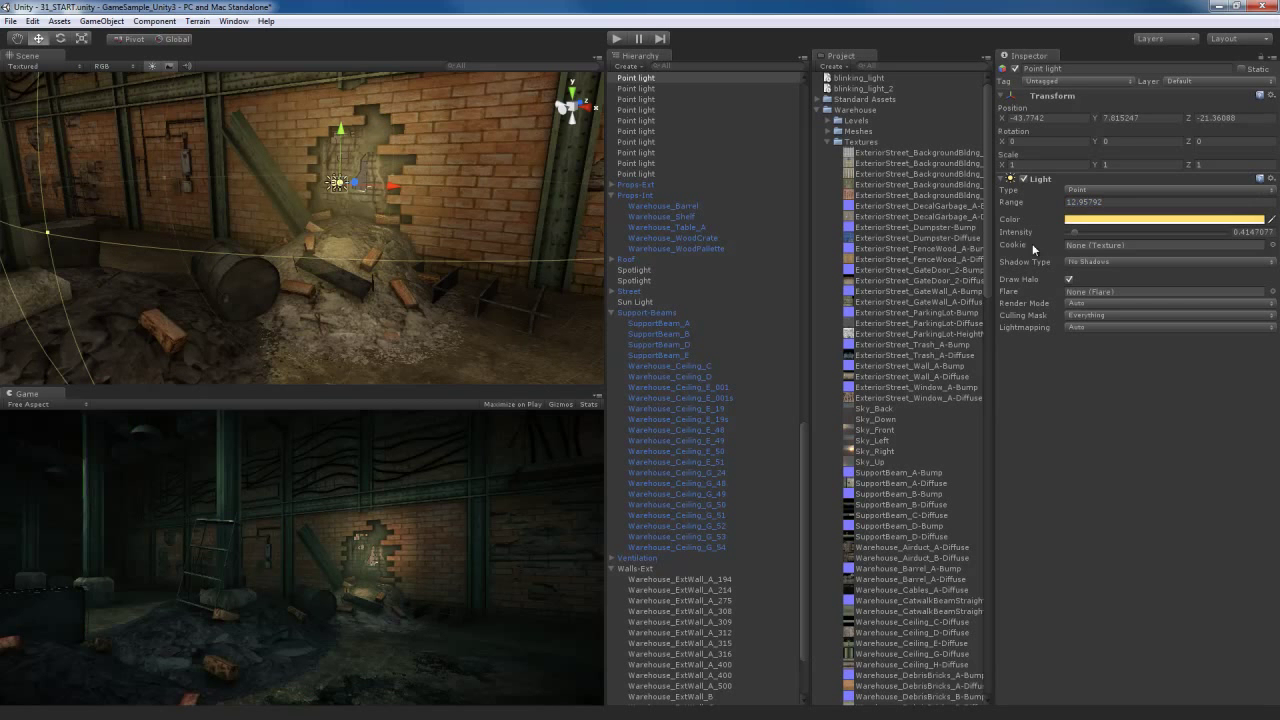
mouse_move(622, 404)
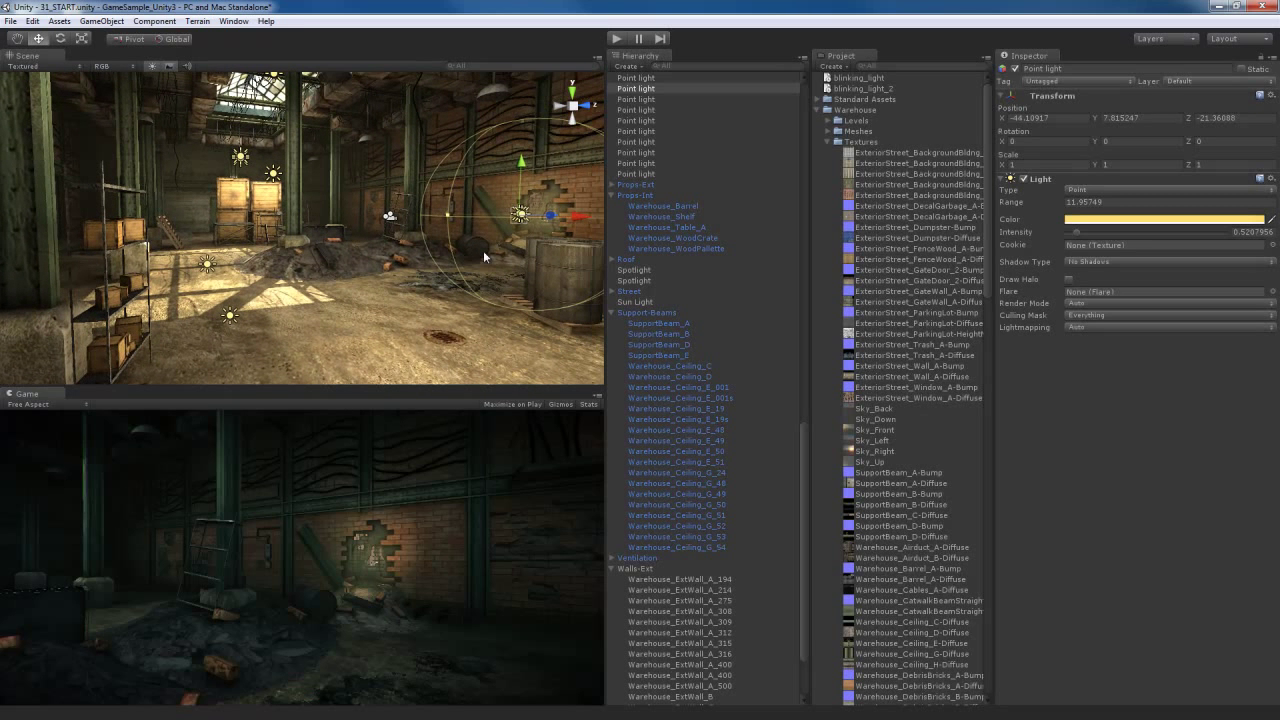
mouse_move(488, 258)
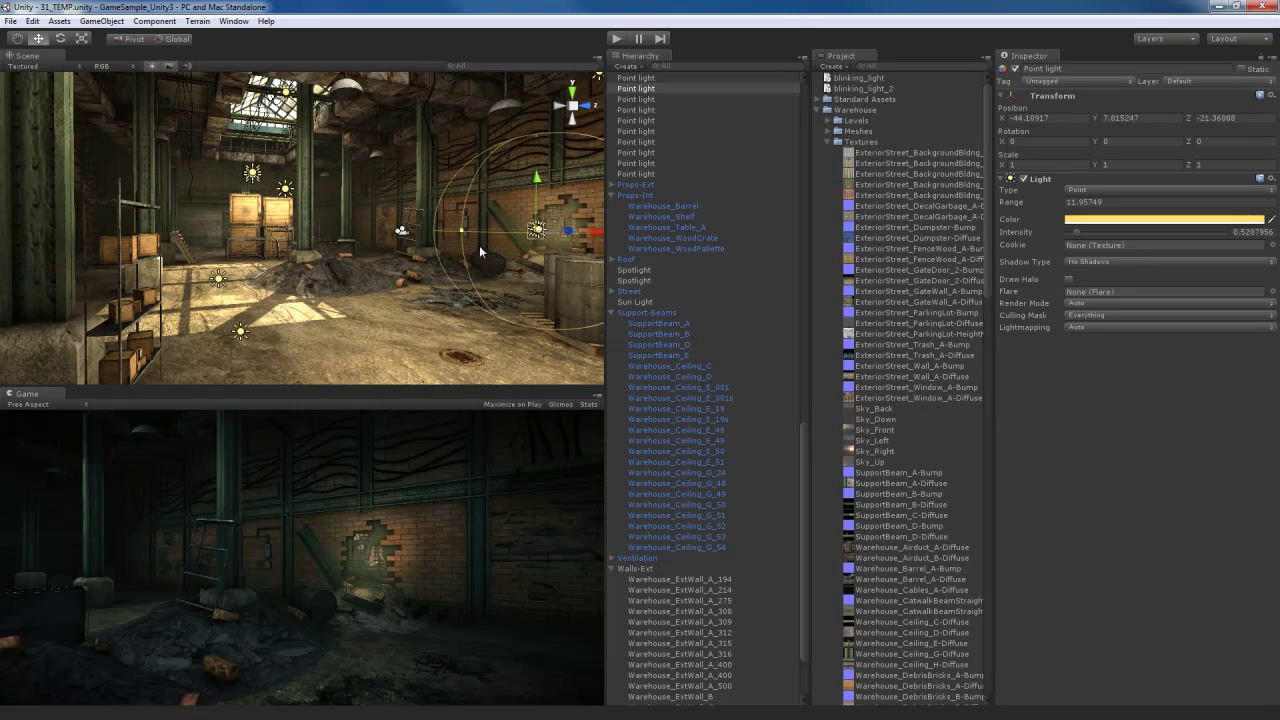
mouse_move(408, 272)
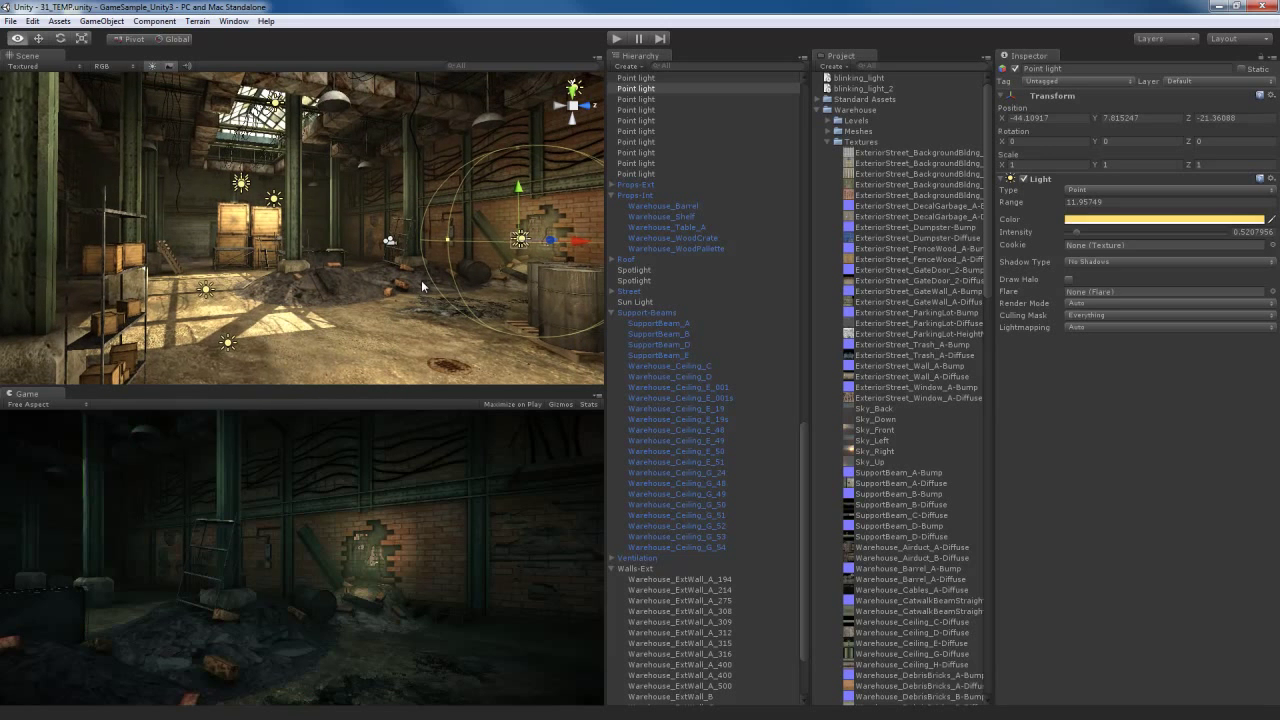
mouse_move(416, 308)
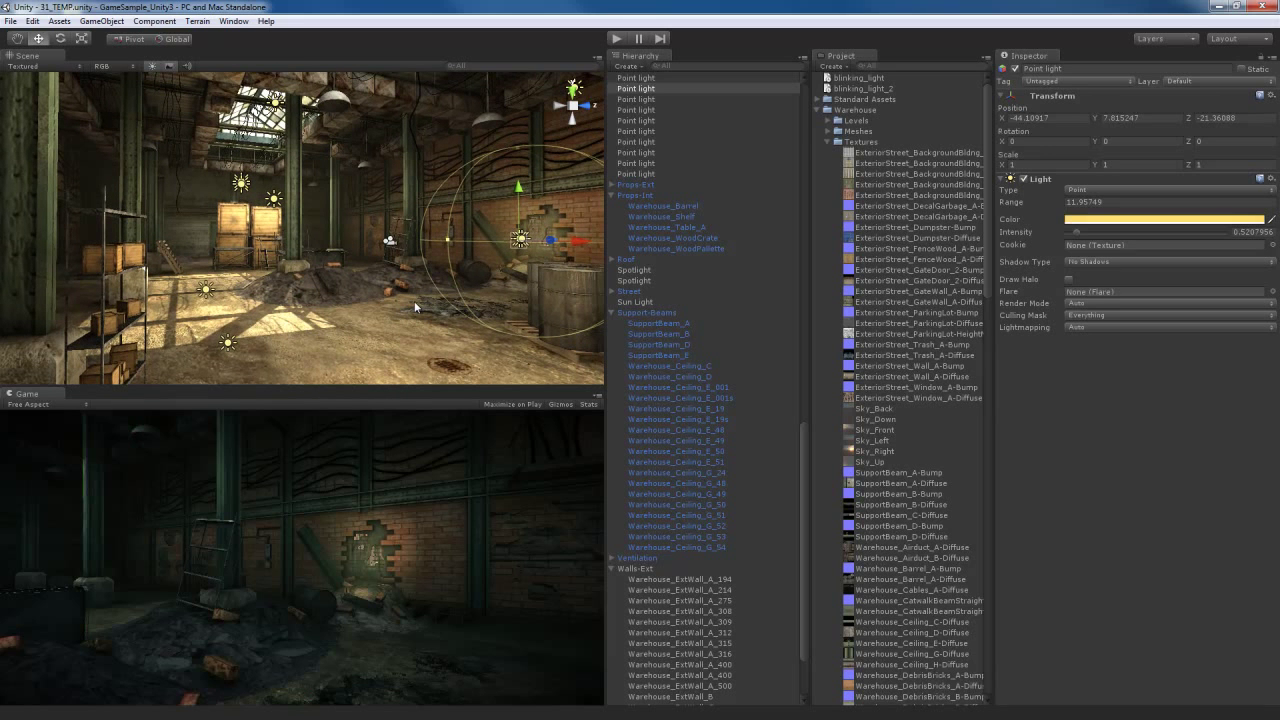
mouse_move(404, 252)
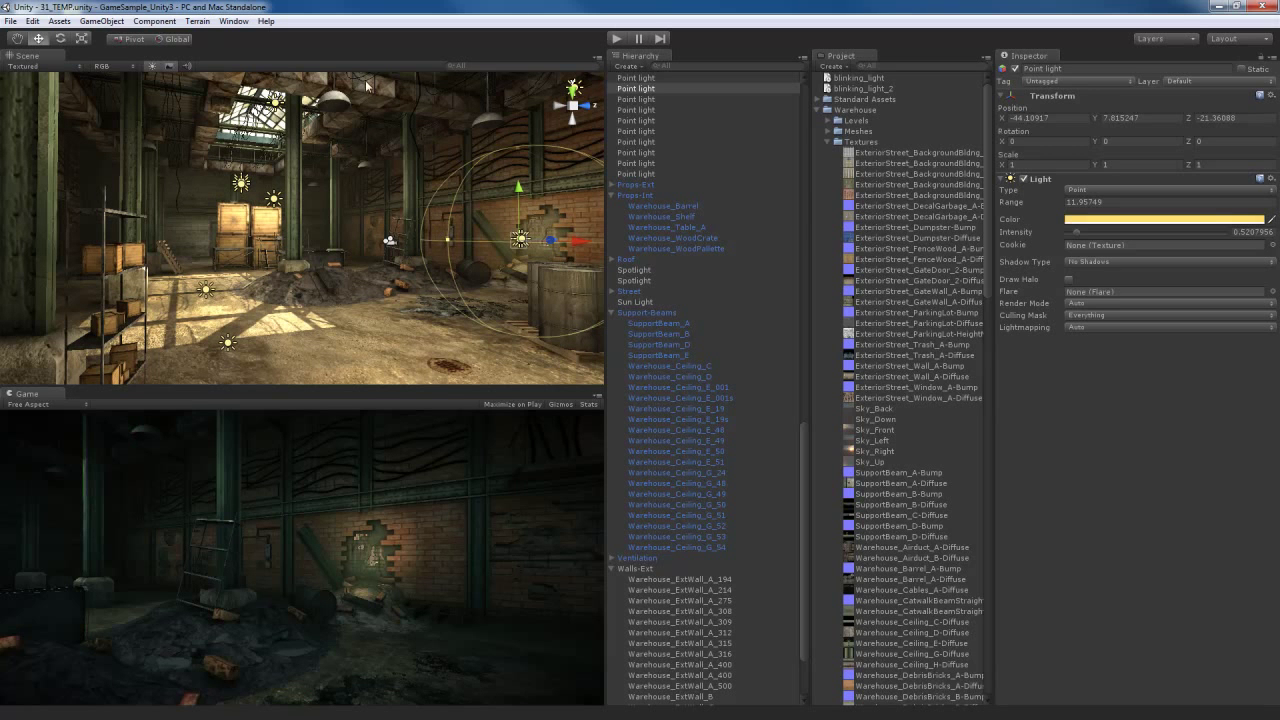
Bring up the Build Settings window from the File menu.
left_click(32, 20)
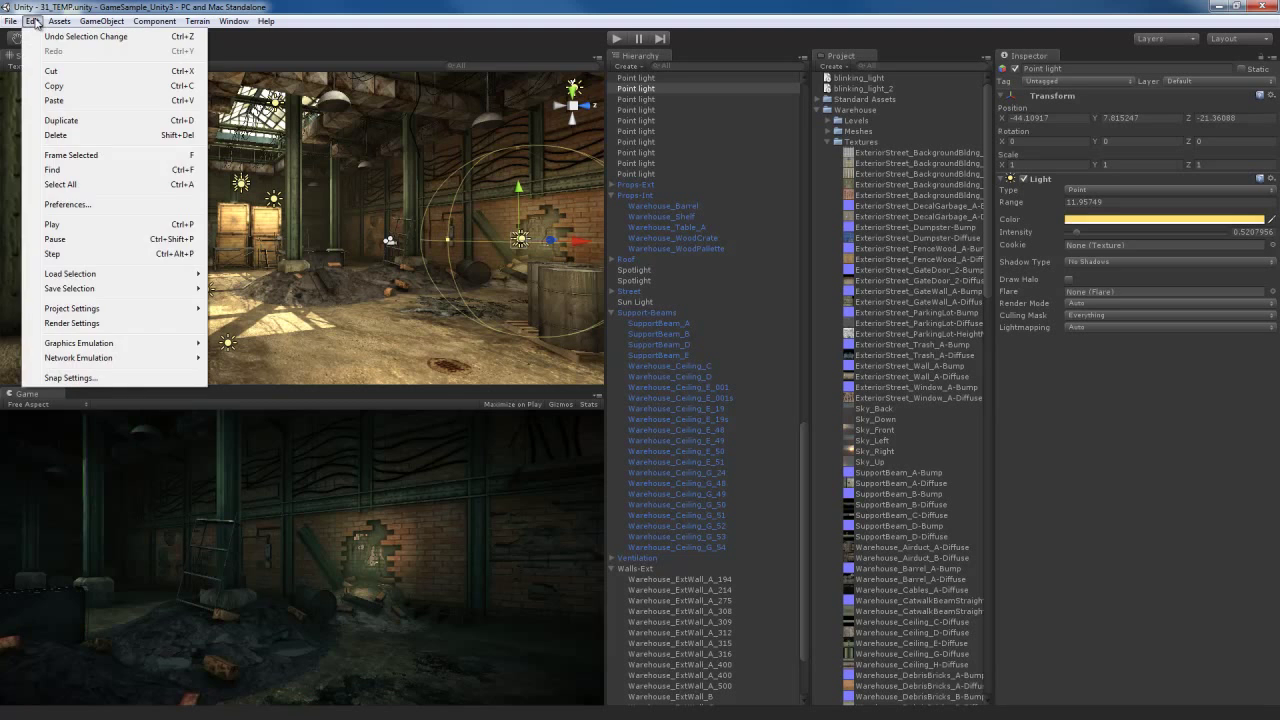
left_click(12, 20)
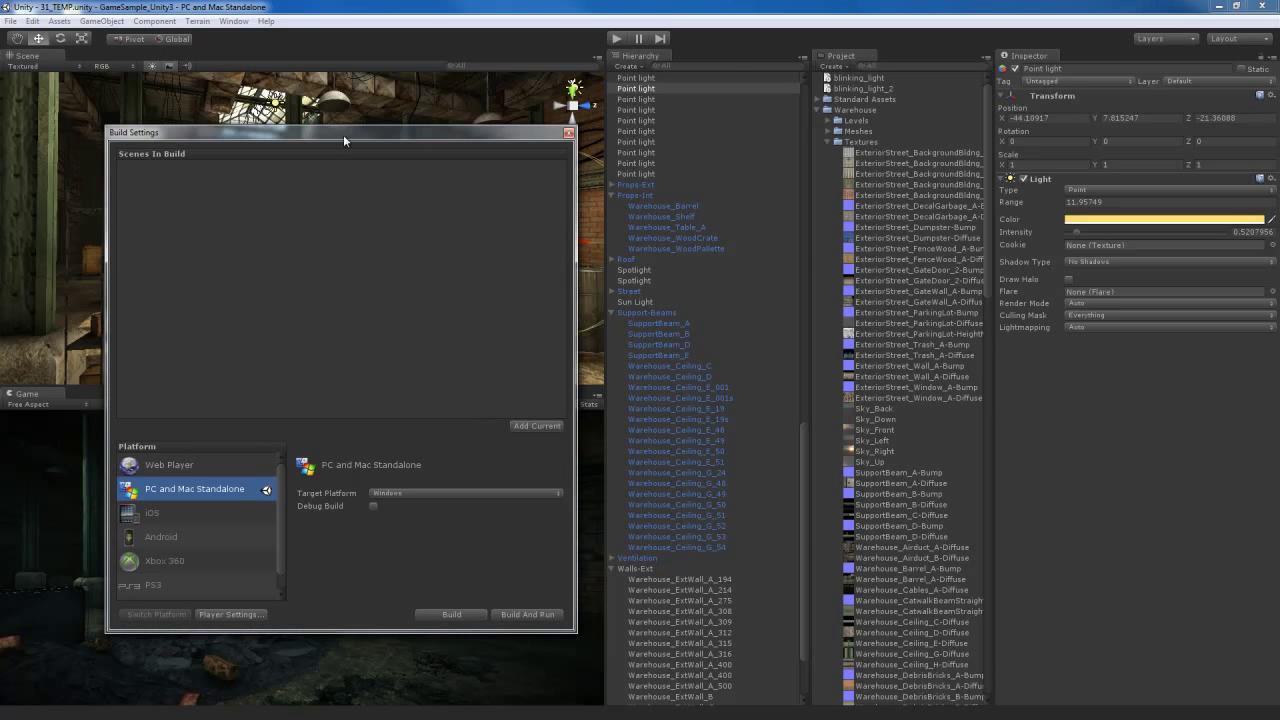
Preview Web Player and Android, then keep PC and Mac Standalone targeting Windows.
left_click_drag(344, 140, 440, 80)
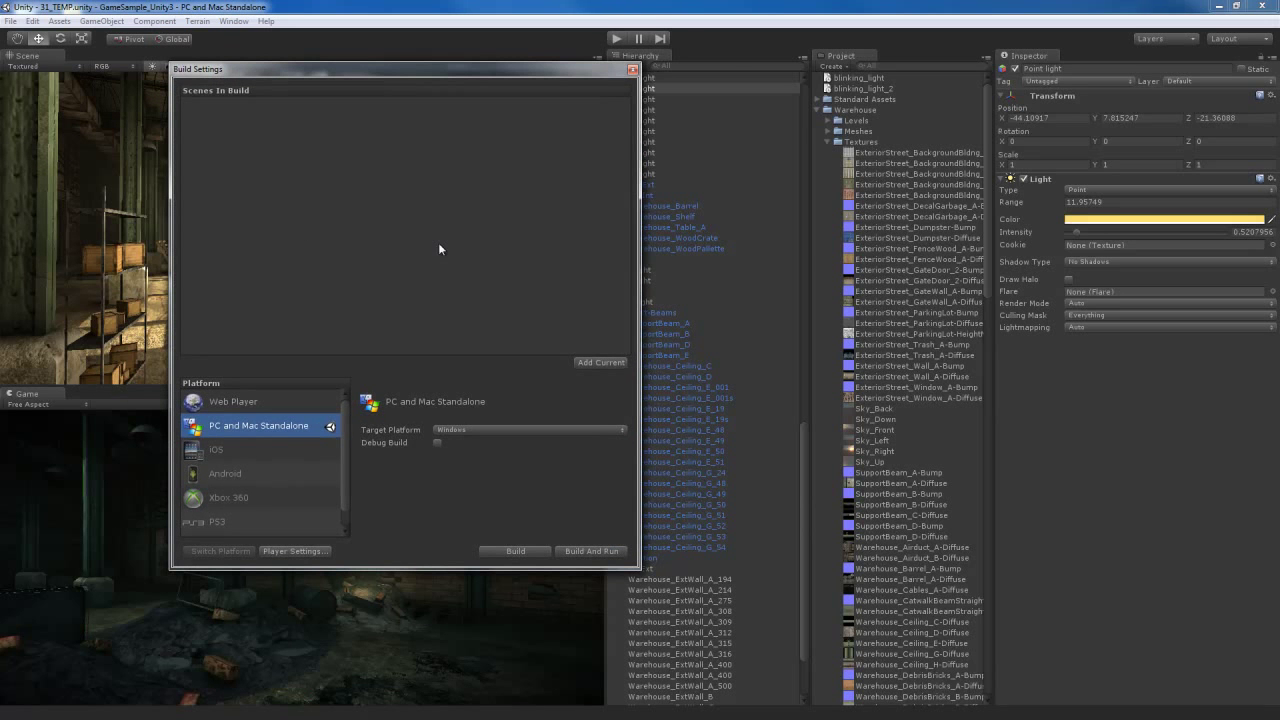
mouse_move(252, 402)
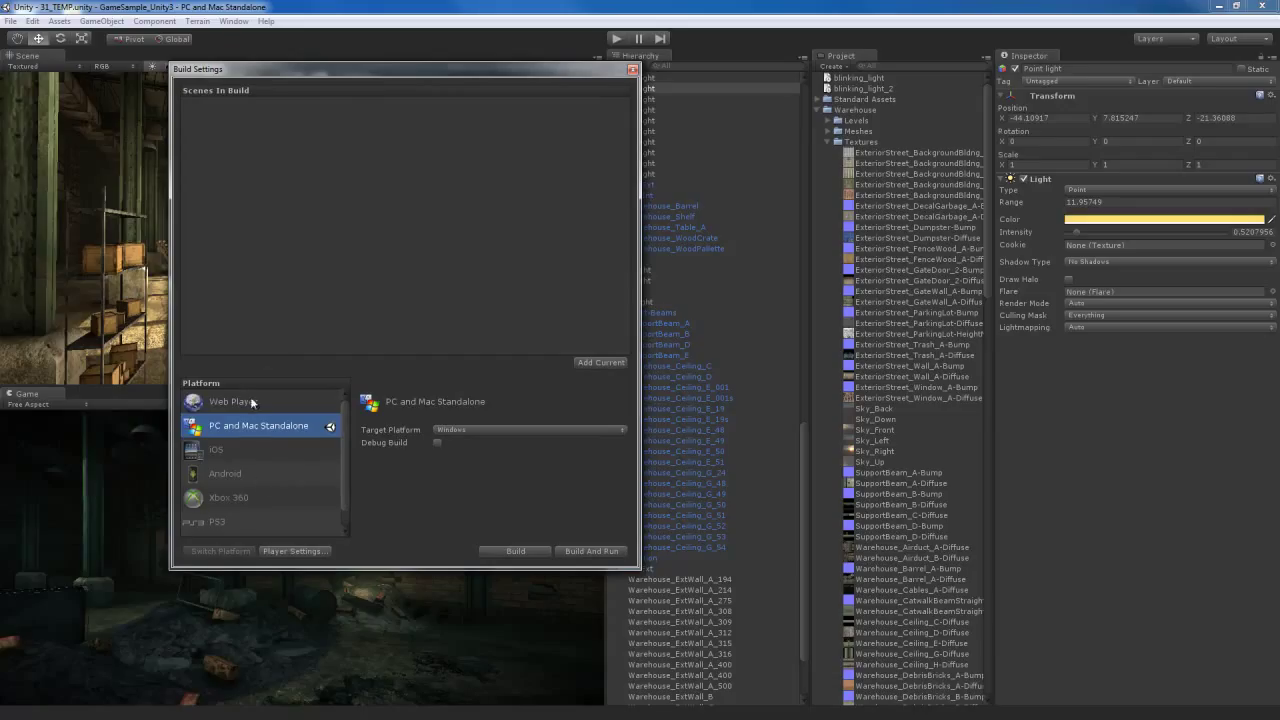
left_click(232, 400)
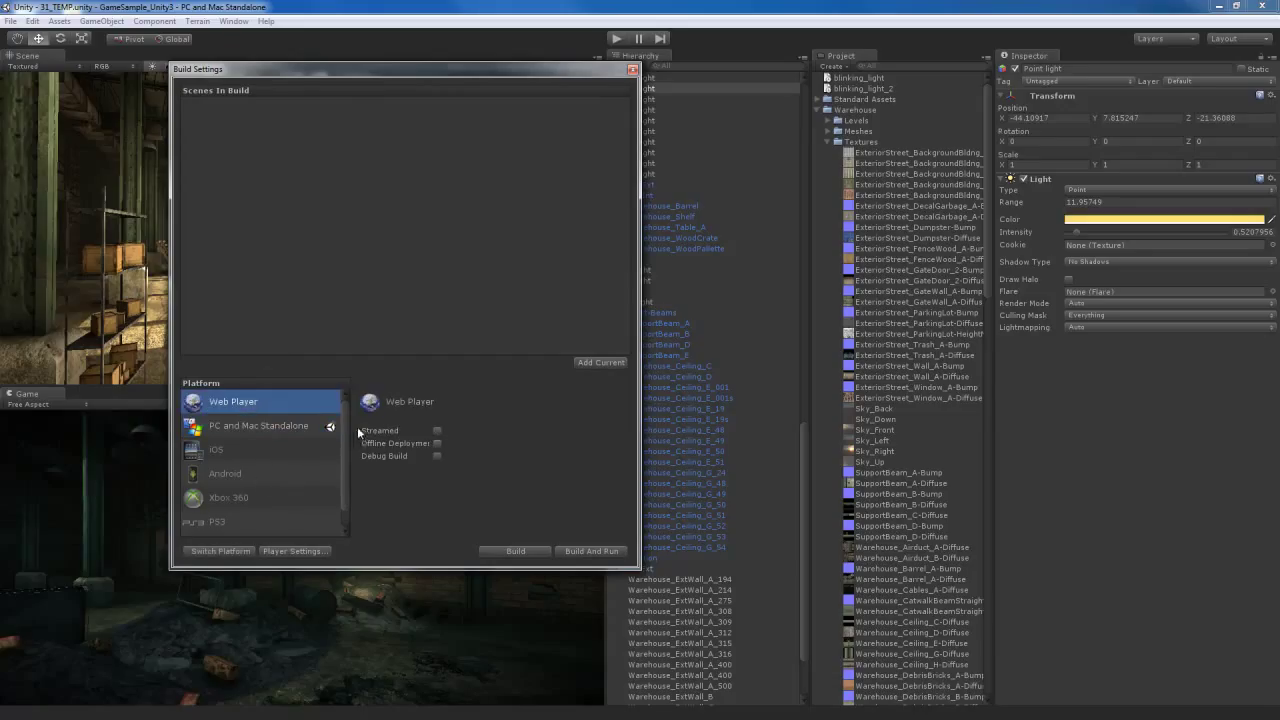
left_click(224, 452)
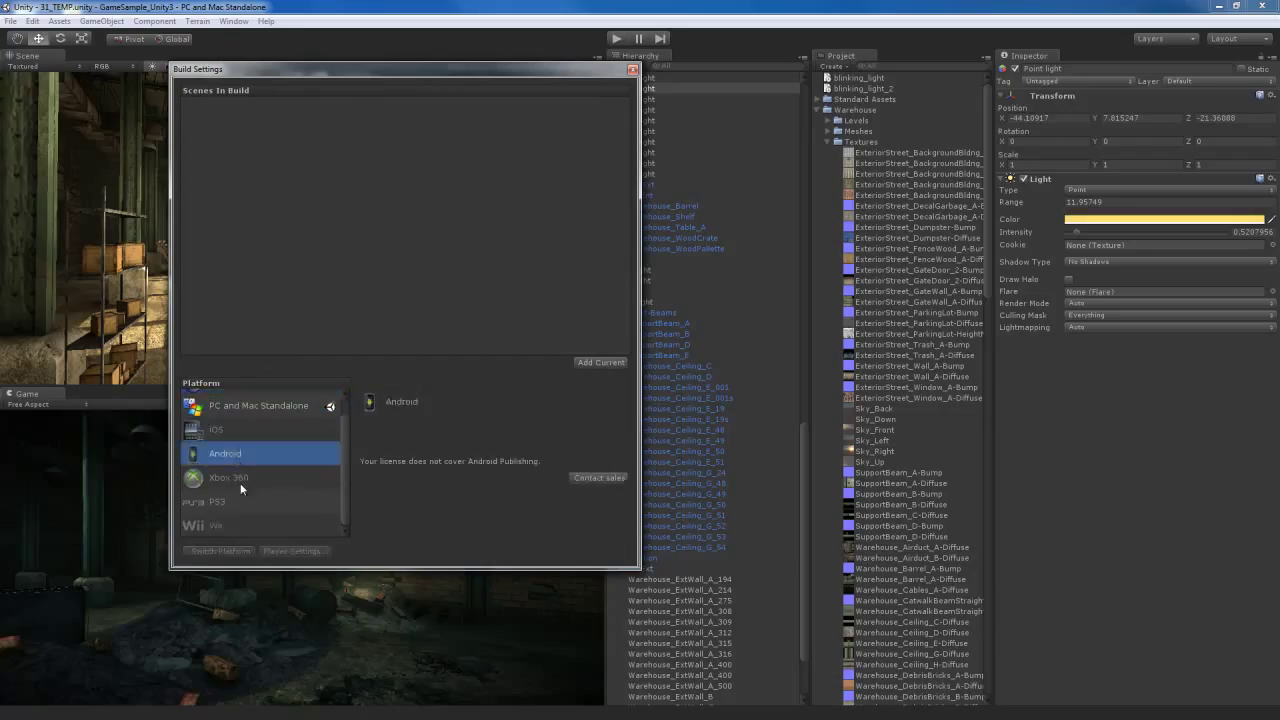
mouse_move(260, 462)
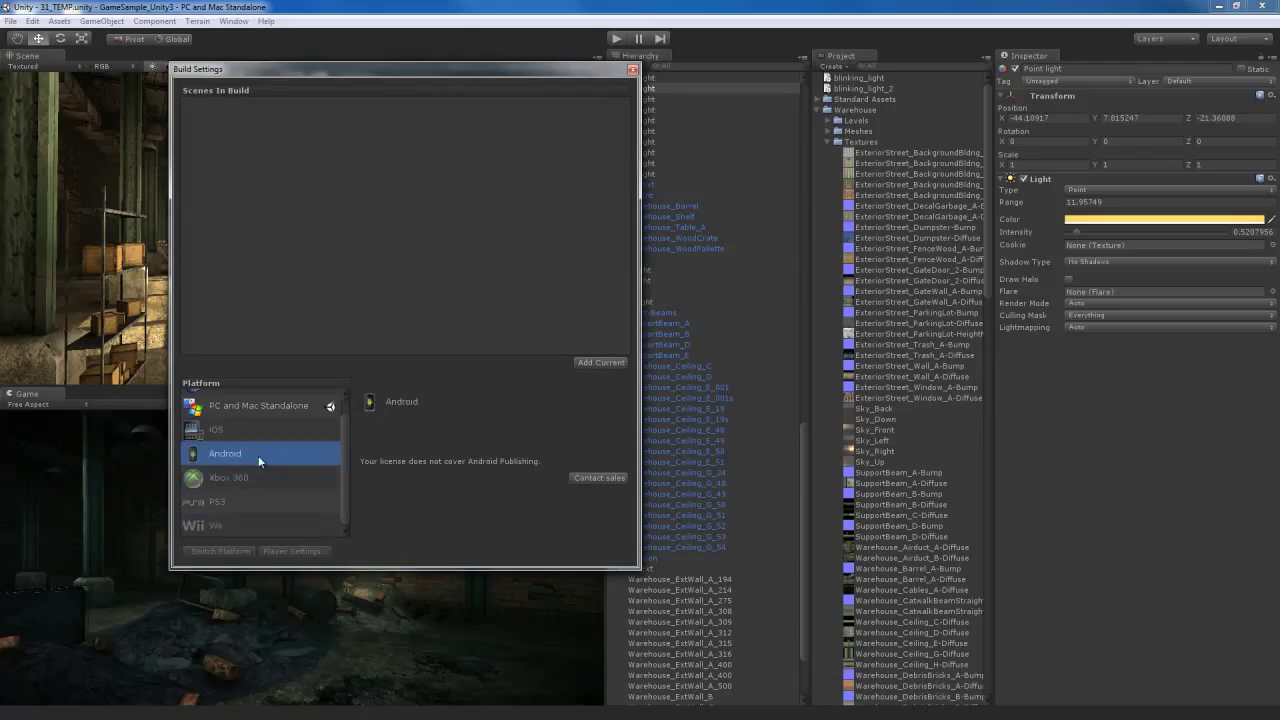
left_click(258, 424)
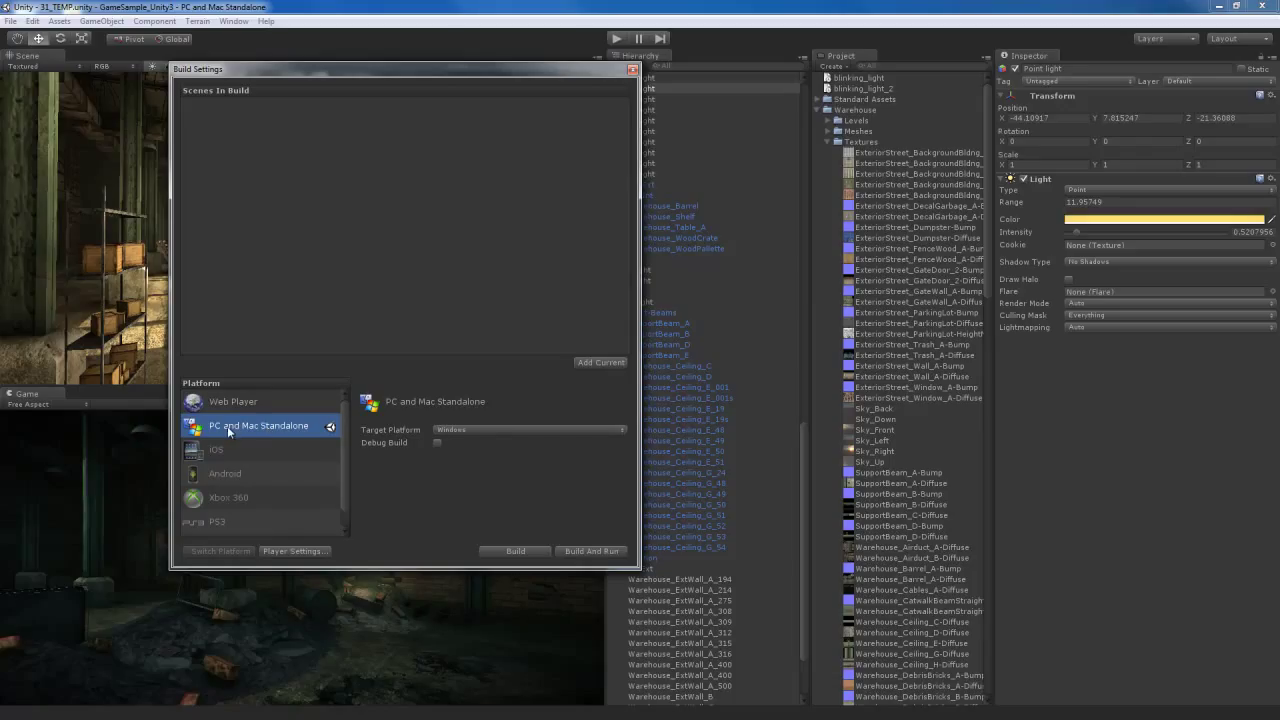
mouse_move(502, 436)
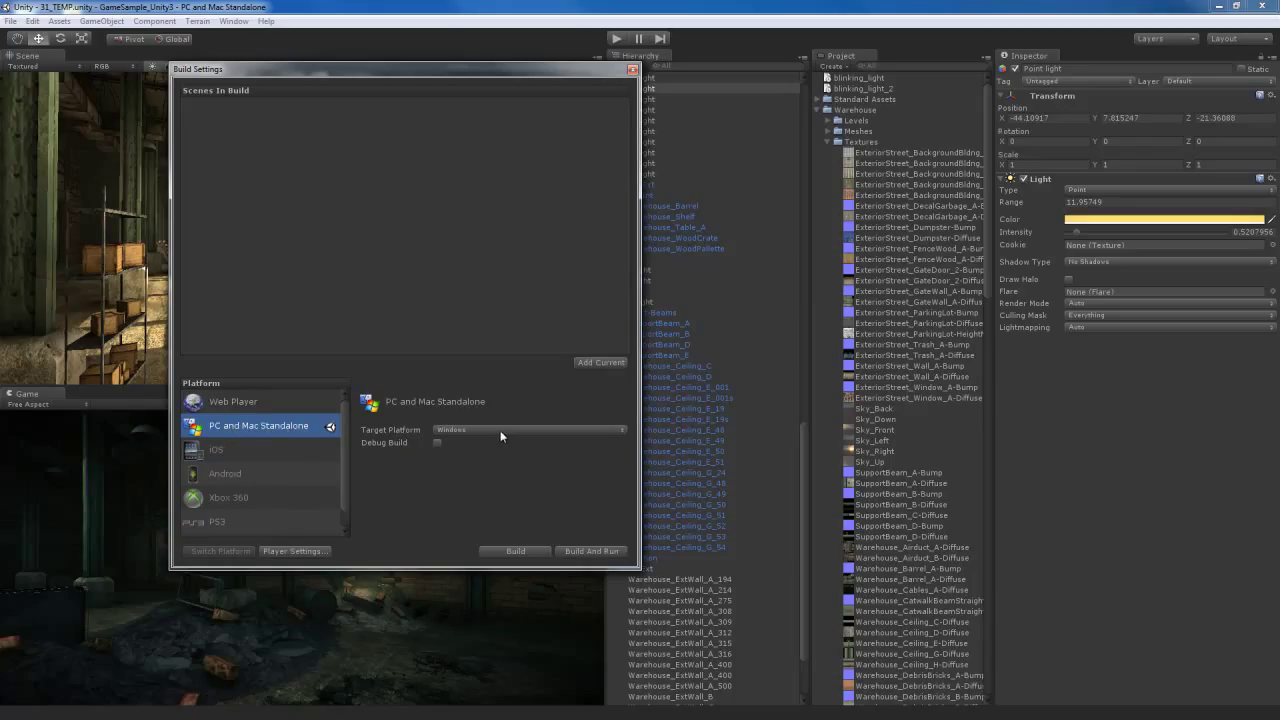
mouse_move(480, 434)
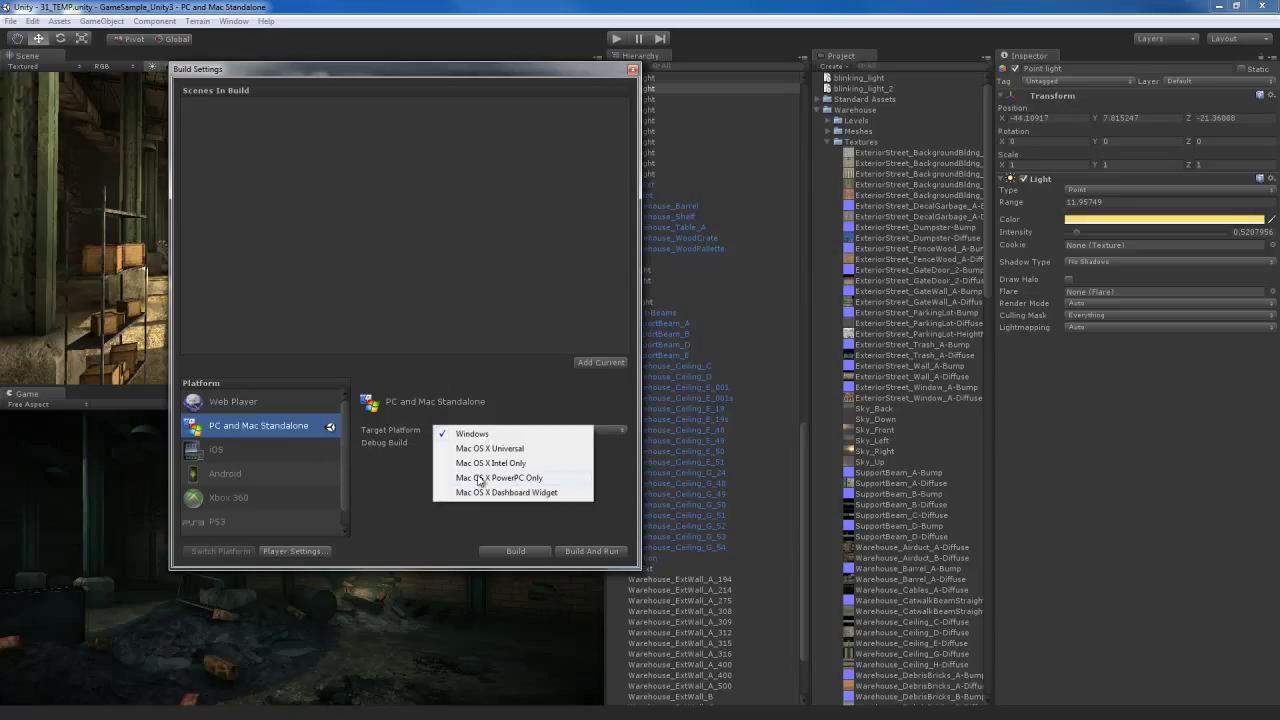
left_click(472, 432)
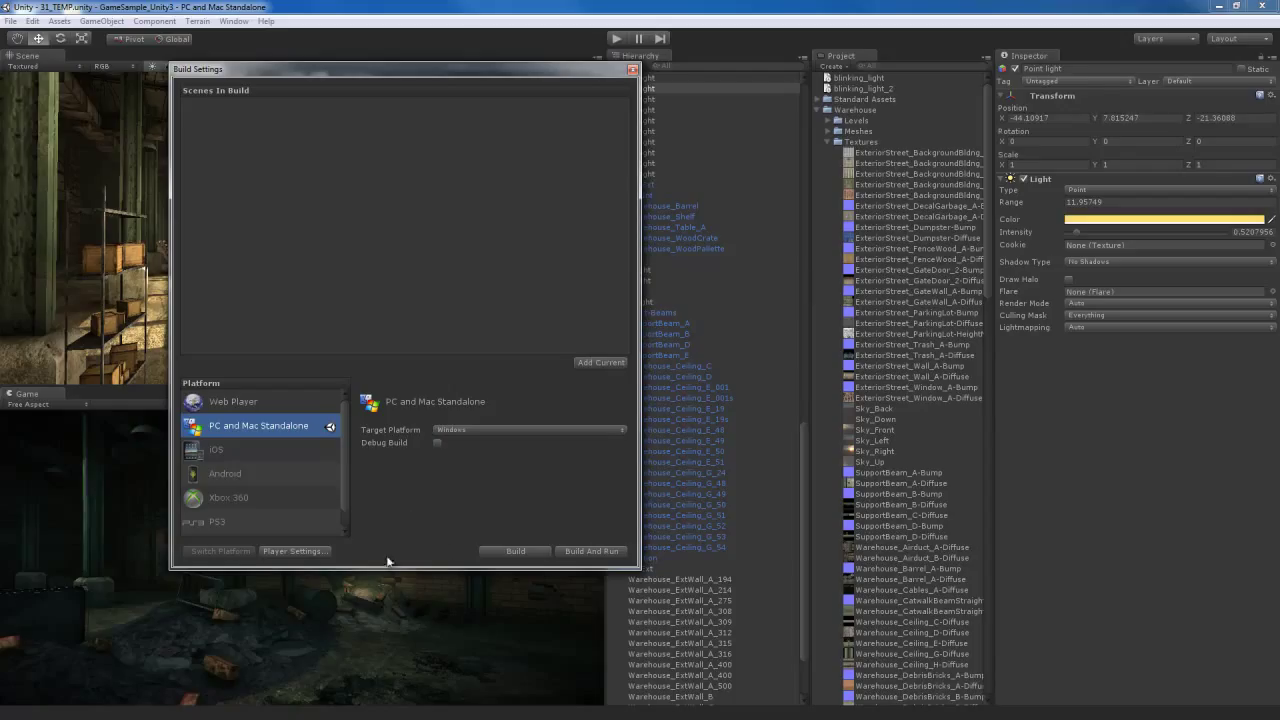
Show the Player Settings with company 3DTutorials and product GameSample_Unity3.
left_click(294, 552)
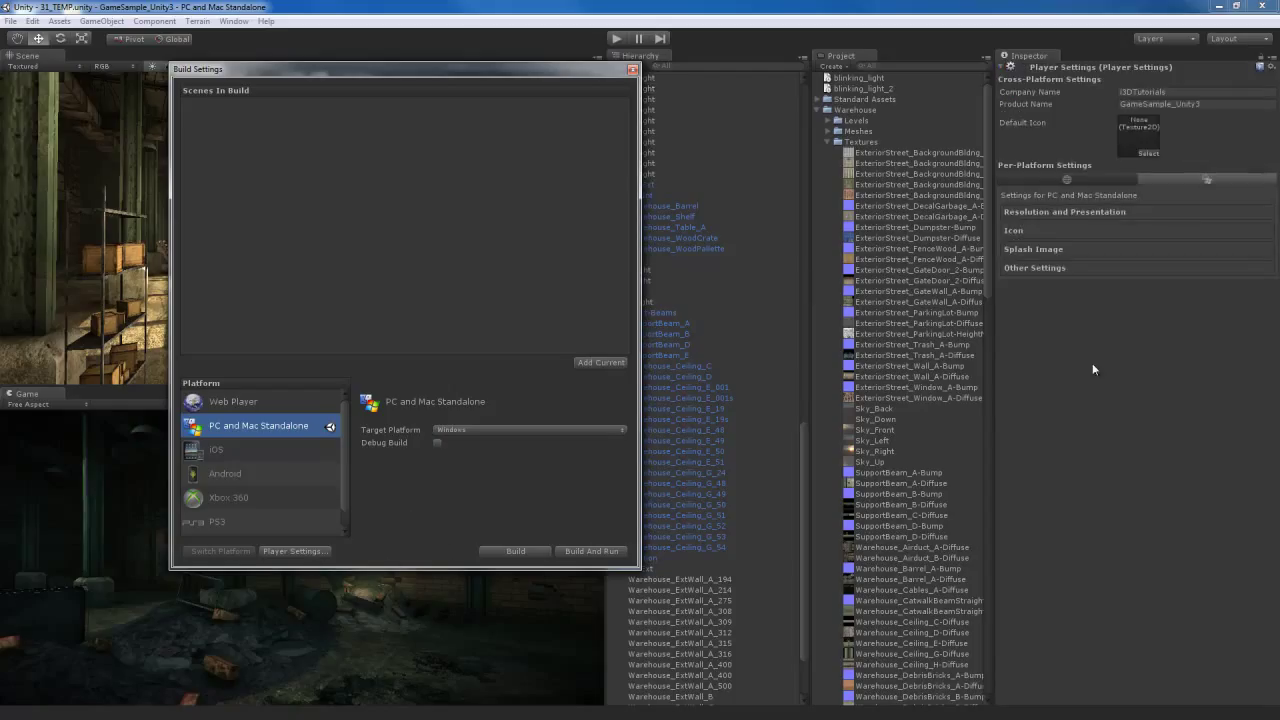
mouse_move(1136, 312)
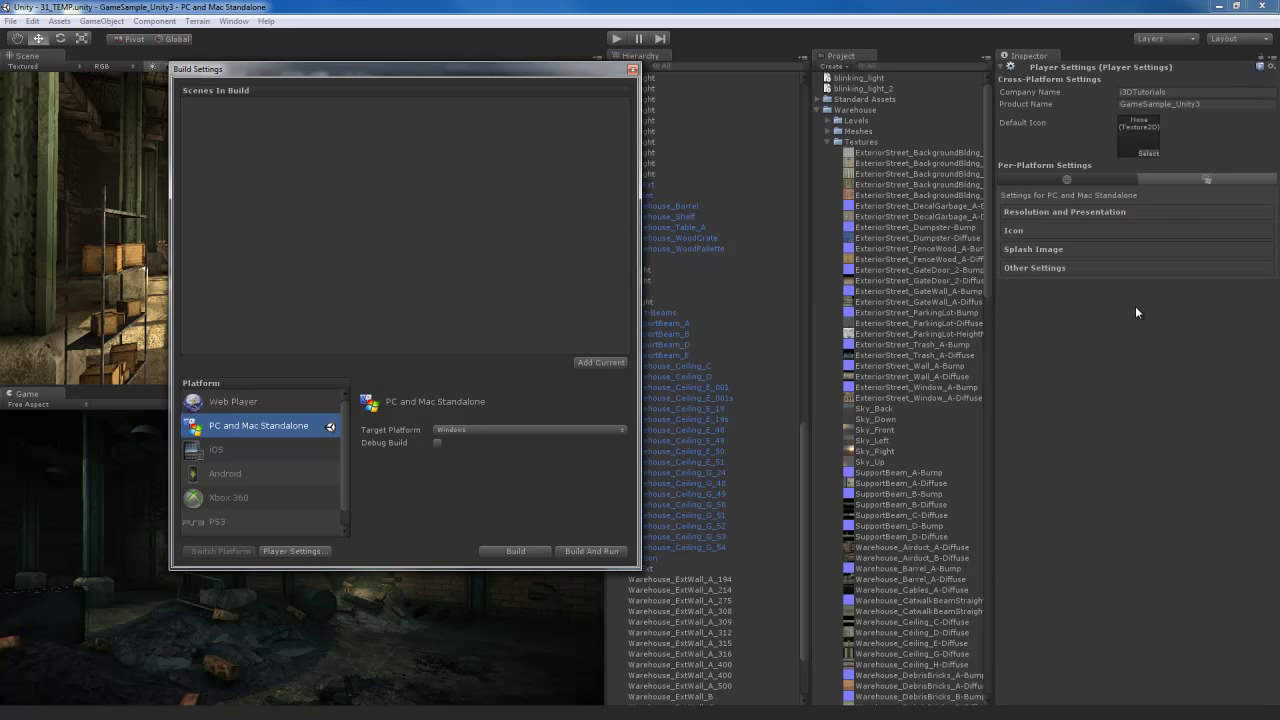
mouse_move(1142, 312)
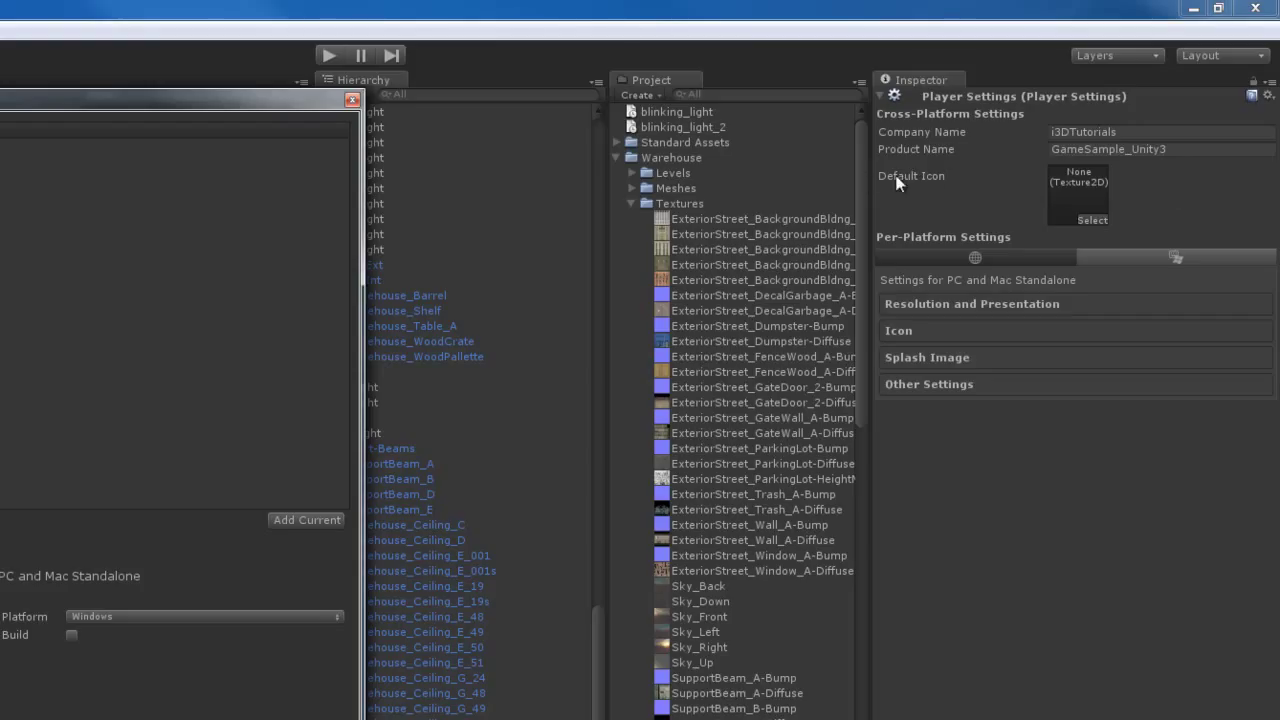
mouse_move(1096, 184)
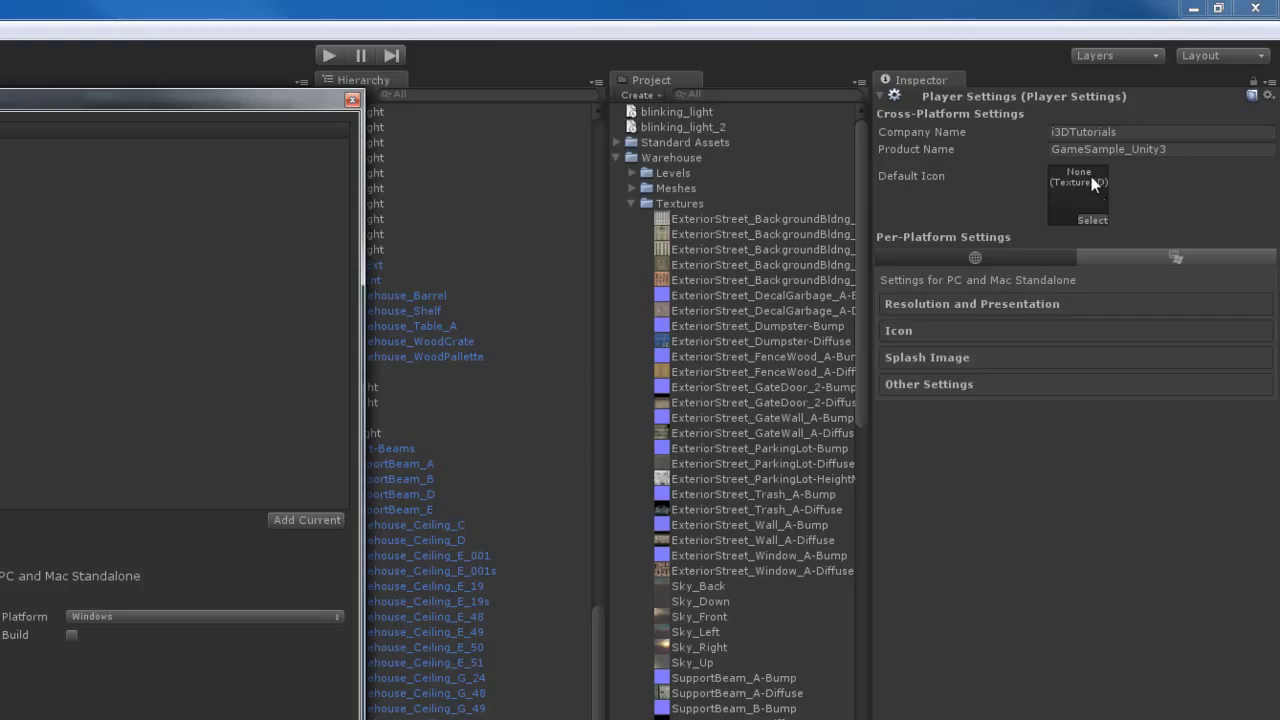
mouse_move(1156, 200)
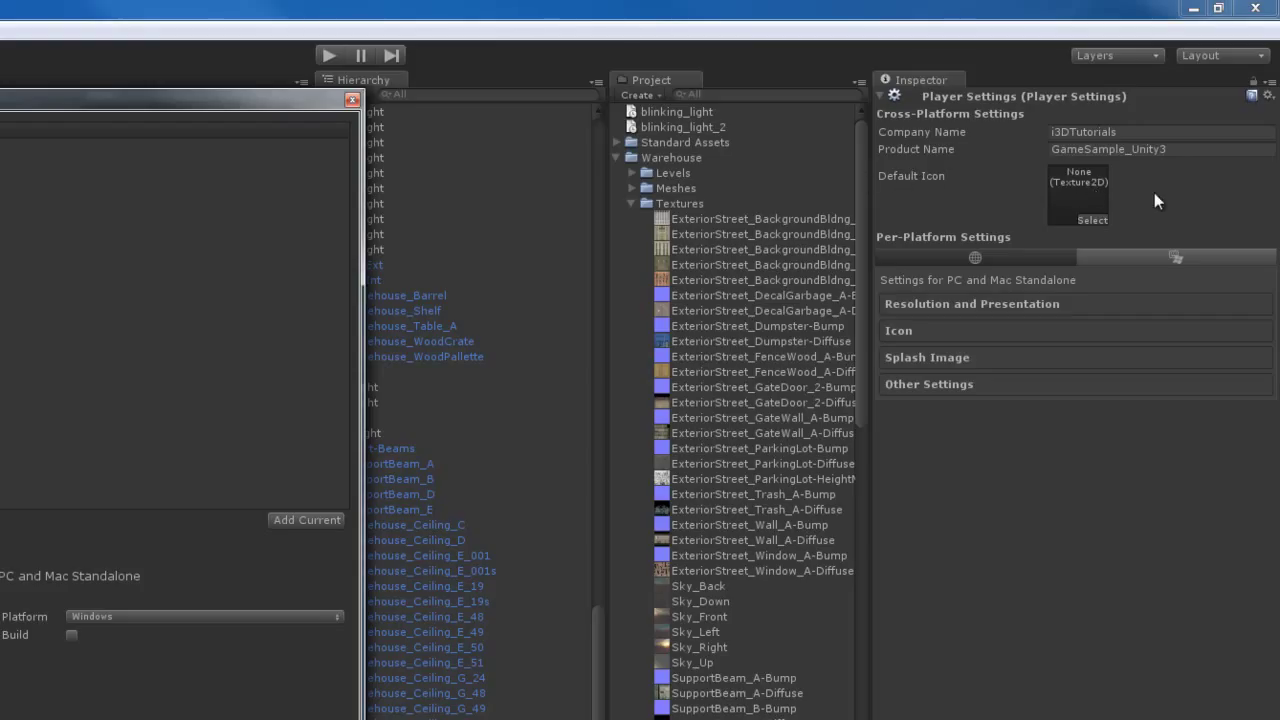
mouse_move(1130, 198)
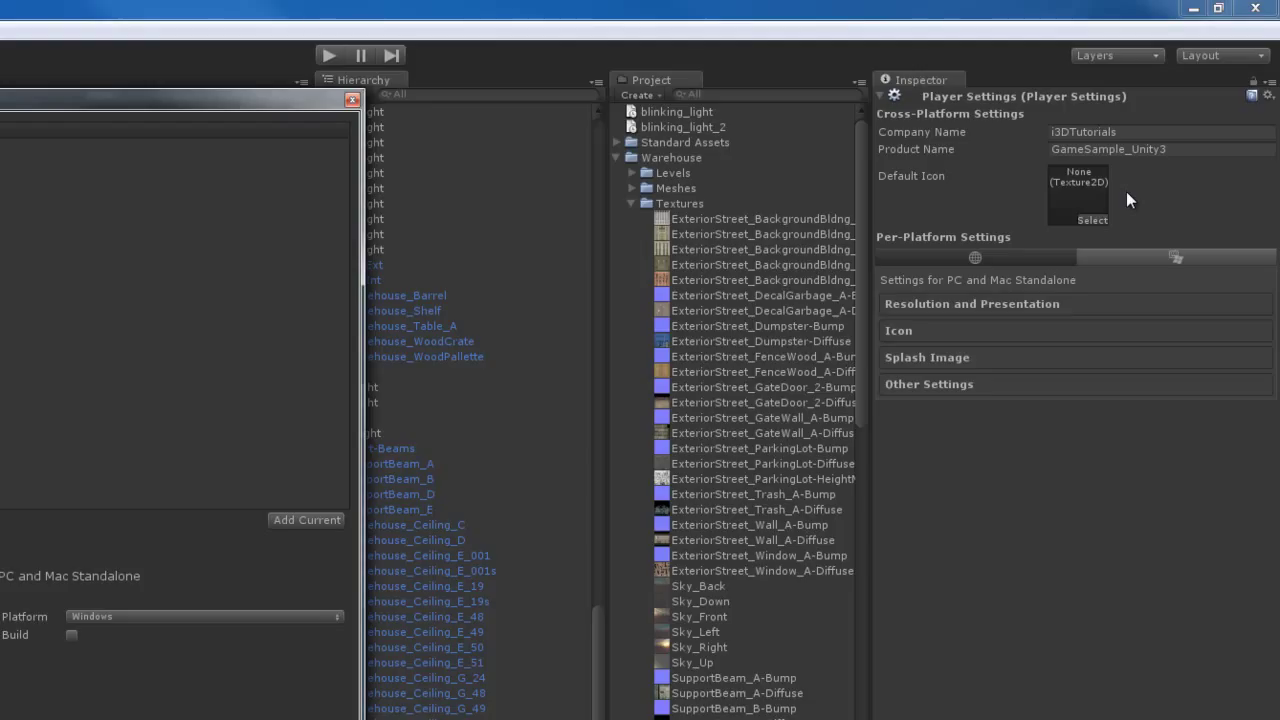
mouse_move(248, 168)
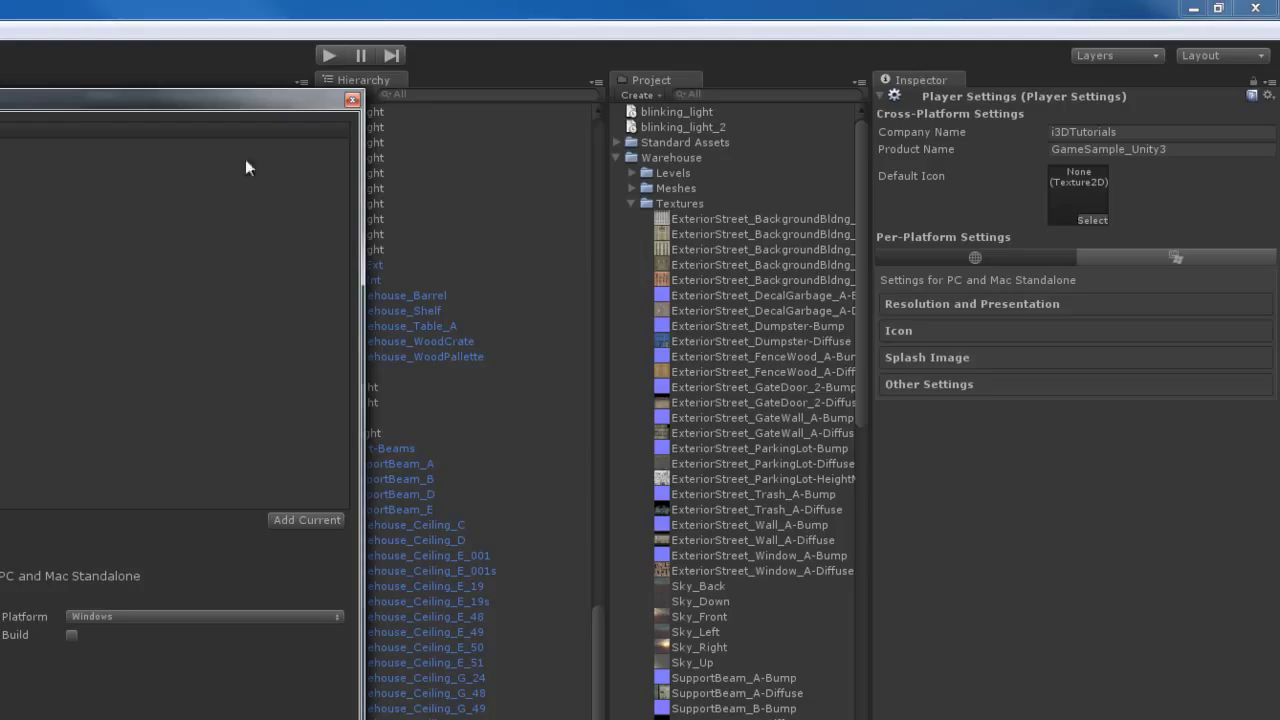
left_click(352, 100)
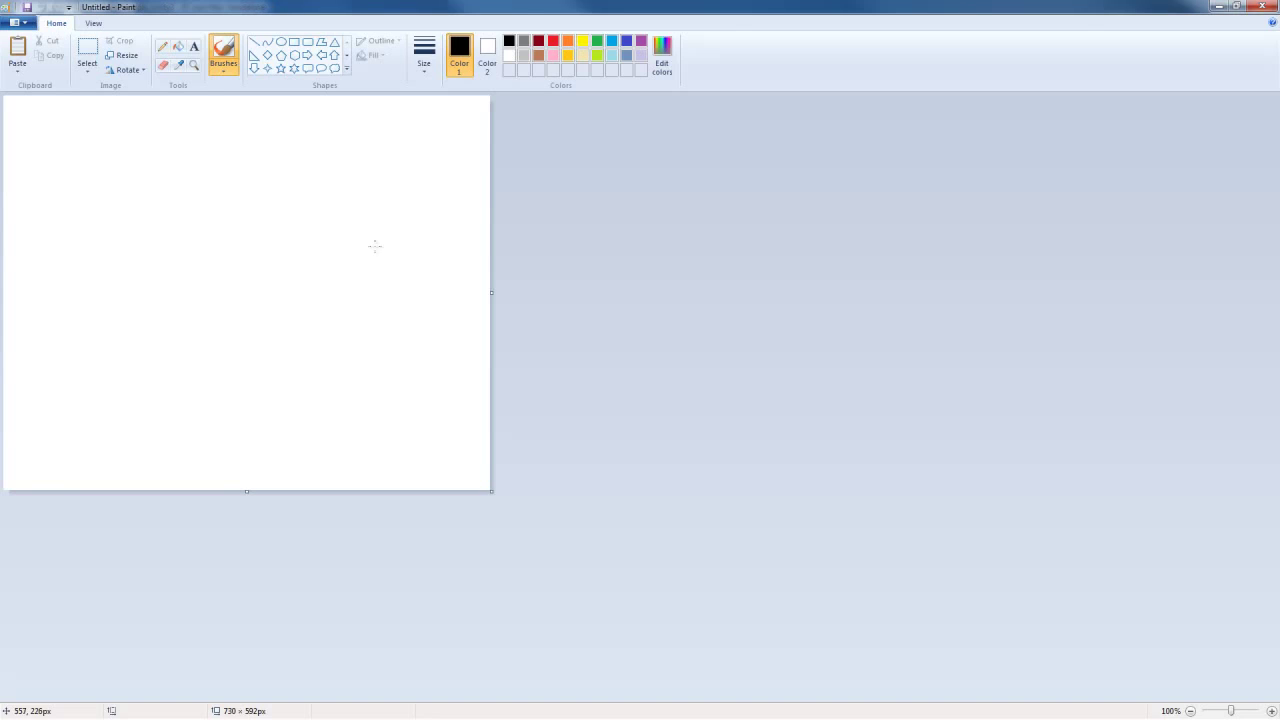
mouse_move(260, 192)
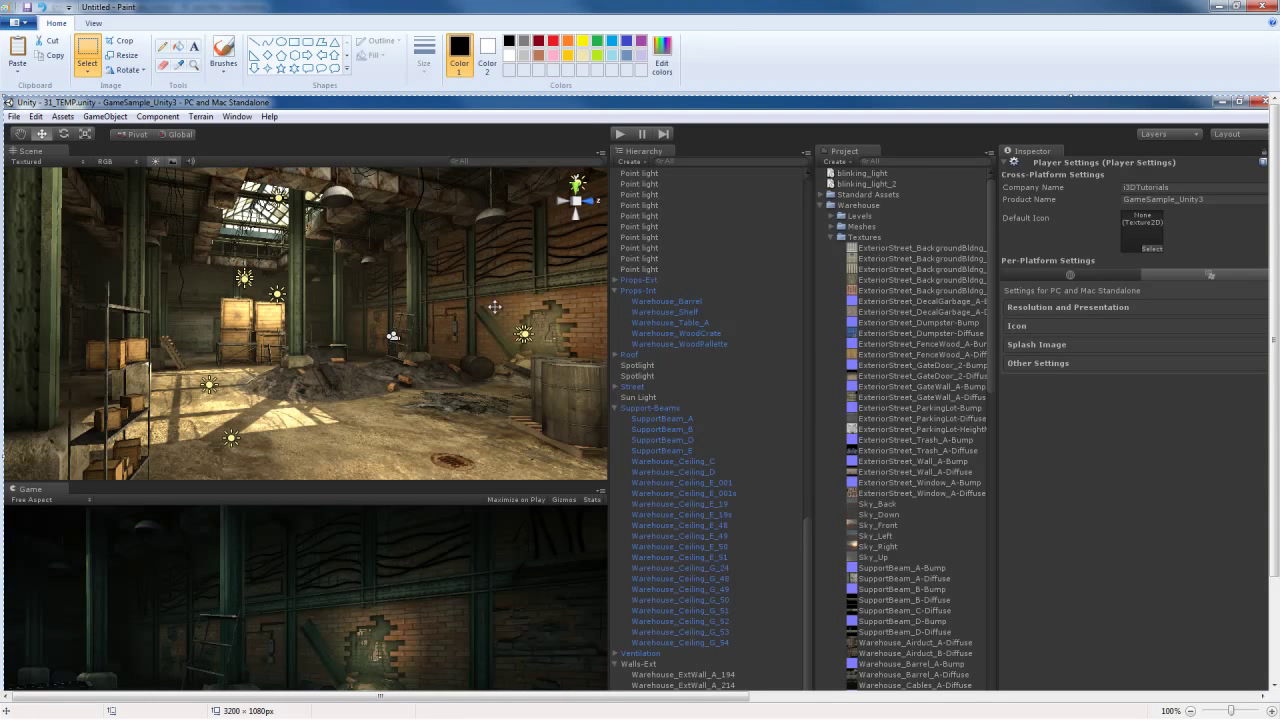
mouse_move(554, 374)
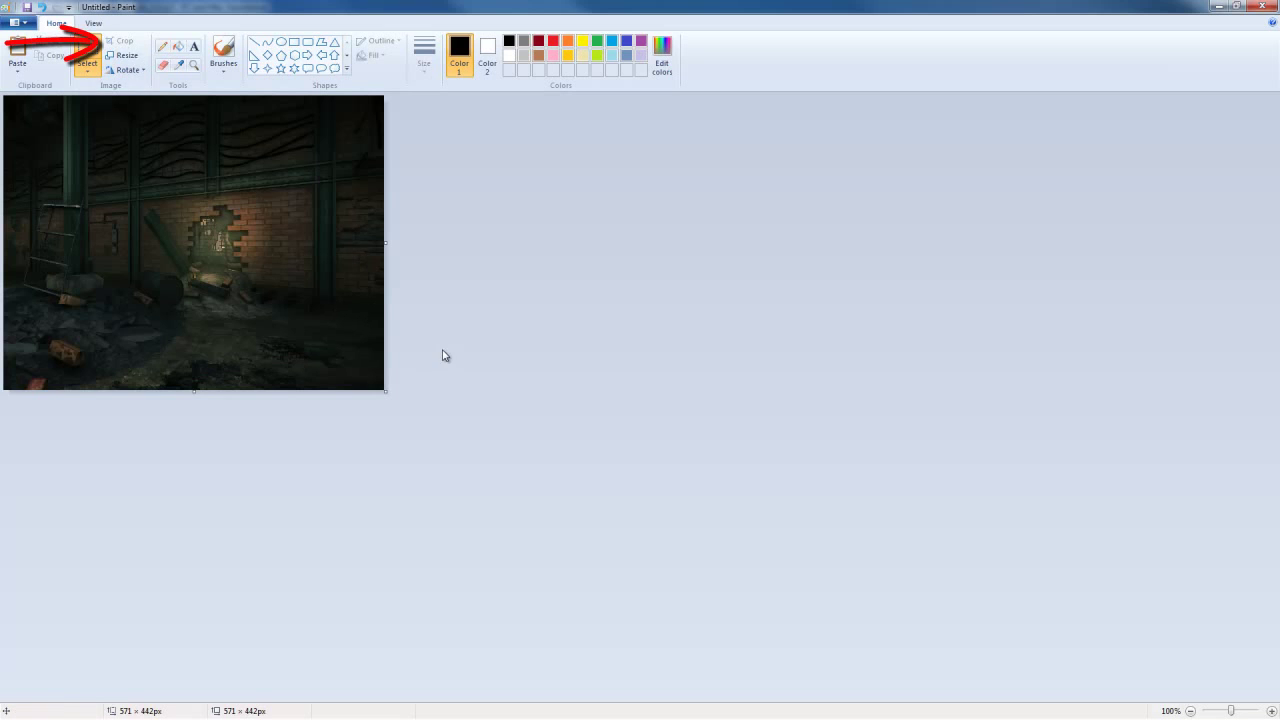
mouse_move(448, 358)
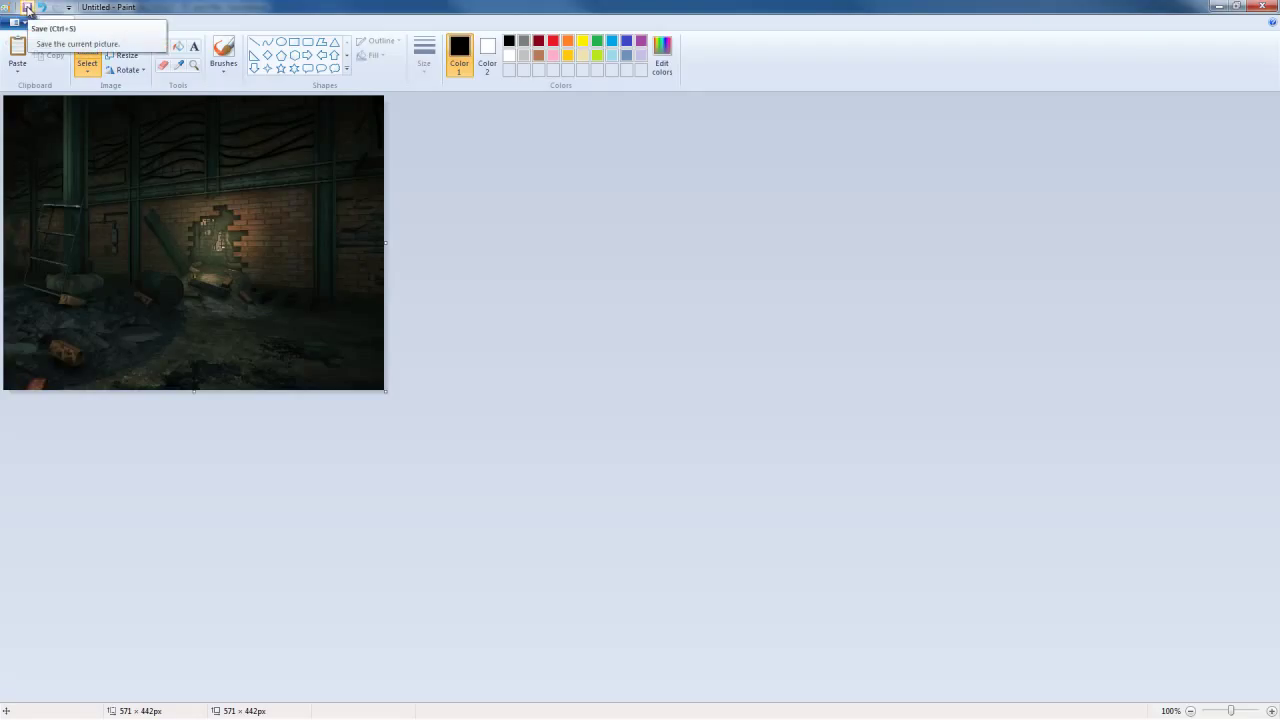
mouse_move(868, 444)
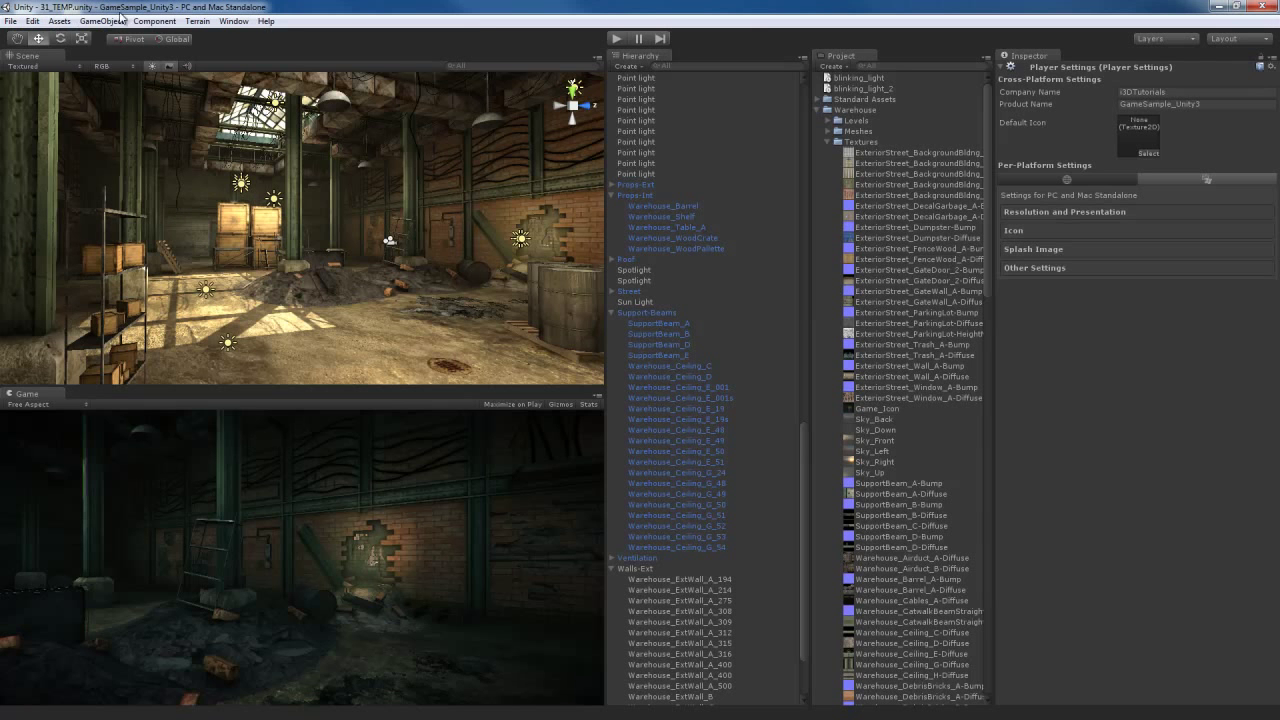
Inspect the Game_Icon texture in the Textures folder and bring up the texture chooser.
left_click(876, 408)
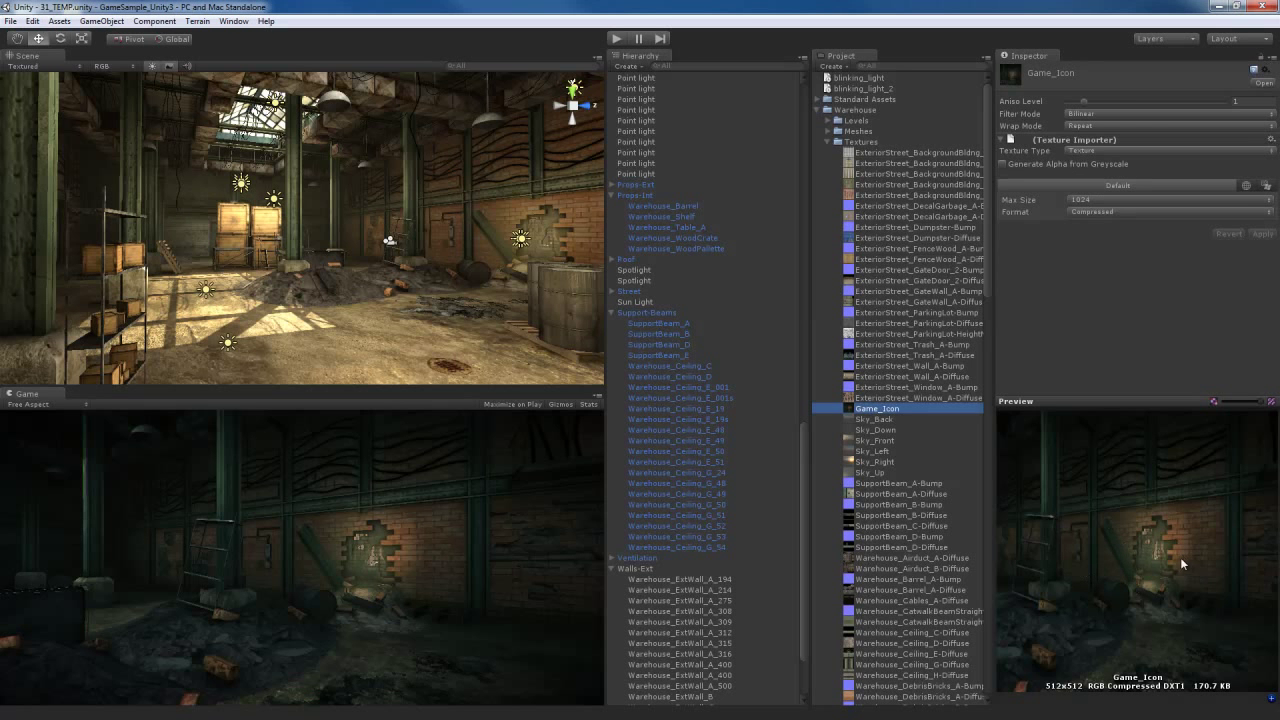
mouse_move(1088, 526)
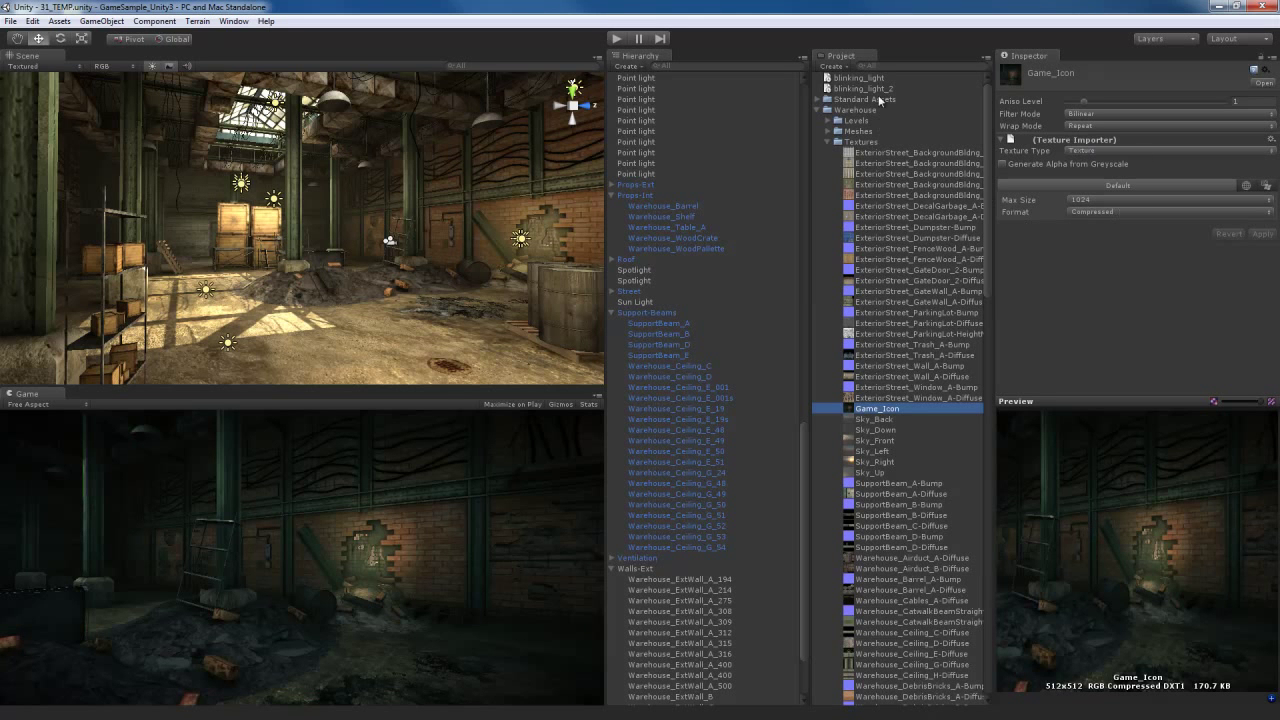
left_click(12, 20)
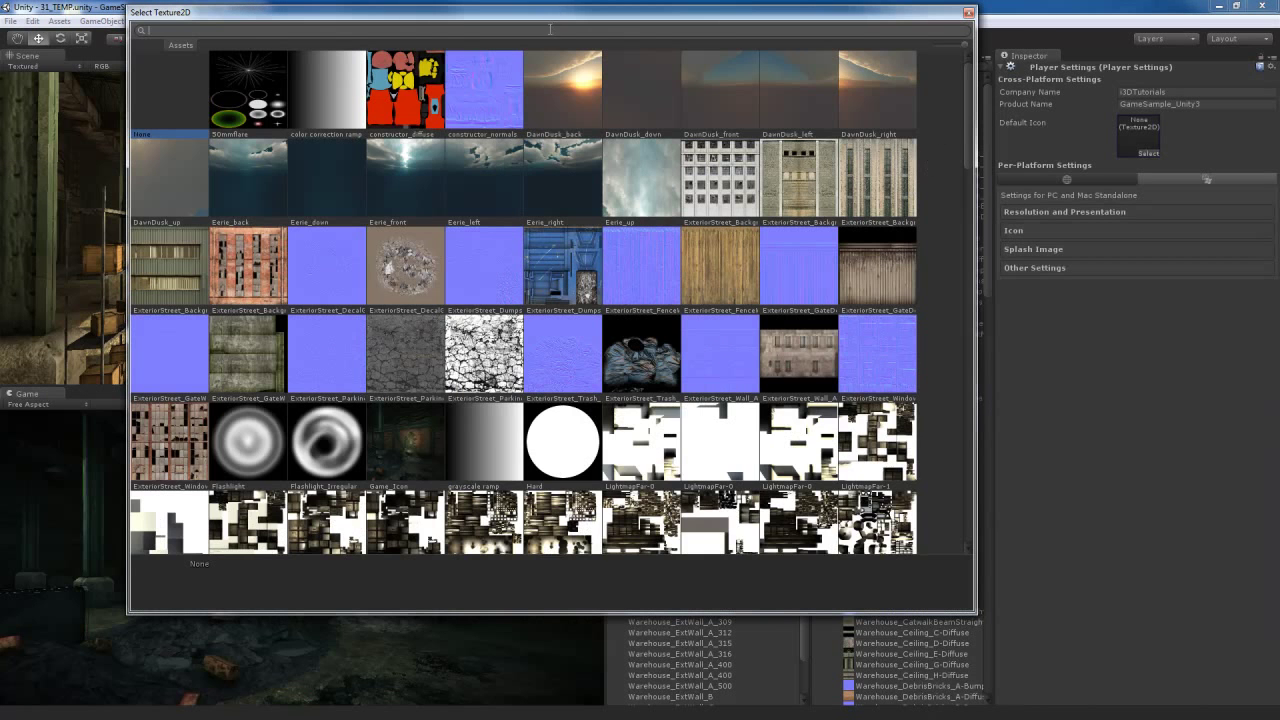
Search 'game' in the texture picker and set Game_Icon as the default icon.
type("game")
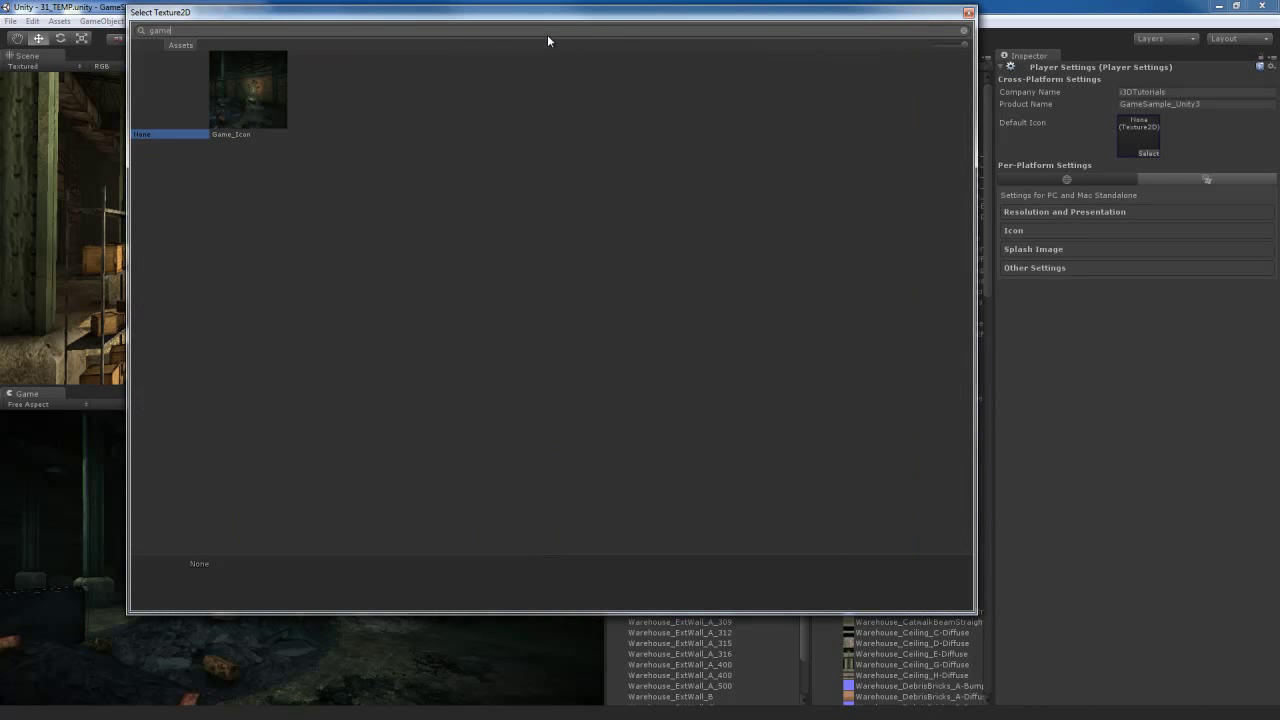
left_click(248, 88)
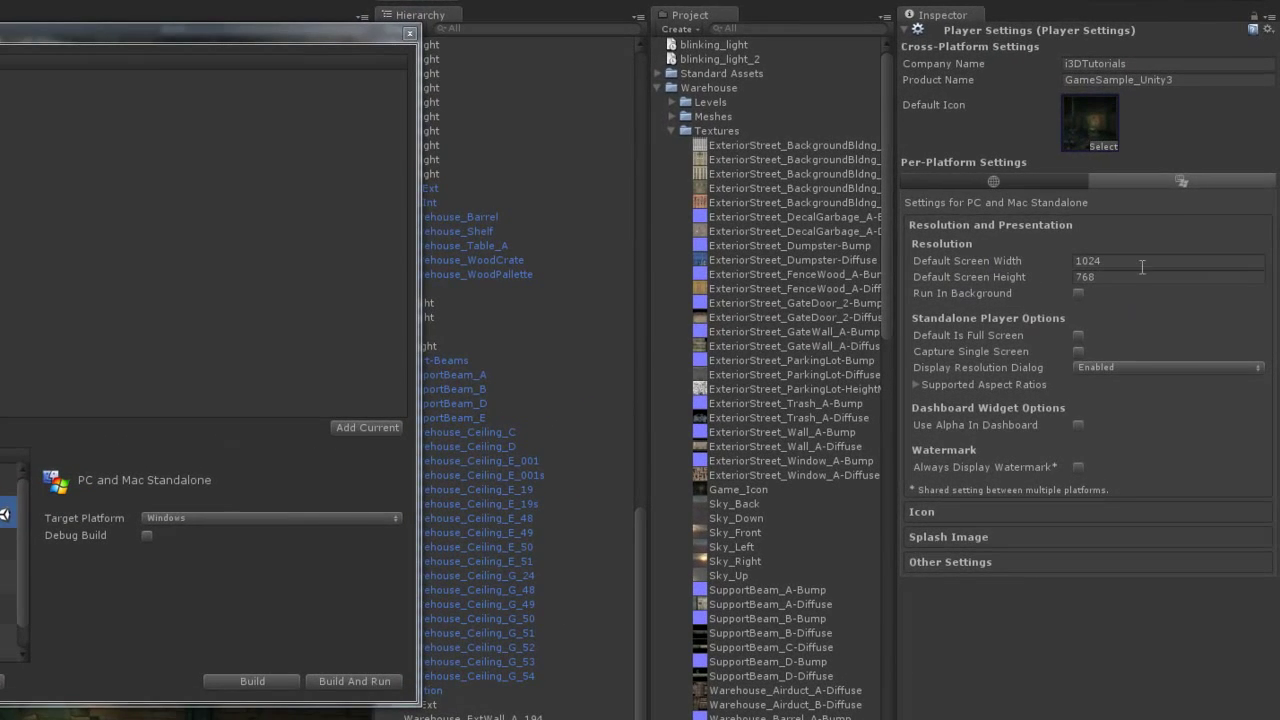
Set default resolution 1920 by 1080, full screen, and review the supported aspect ratios.
left_click(1164, 260)
type("1920")
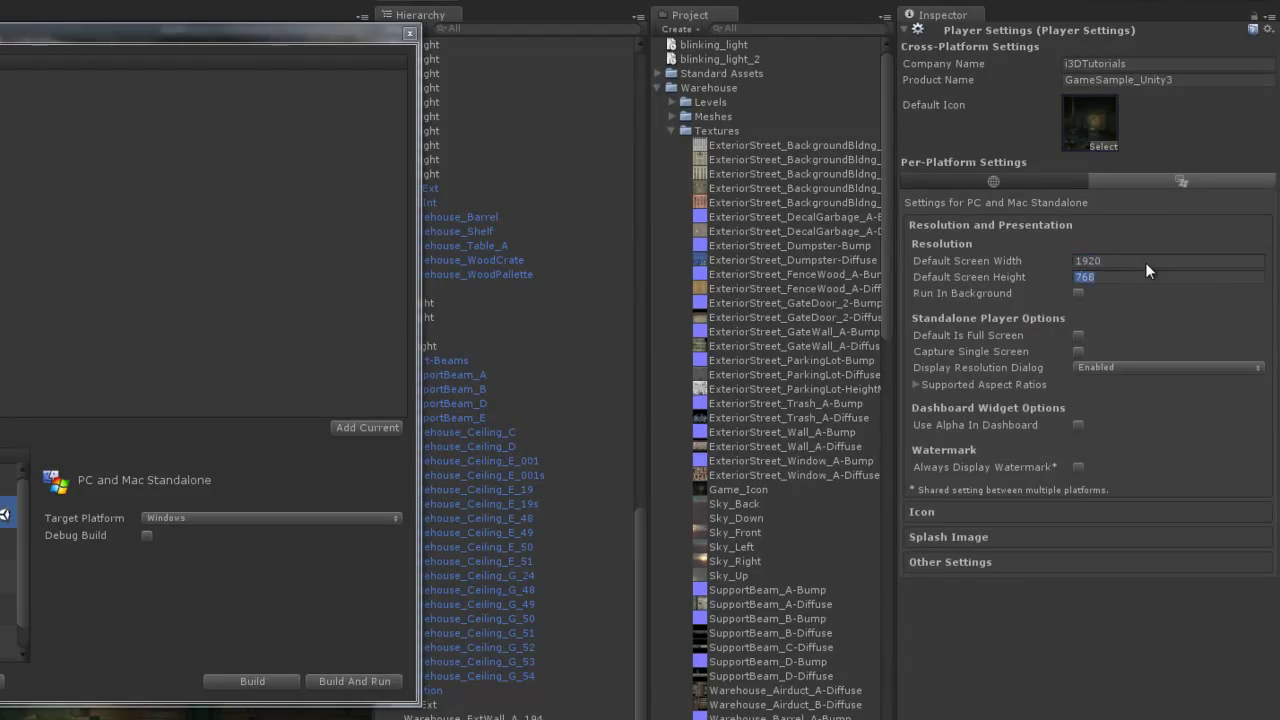
type("1080")
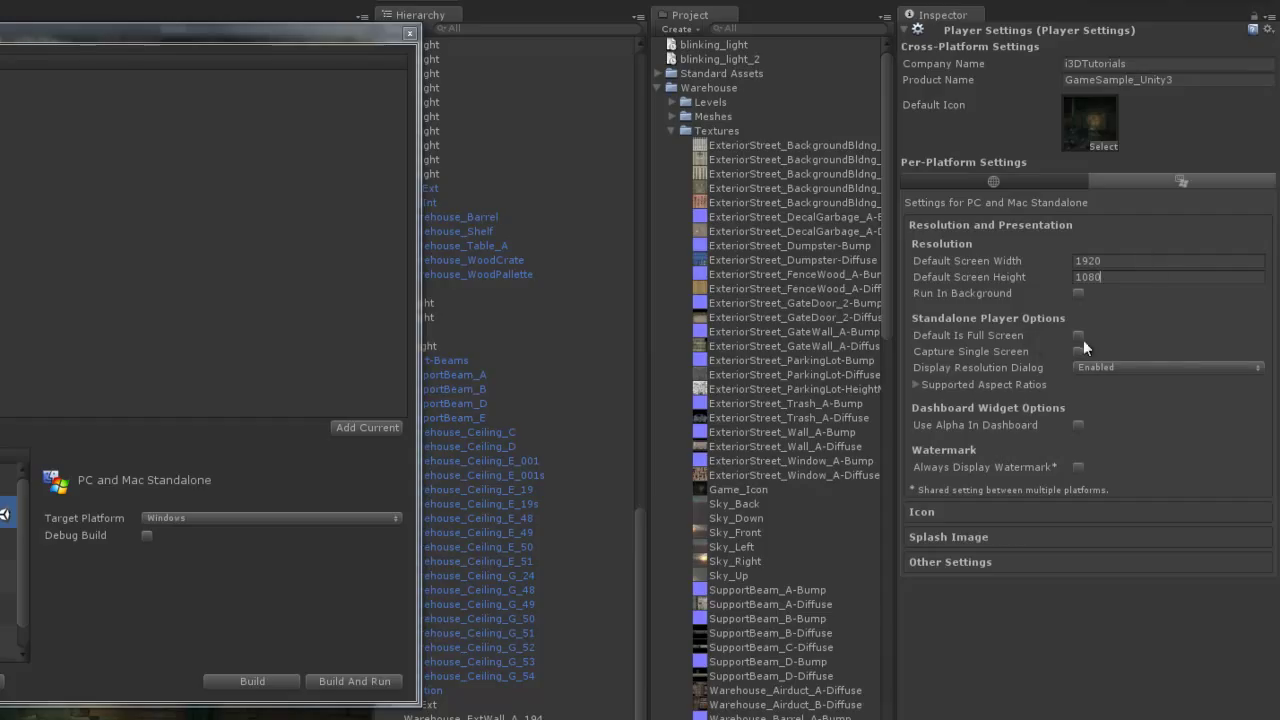
left_click(1080, 336)
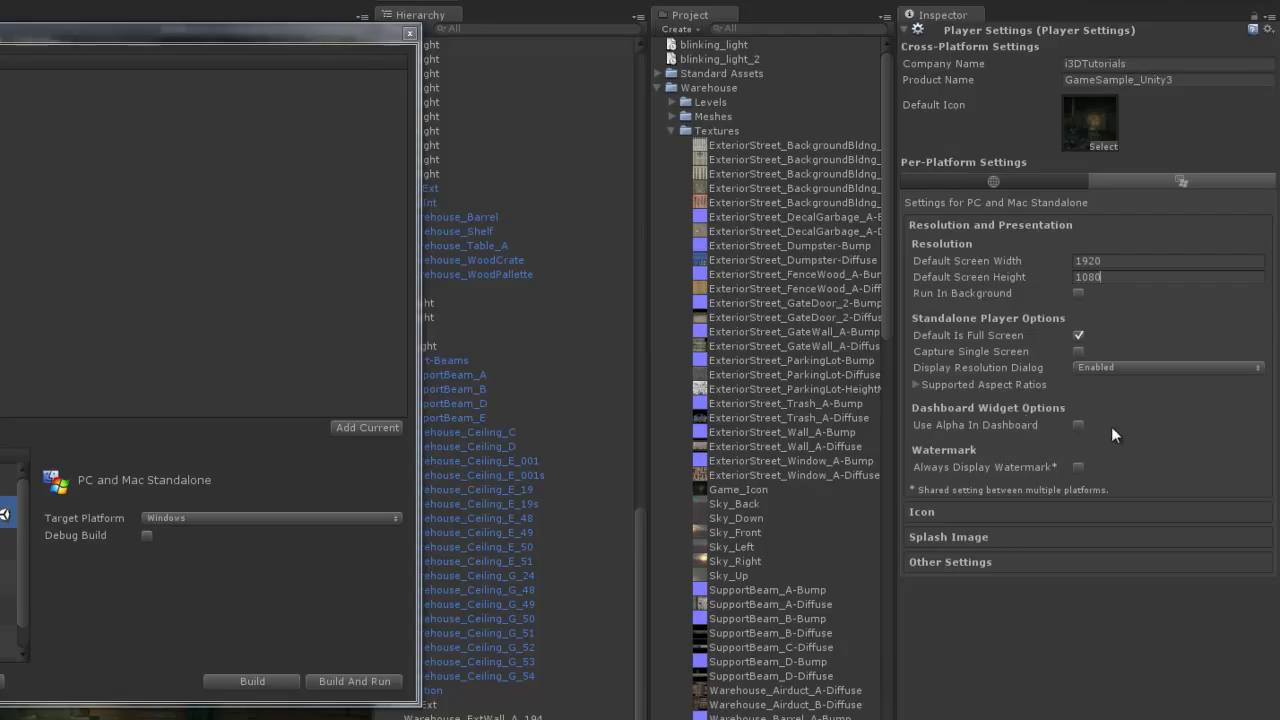
mouse_move(1144, 376)
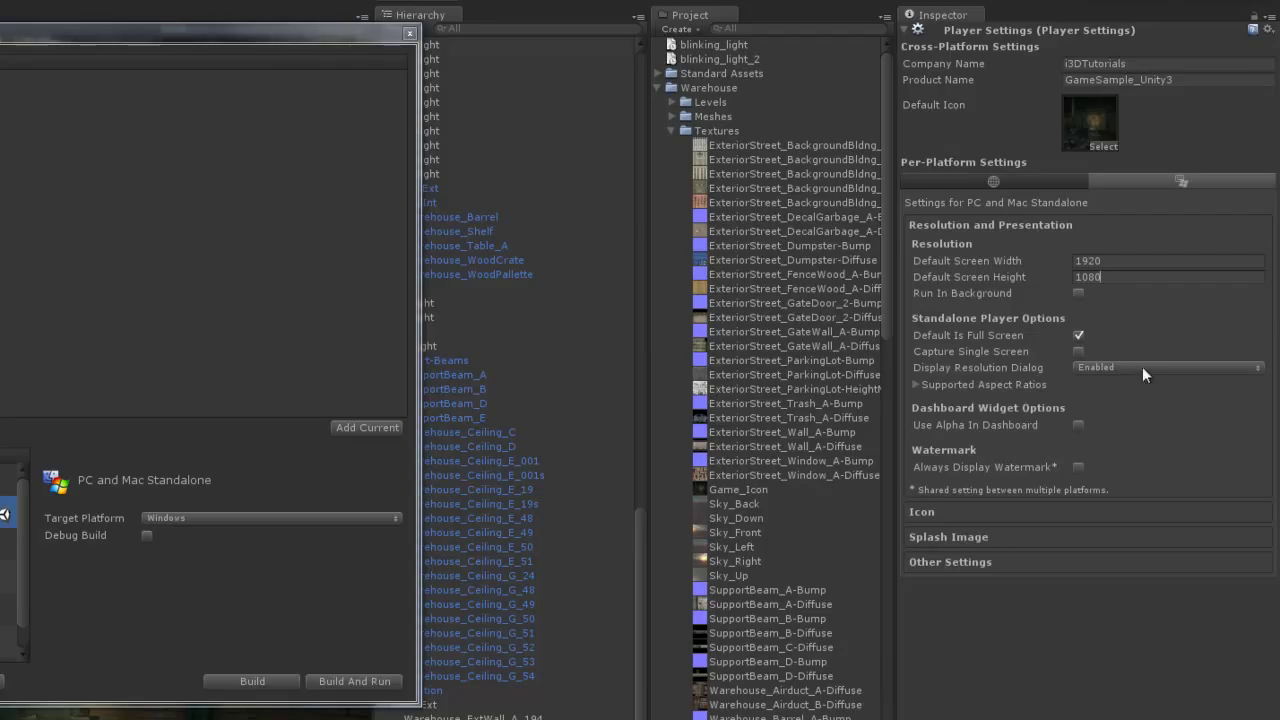
left_click(916, 384)
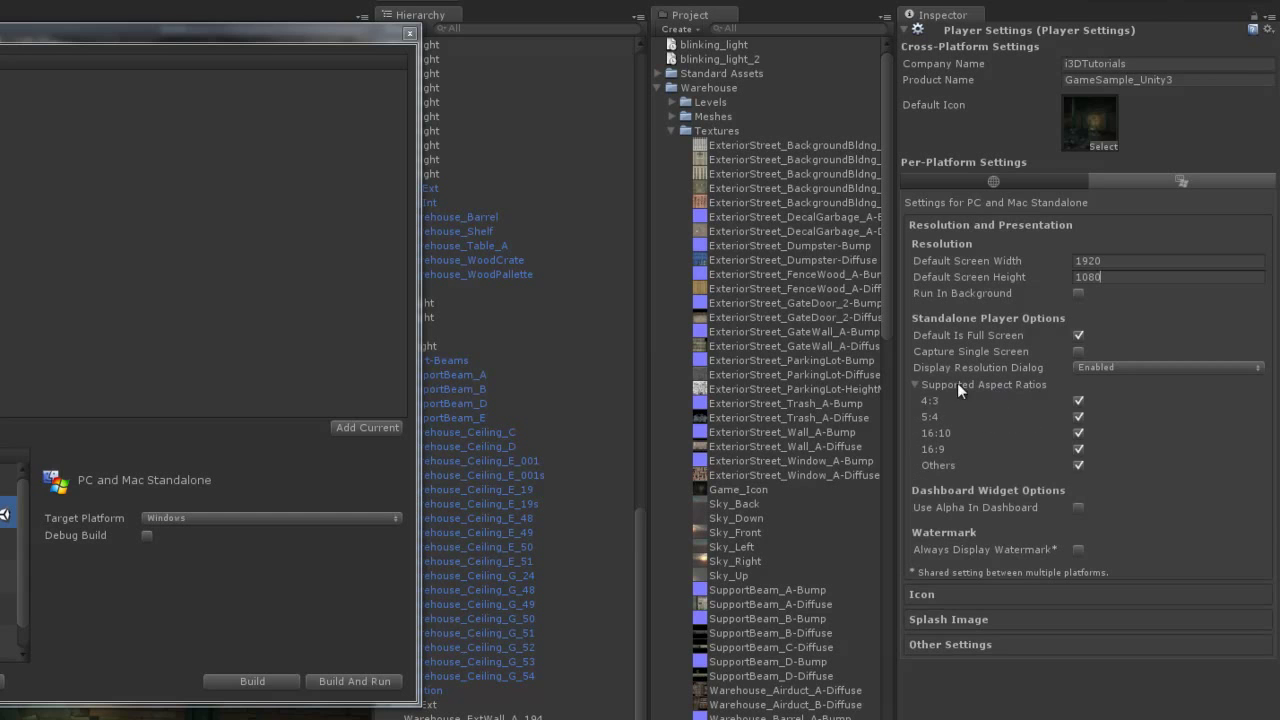
mouse_move(936, 432)
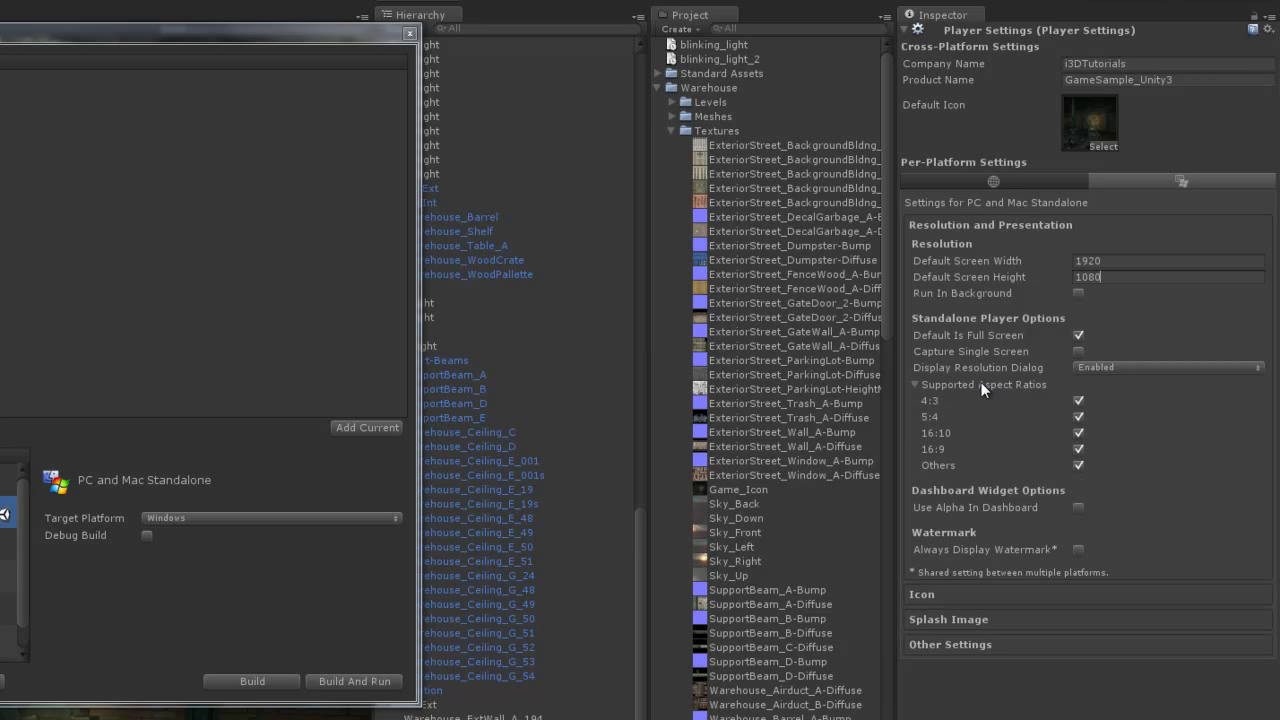
left_click(916, 384)
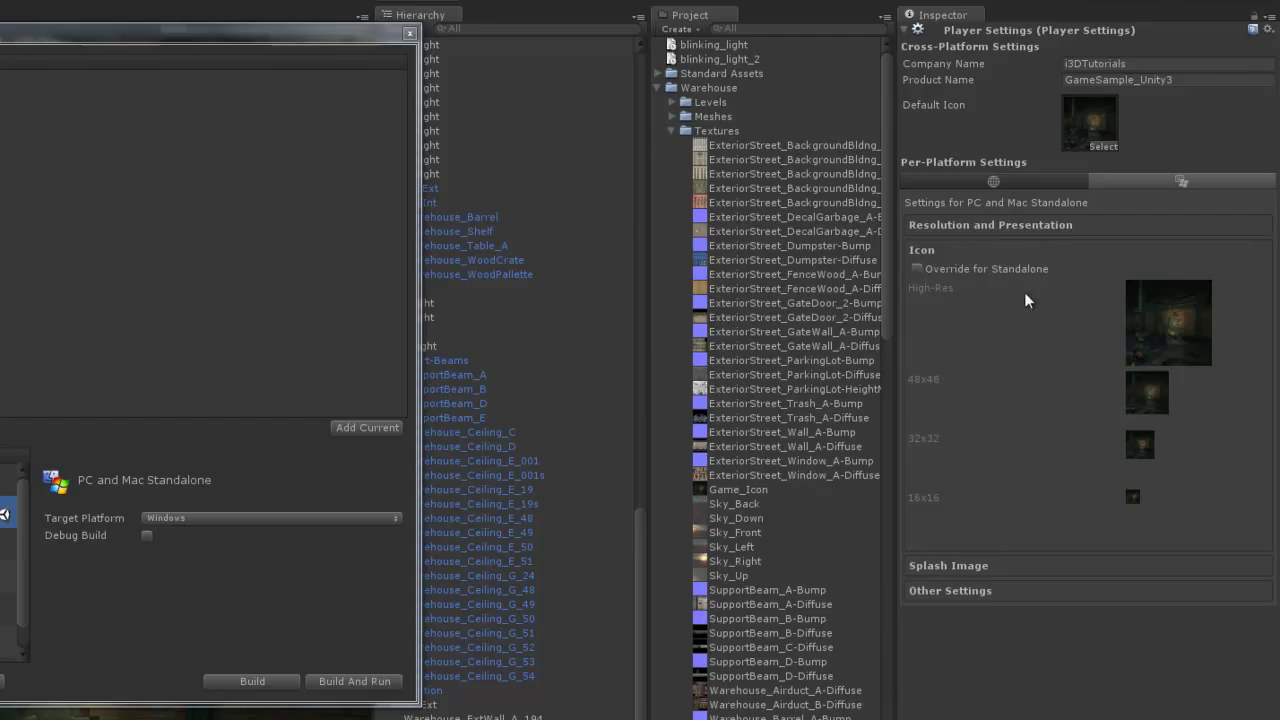
mouse_move(1112, 326)
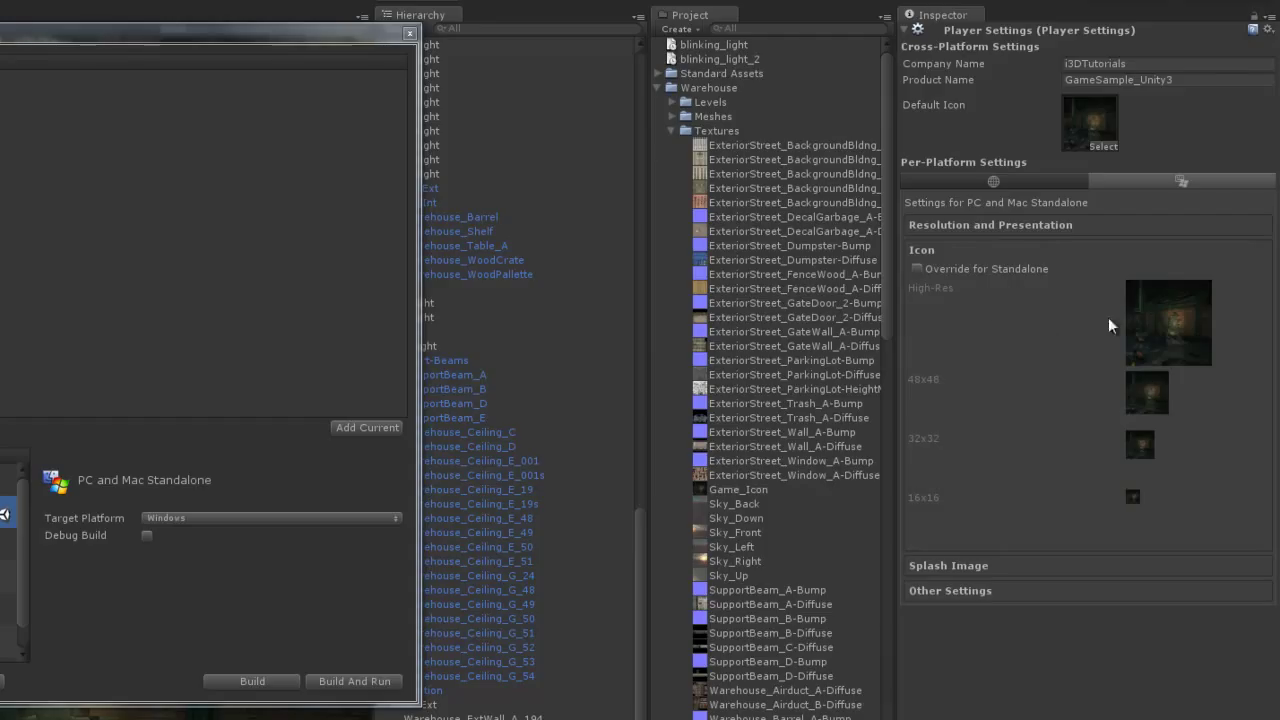
left_click(916, 268)
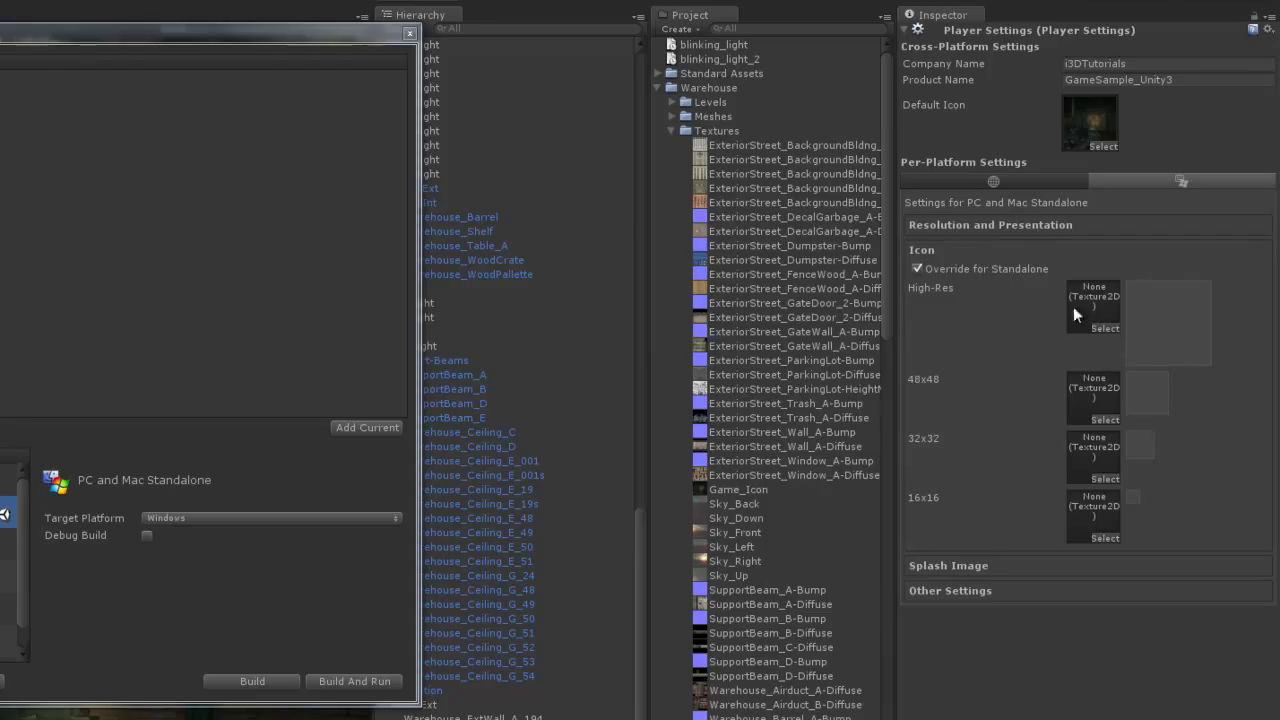
mouse_move(938, 452)
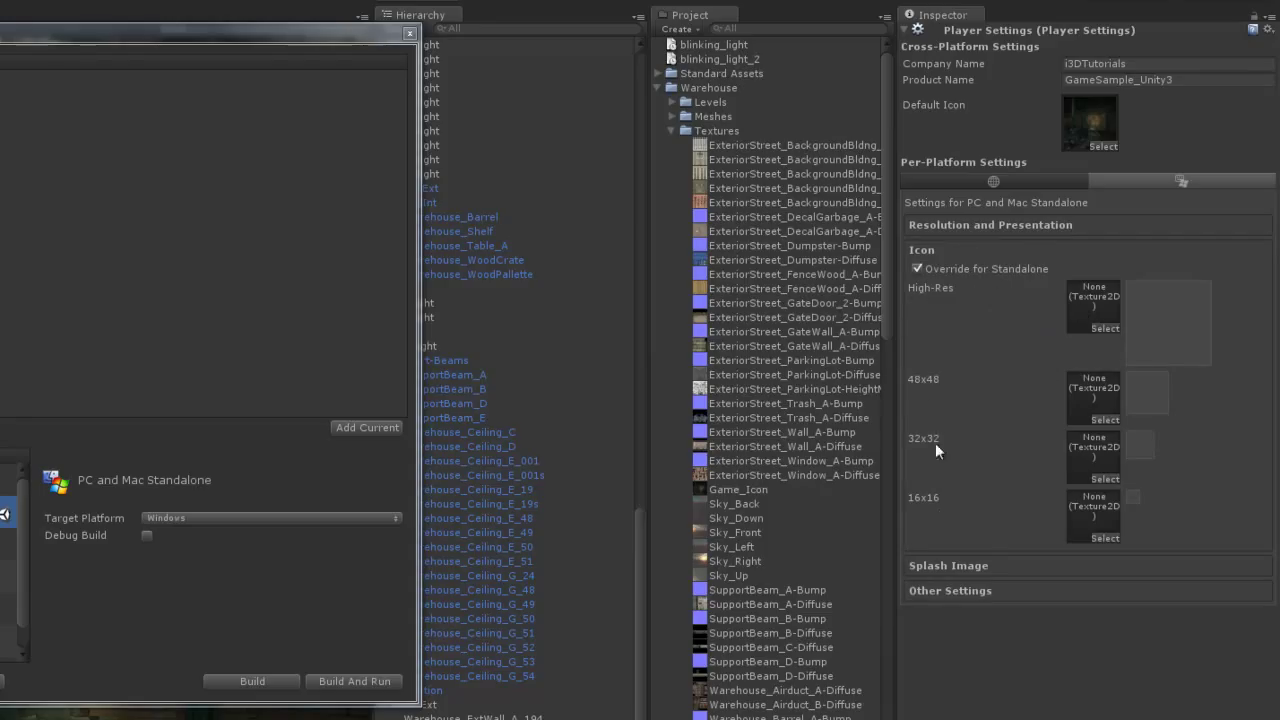
left_click(916, 268)
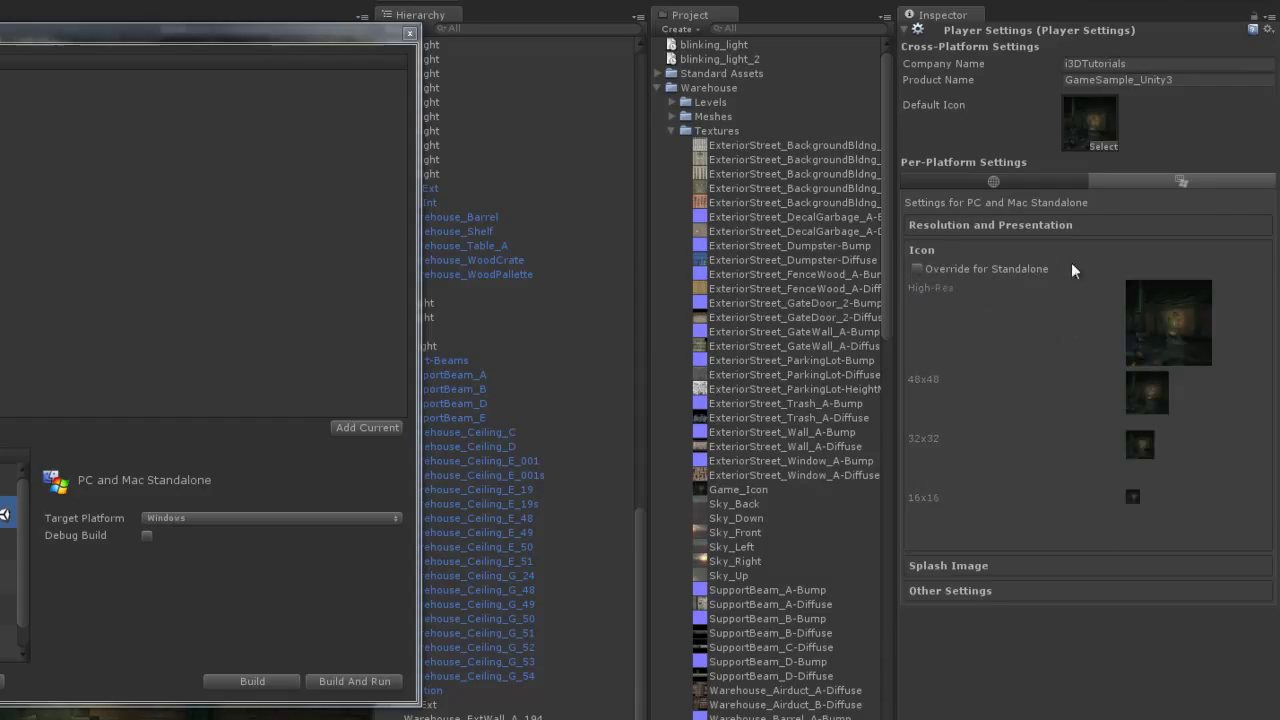
left_click(920, 248)
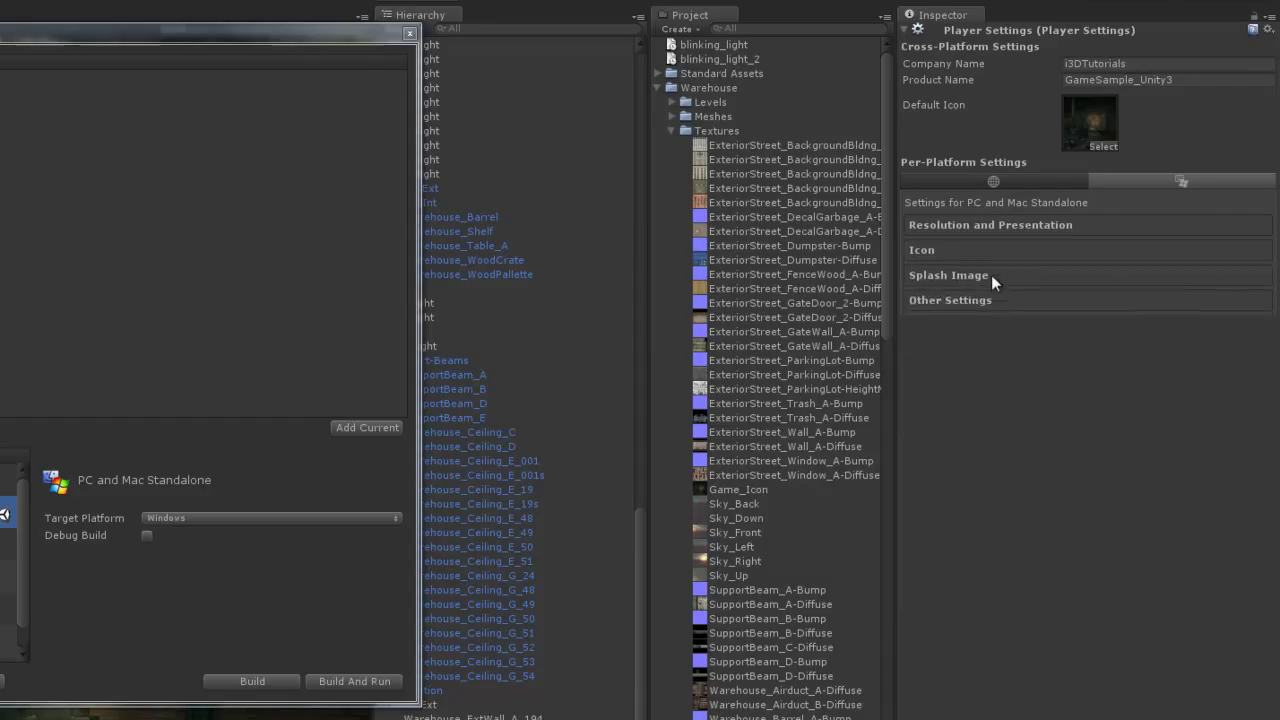
Reveal the Splash Image section of Player Settings where the Config Dialog Banner is assigned.
left_click(948, 276)
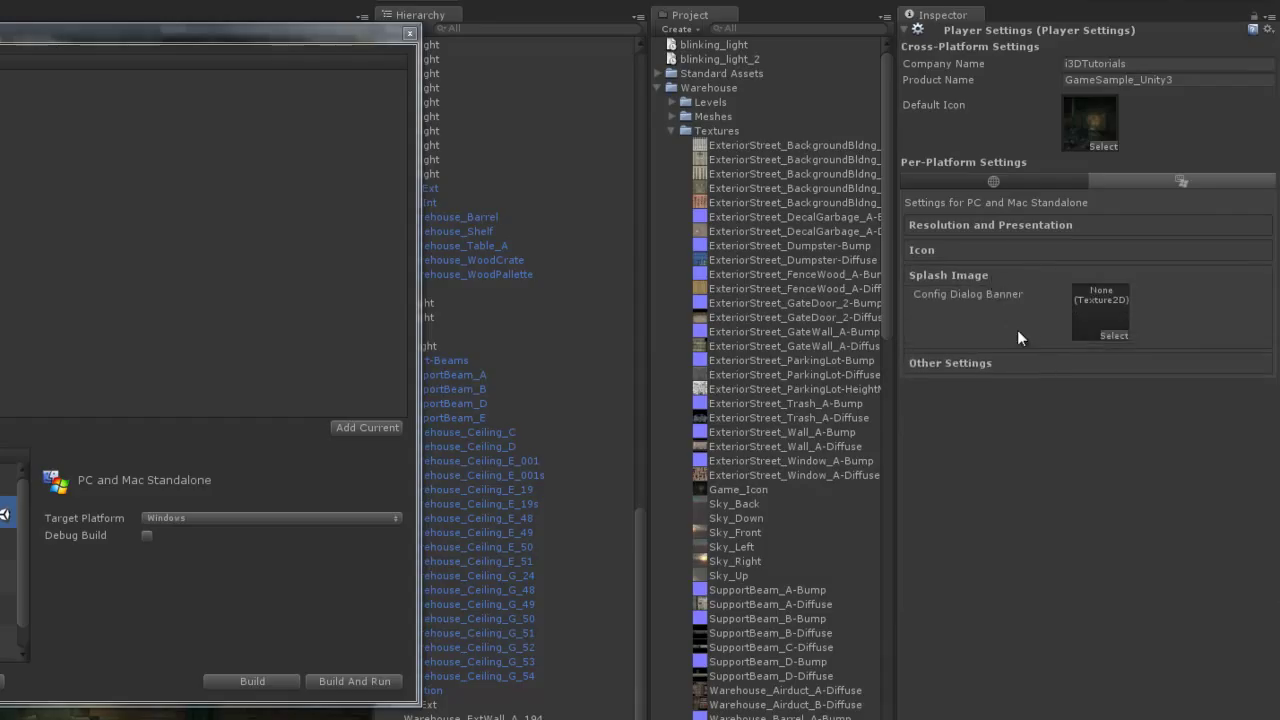
mouse_move(1012, 322)
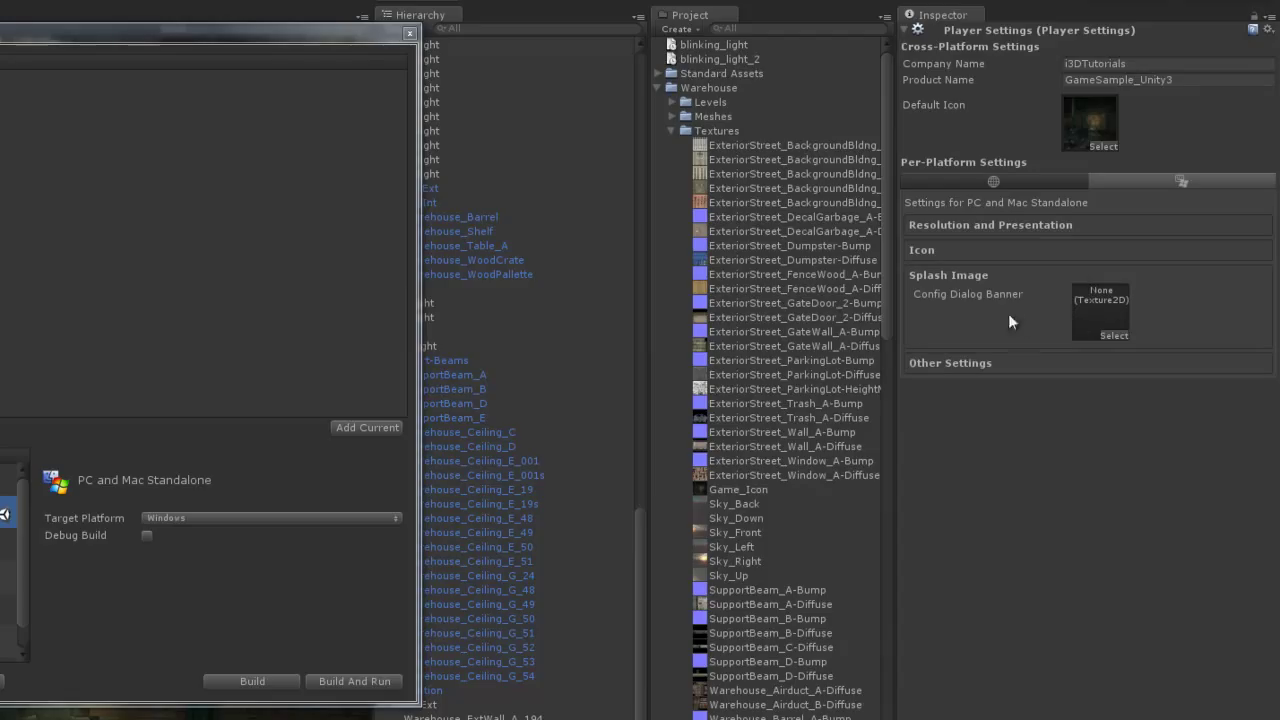
mouse_move(964, 300)
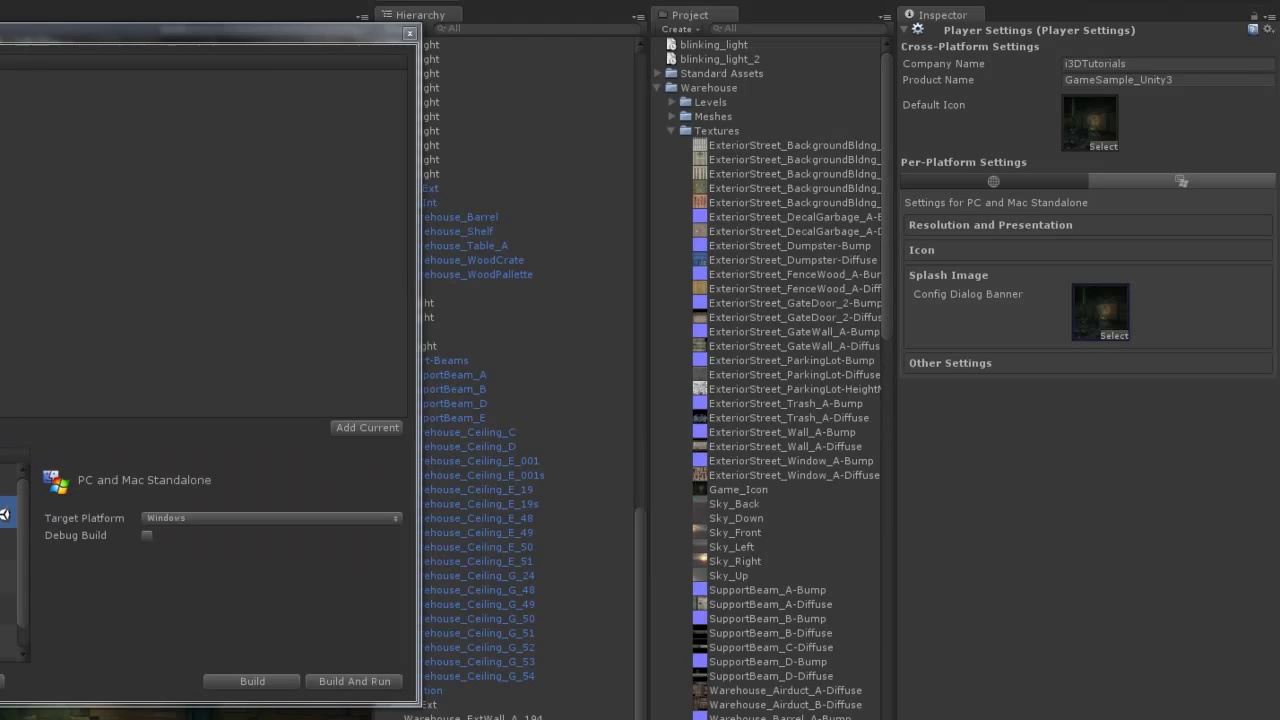
Review Rendering and Optimization in Other Settings, then collapse the section again.
left_click(948, 362)
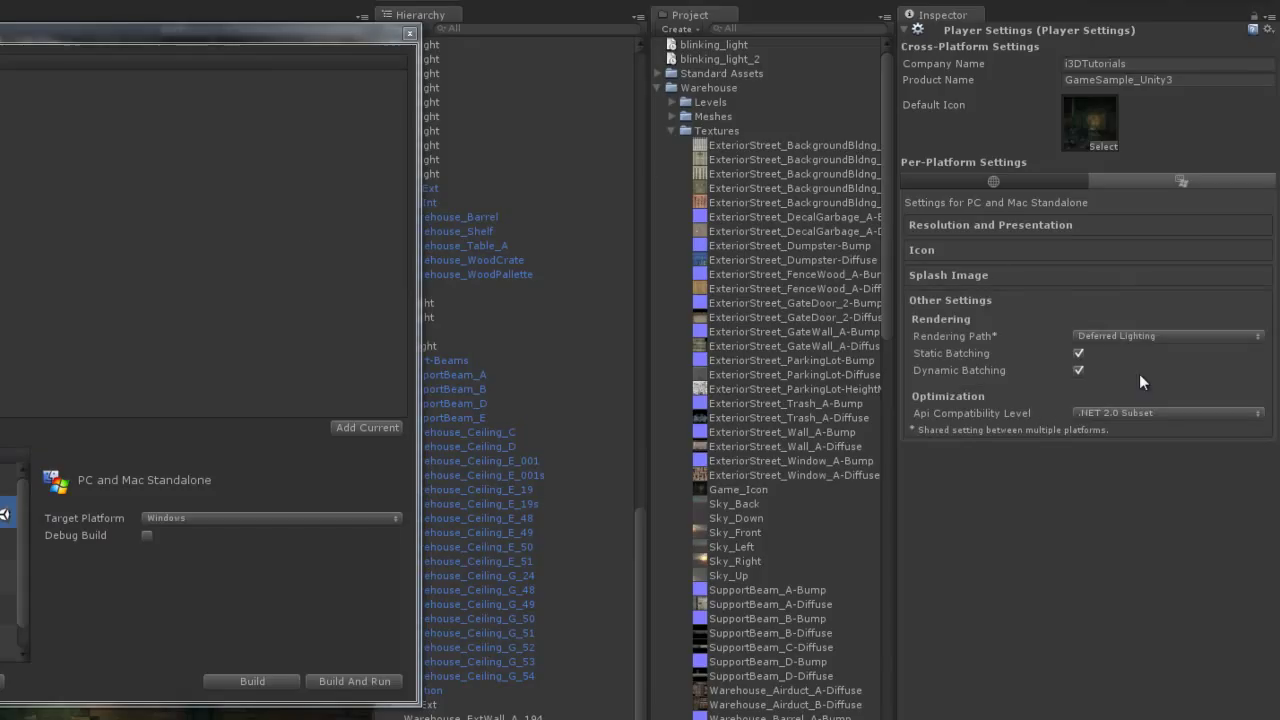
mouse_move(1148, 388)
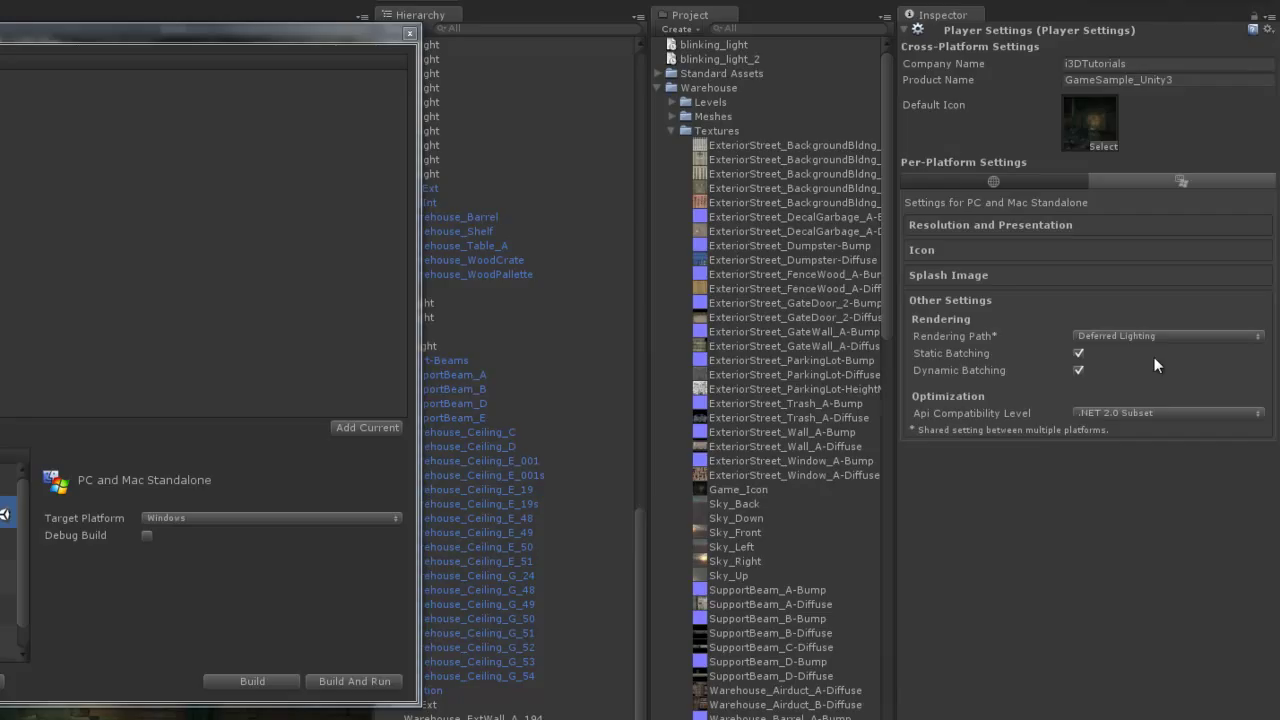
mouse_move(1120, 358)
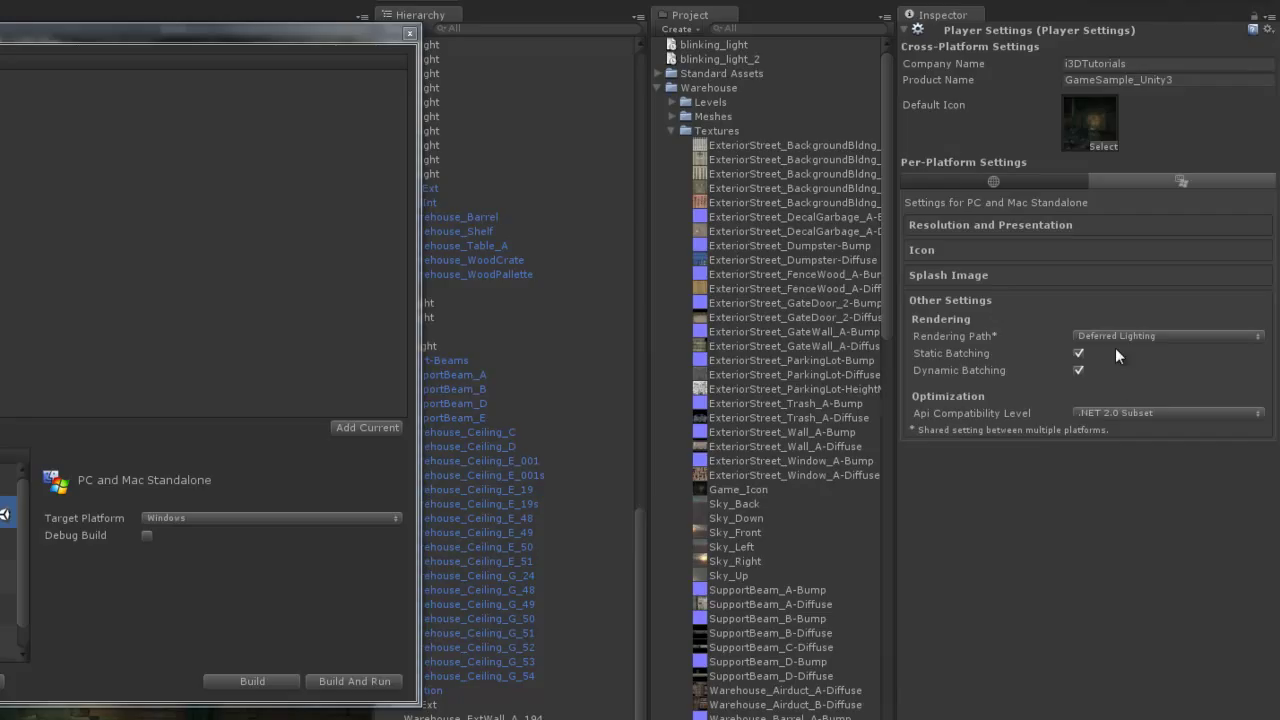
mouse_move(1100, 384)
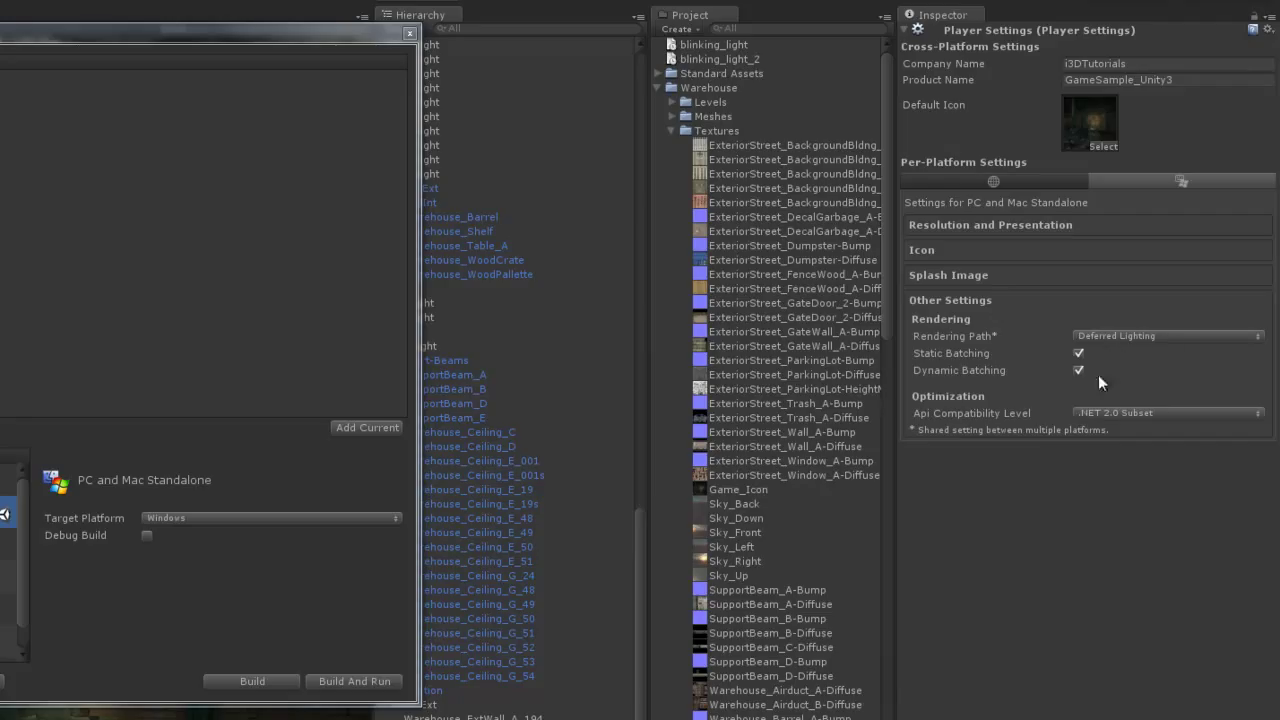
left_click(950, 300)
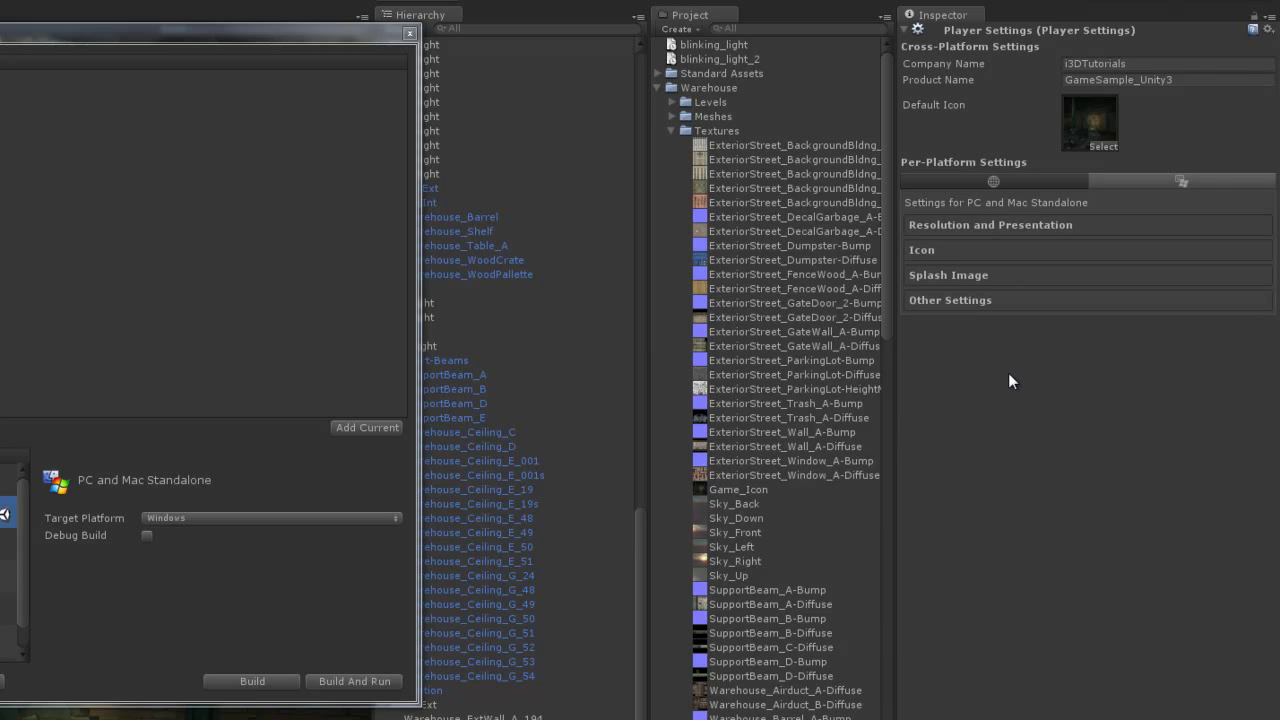
mouse_move(226, 608)
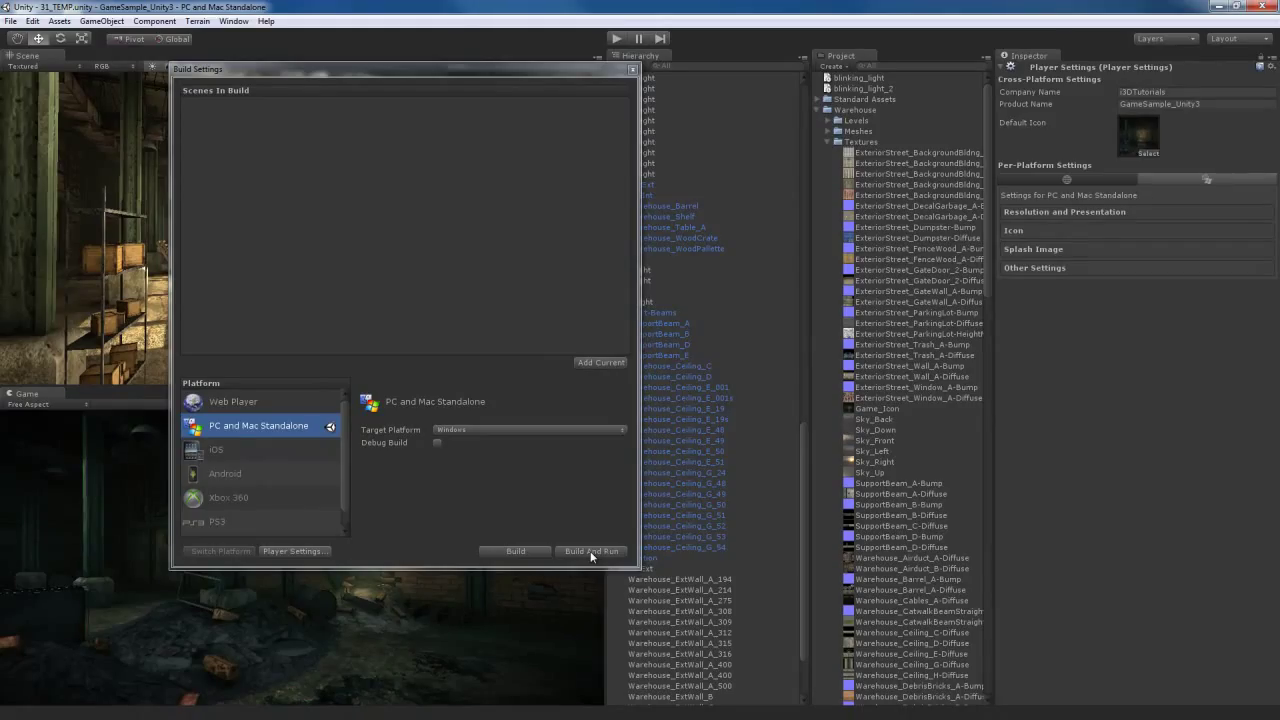
mouse_move(748, 344)
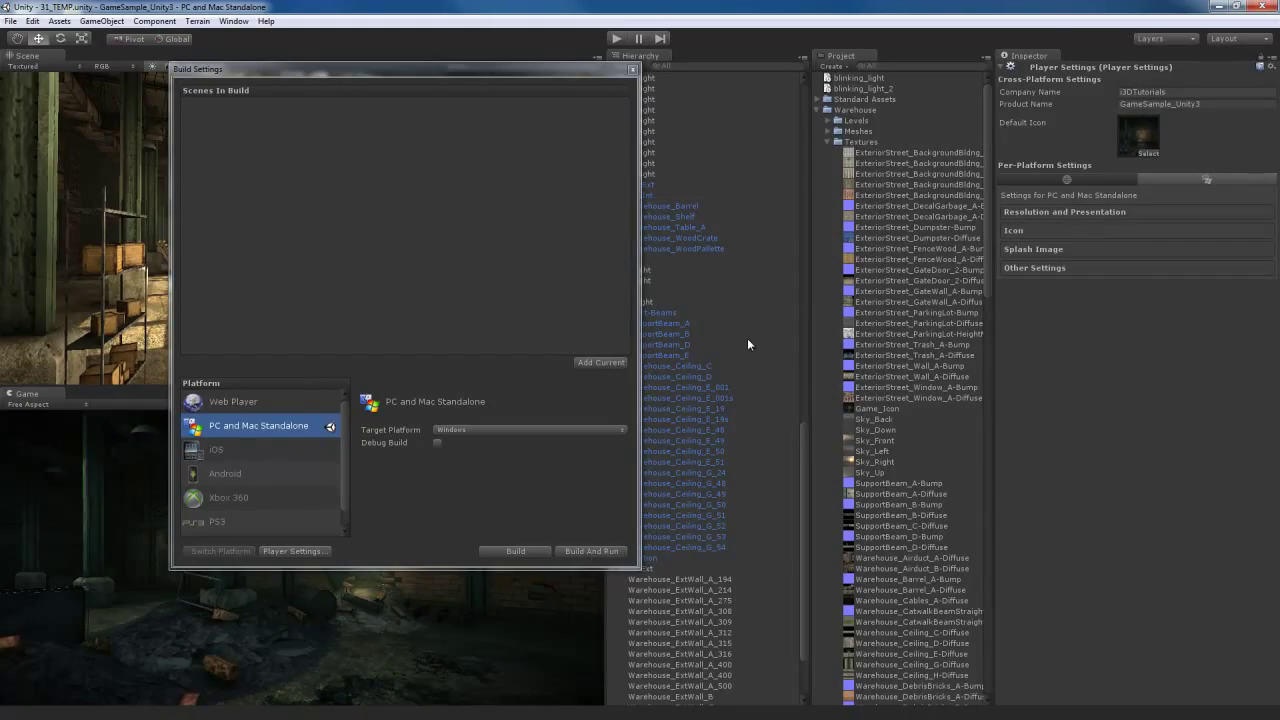
mouse_move(750, 500)
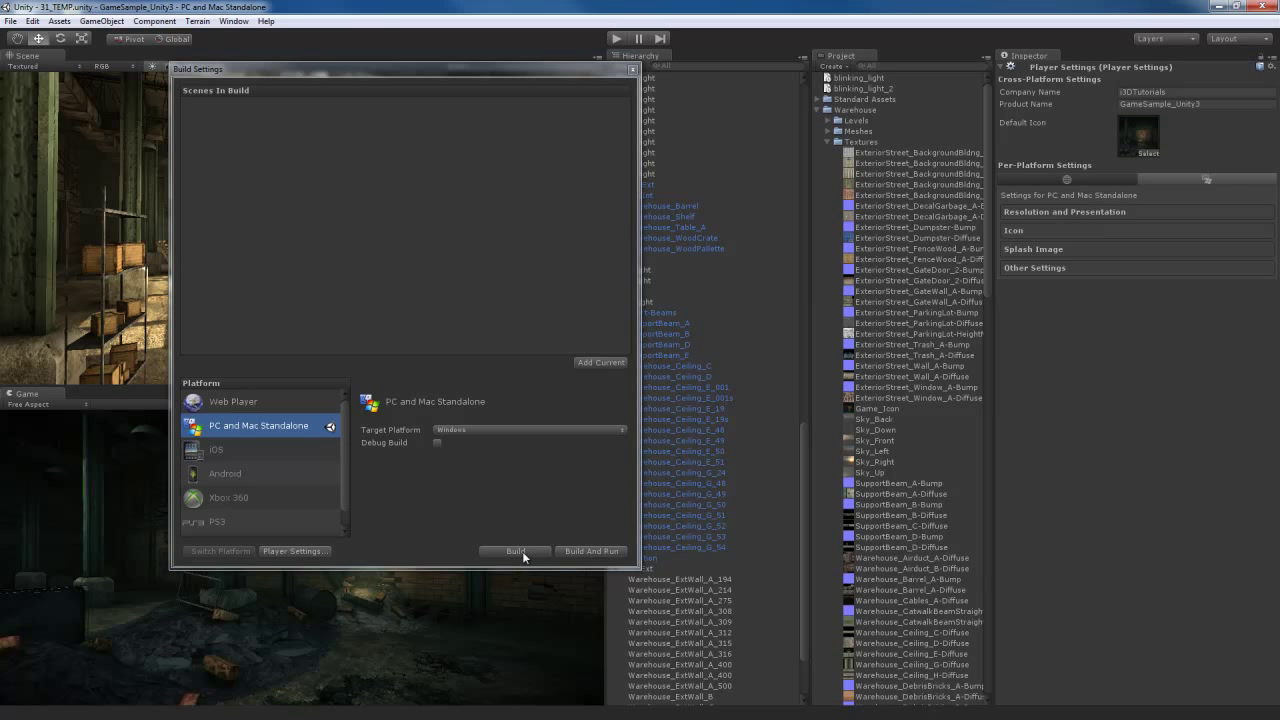
Start the standalone build, bringing up the save dialog in the GameSample_Unity3 folder.
left_click(516, 552)
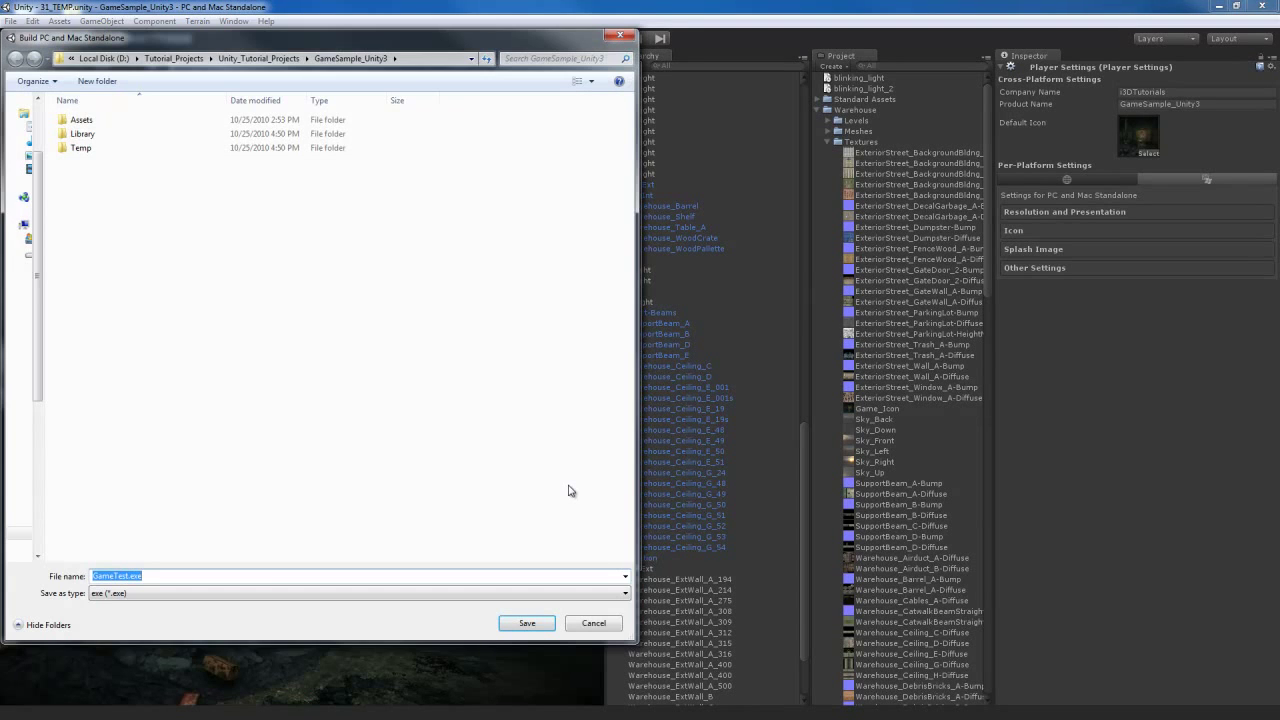
mouse_move(188, 238)
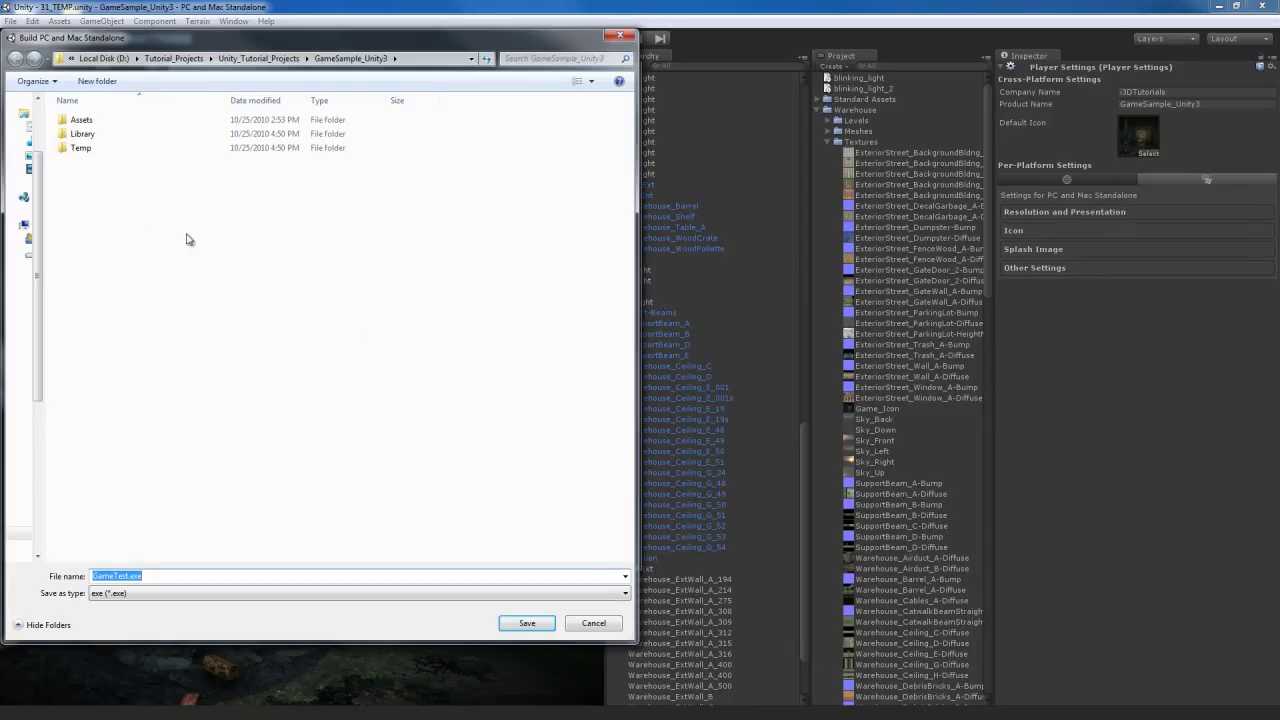
mouse_move(170, 180)
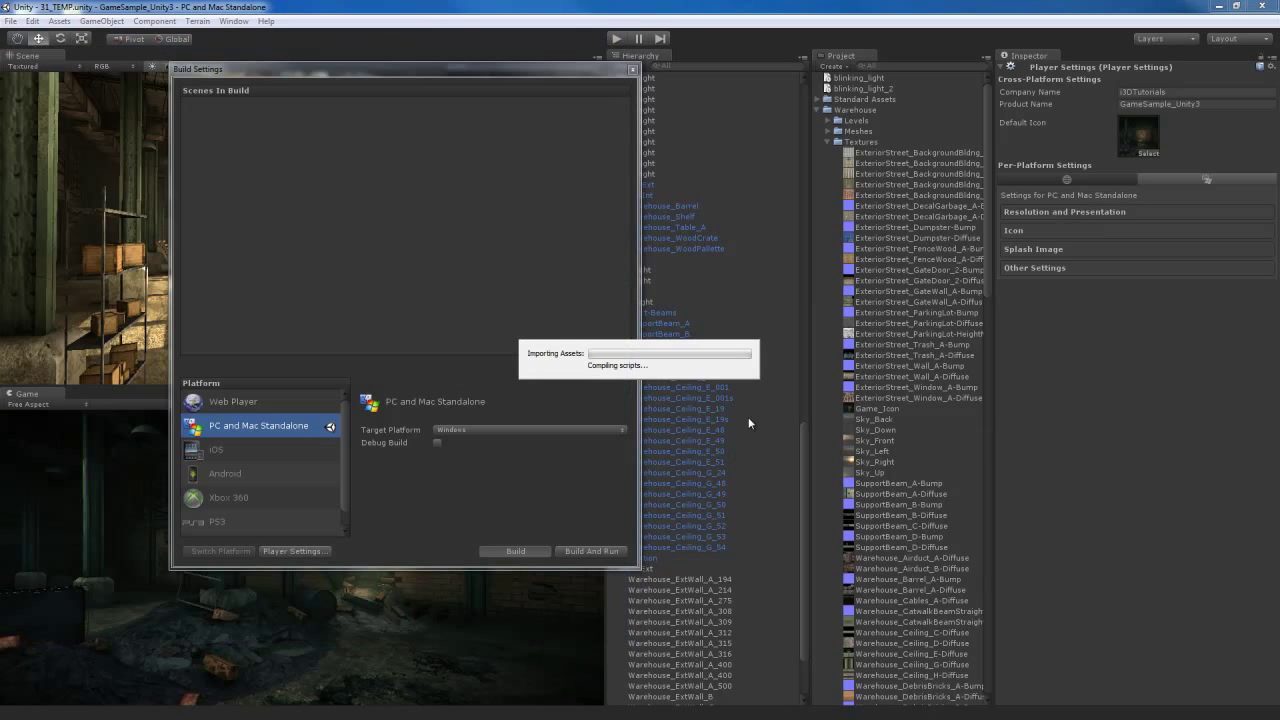
mouse_move(756, 420)
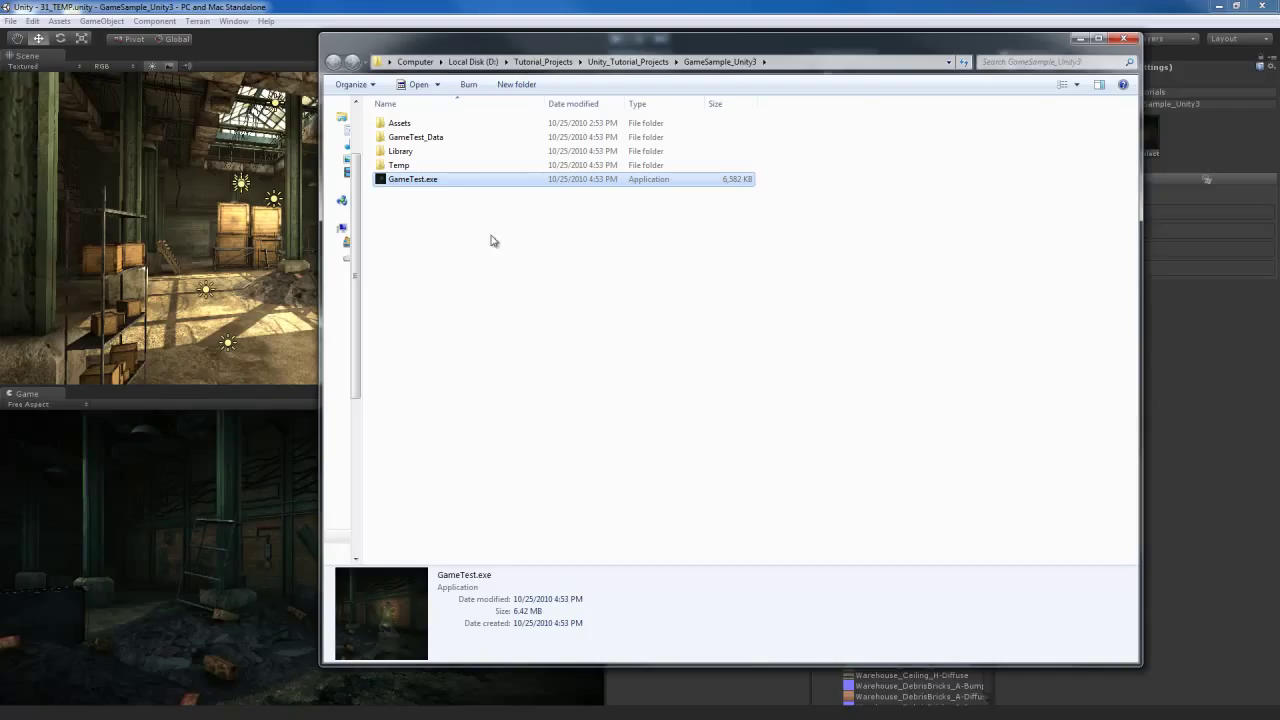
mouse_move(478, 228)
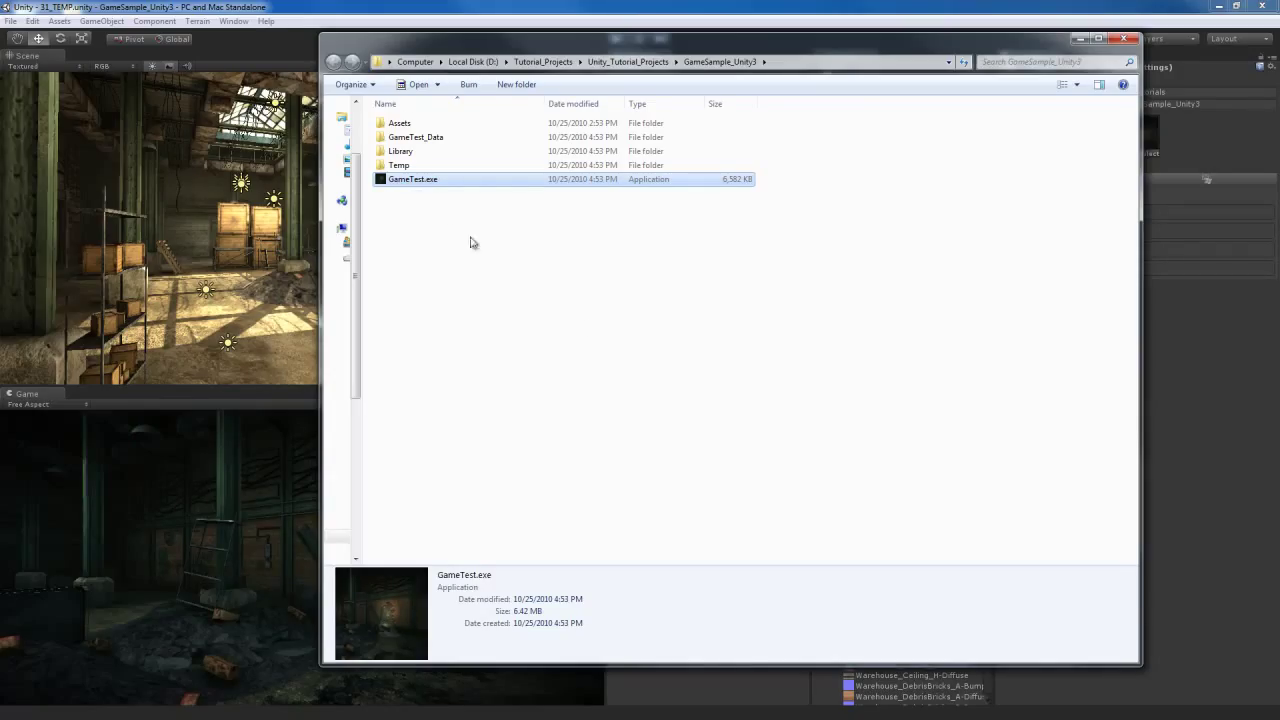
mouse_move(430, 182)
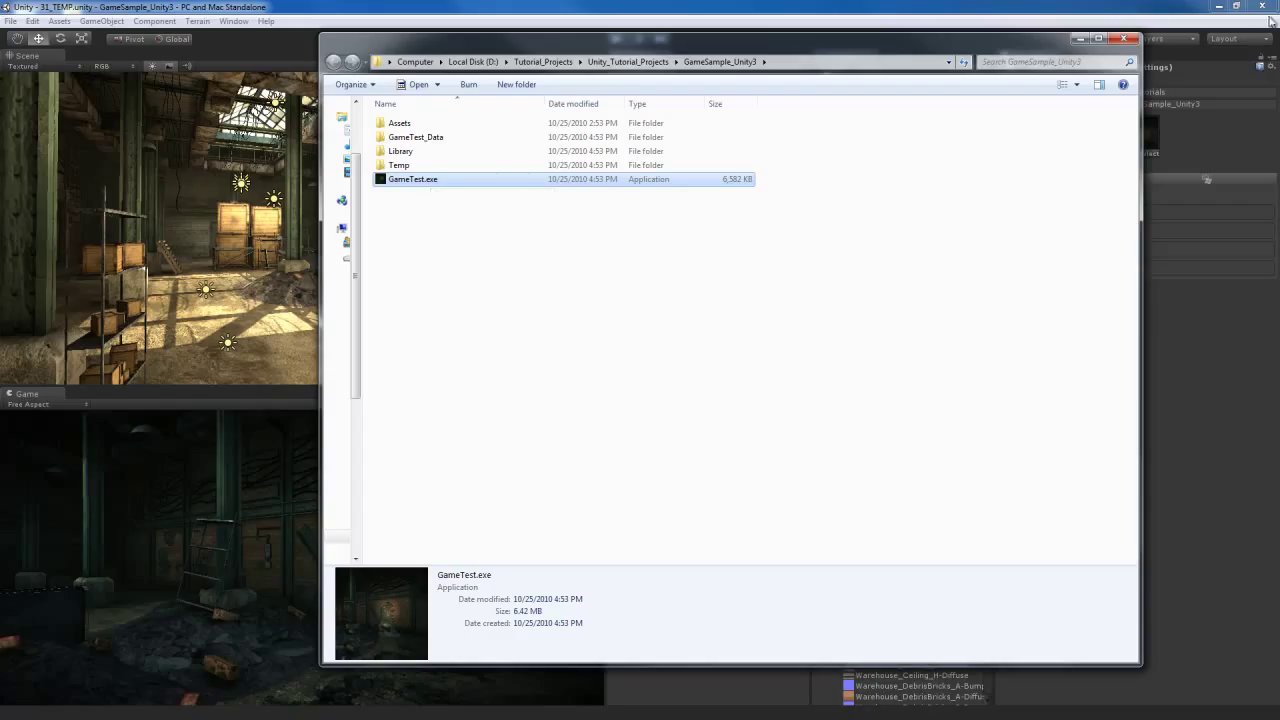
mouse_move(824, 346)
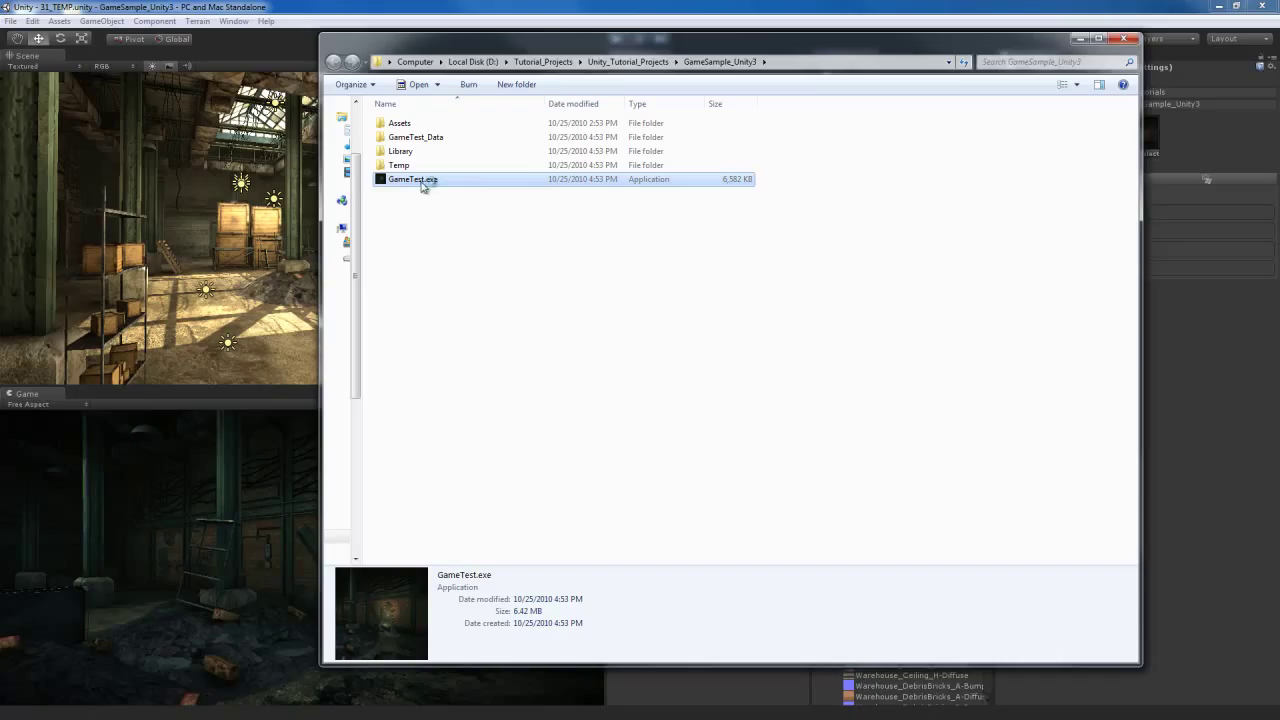
Launch GameTest.exe, showing its configuration dialog with the warehouse banner.
double_click(412, 180)
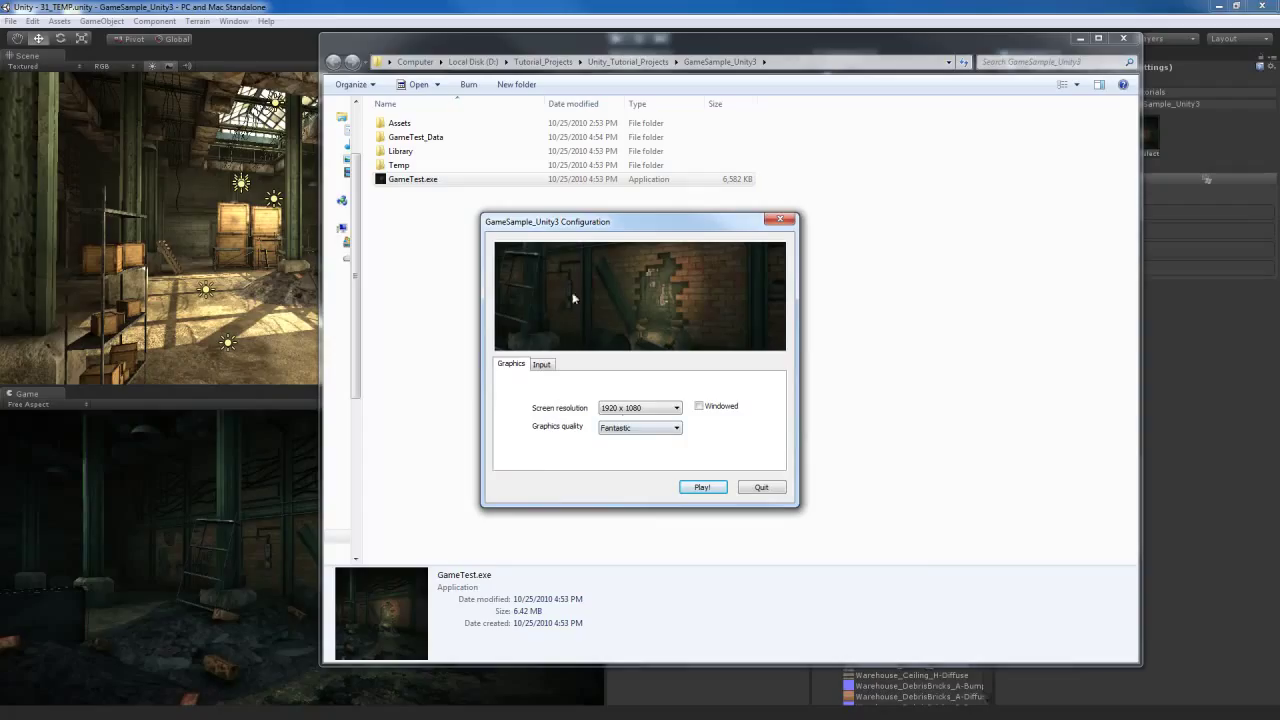
mouse_move(544, 380)
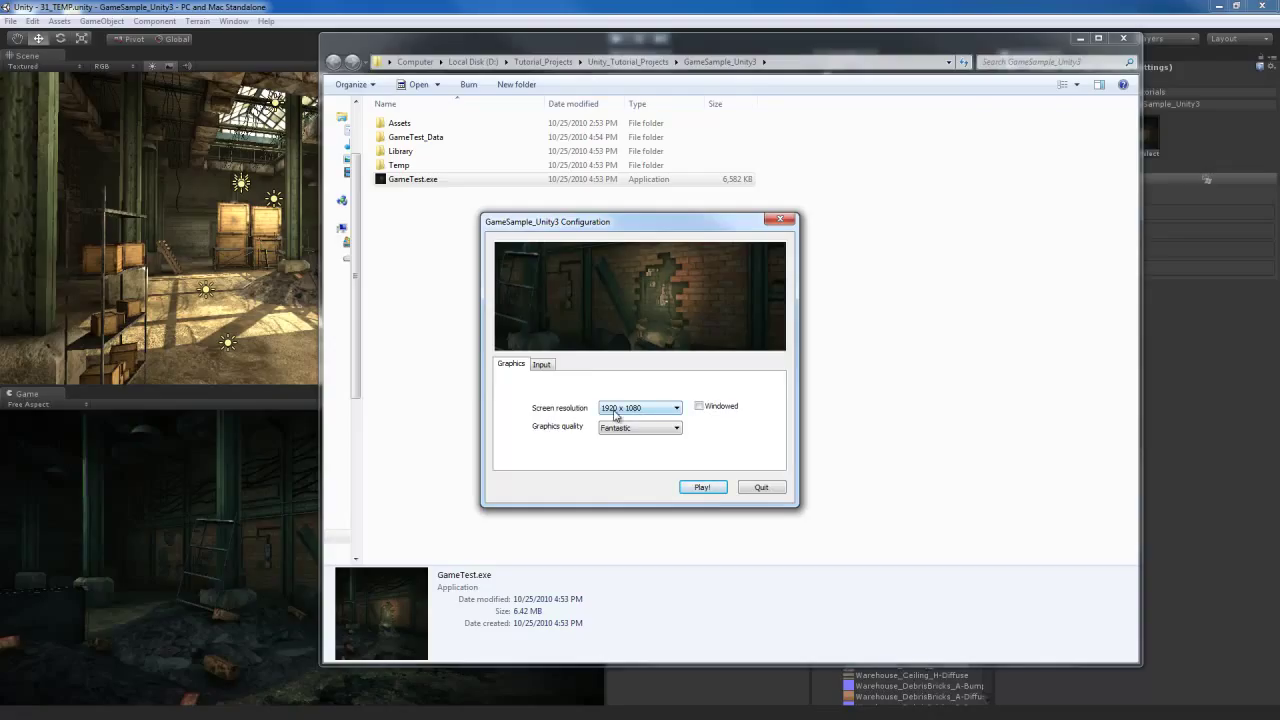
mouse_move(658, 412)
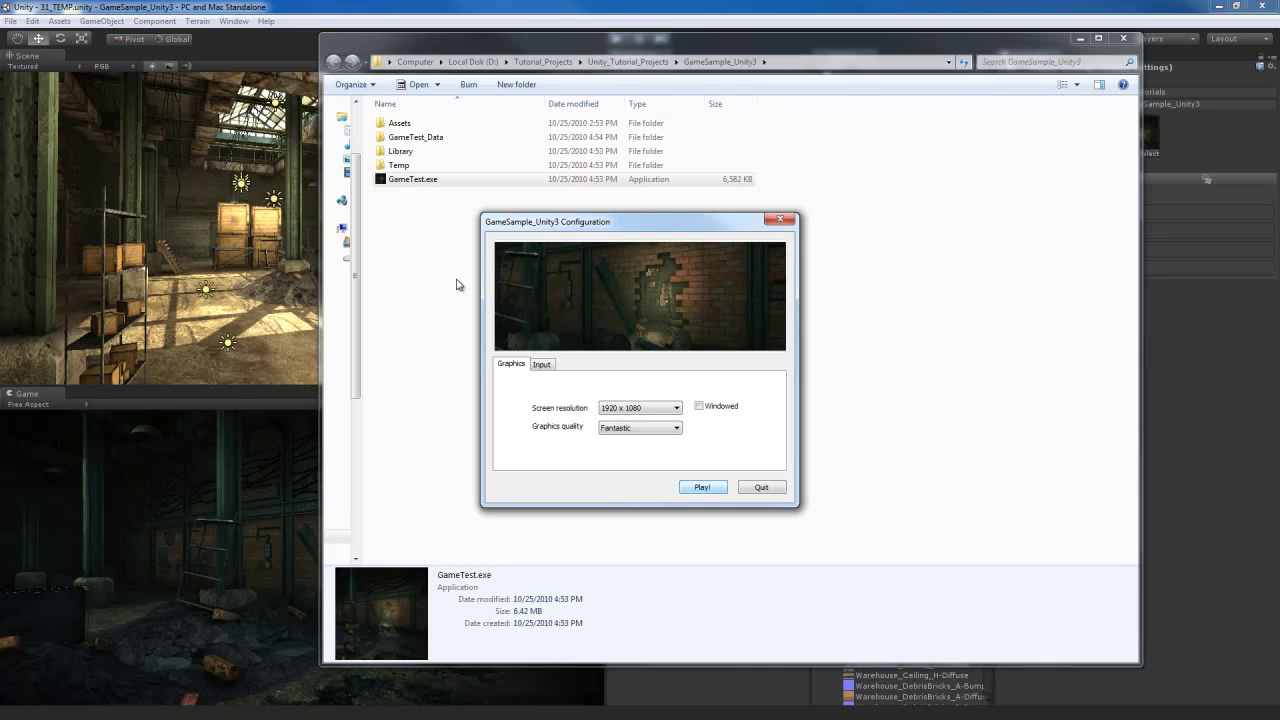
Play GameTest full-screen at 1920 x 1080 with Fantastic quality, Windowed unchecked.
left_click(704, 488)
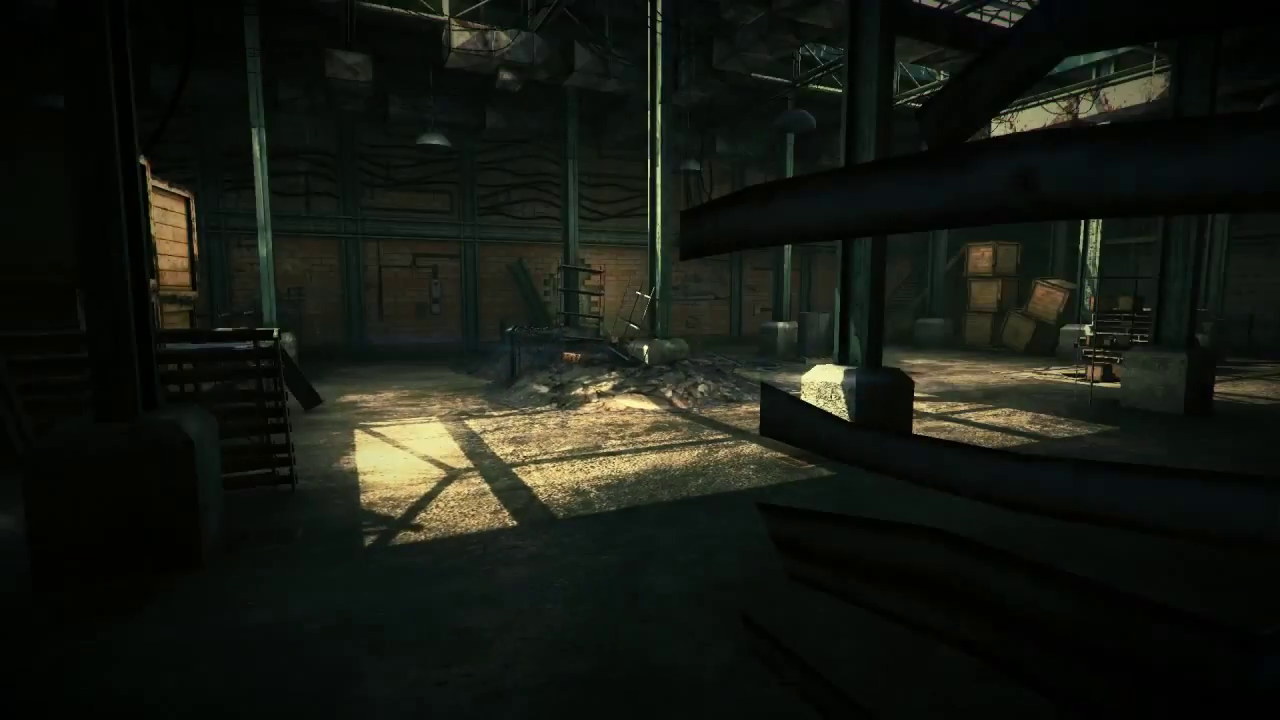
mouse_move(640, 360)
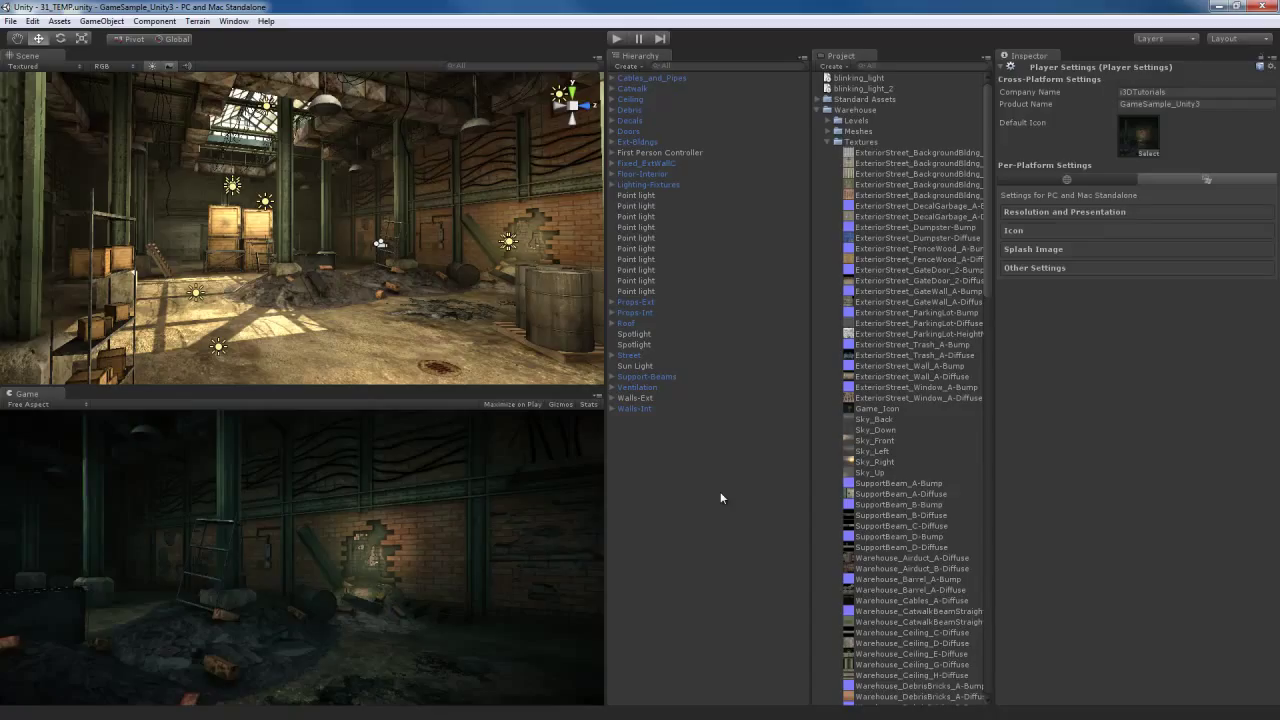
mouse_move(662, 480)
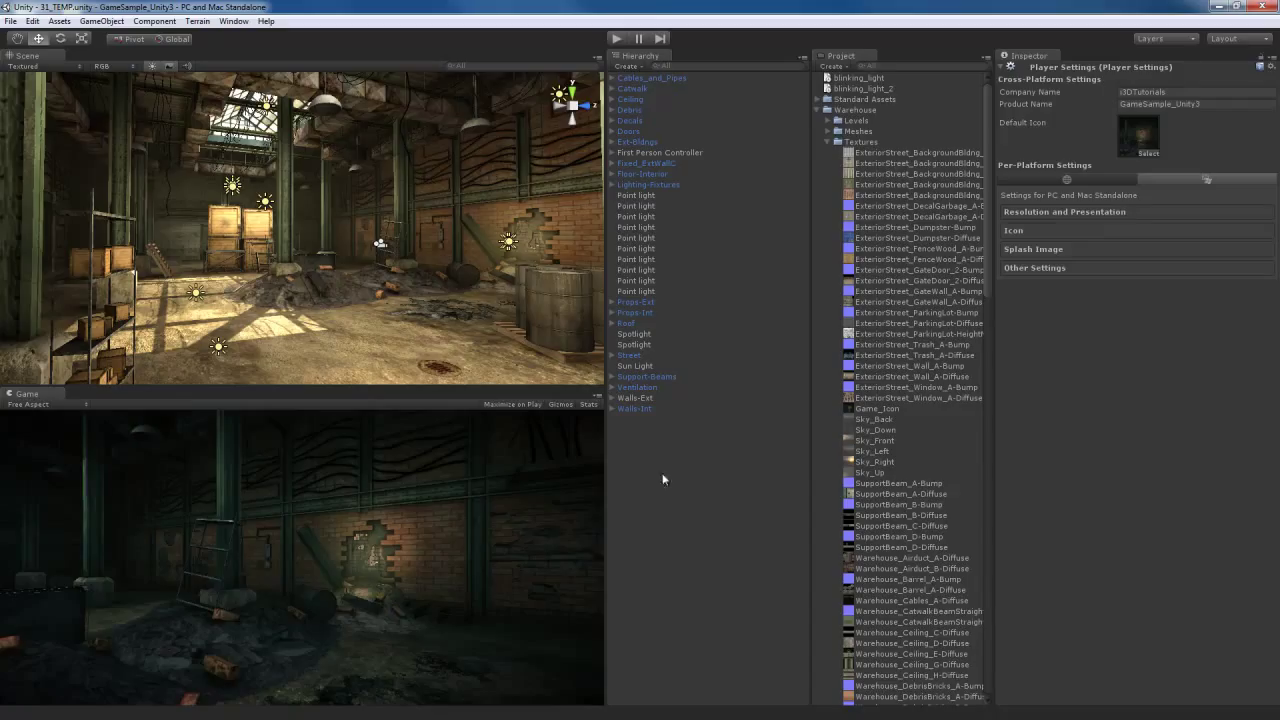
mouse_move(404, 260)
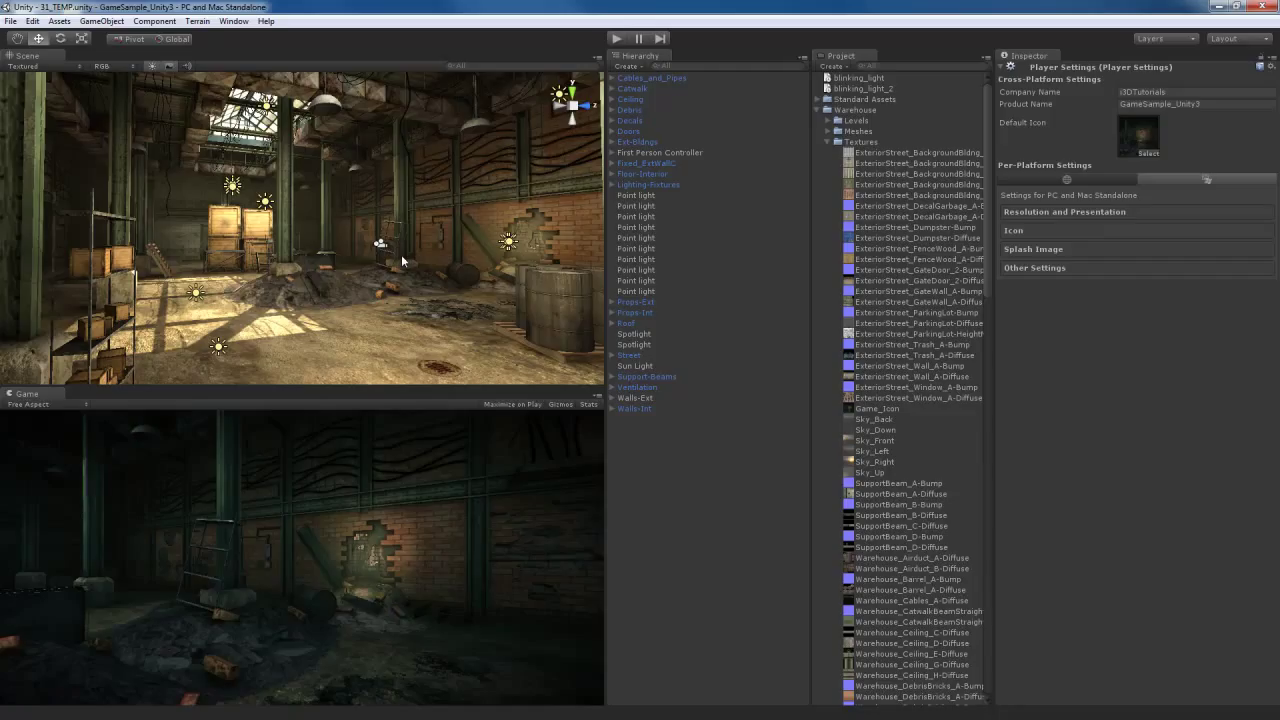